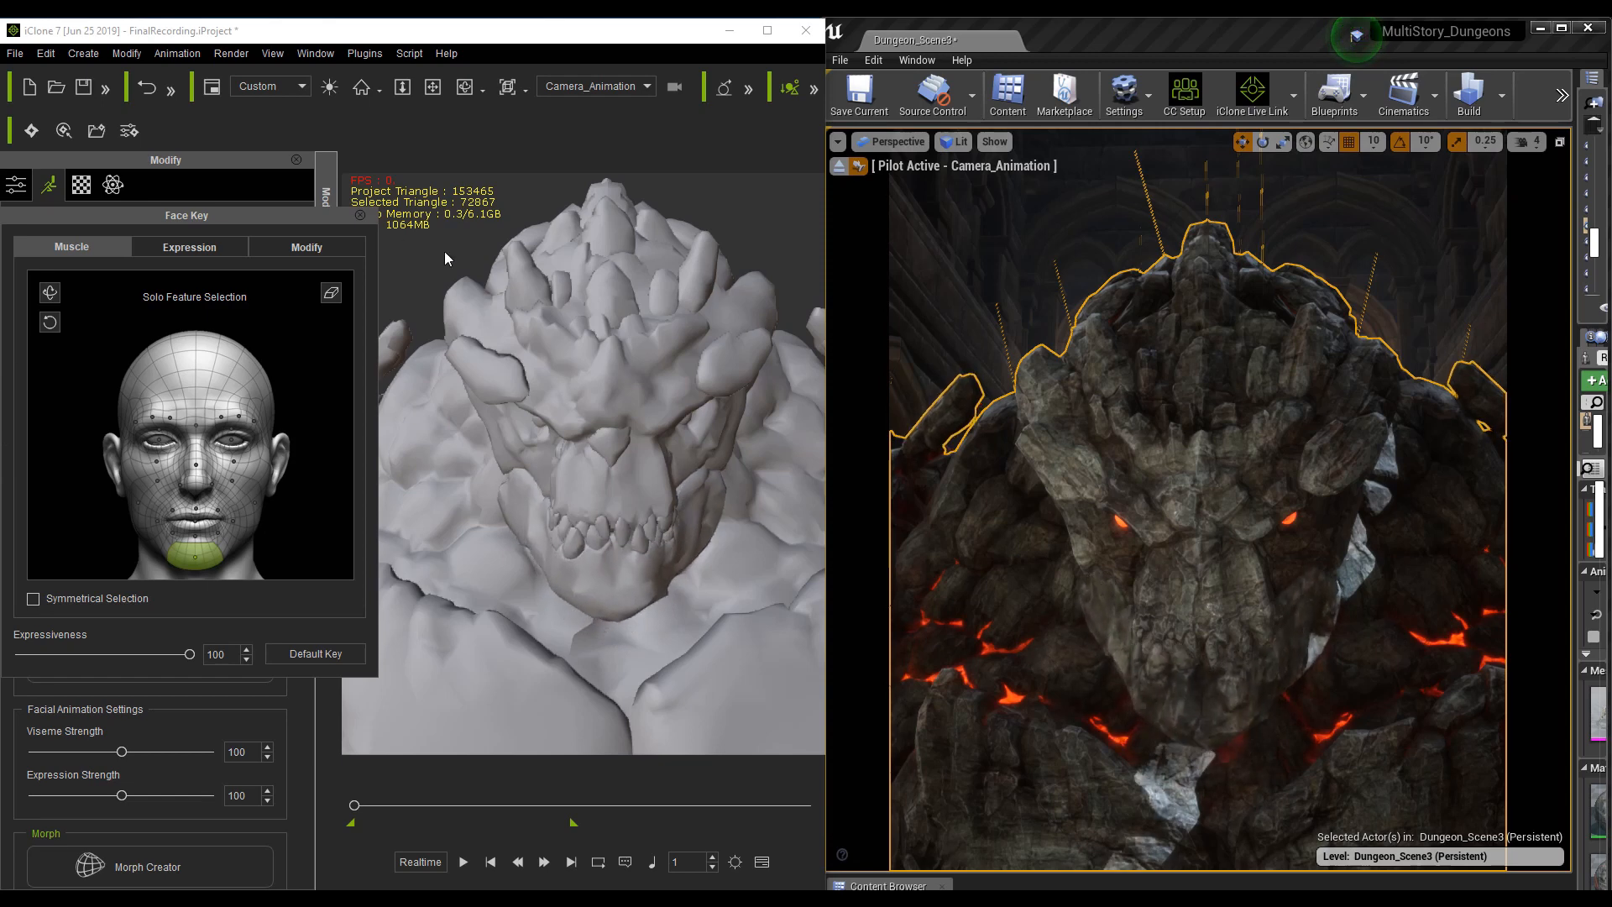
Bring 3DXchange 7 forward with Rampage_Elemental.FBX loaded
{"action": "left_click", "coordinate": [173, 443]}
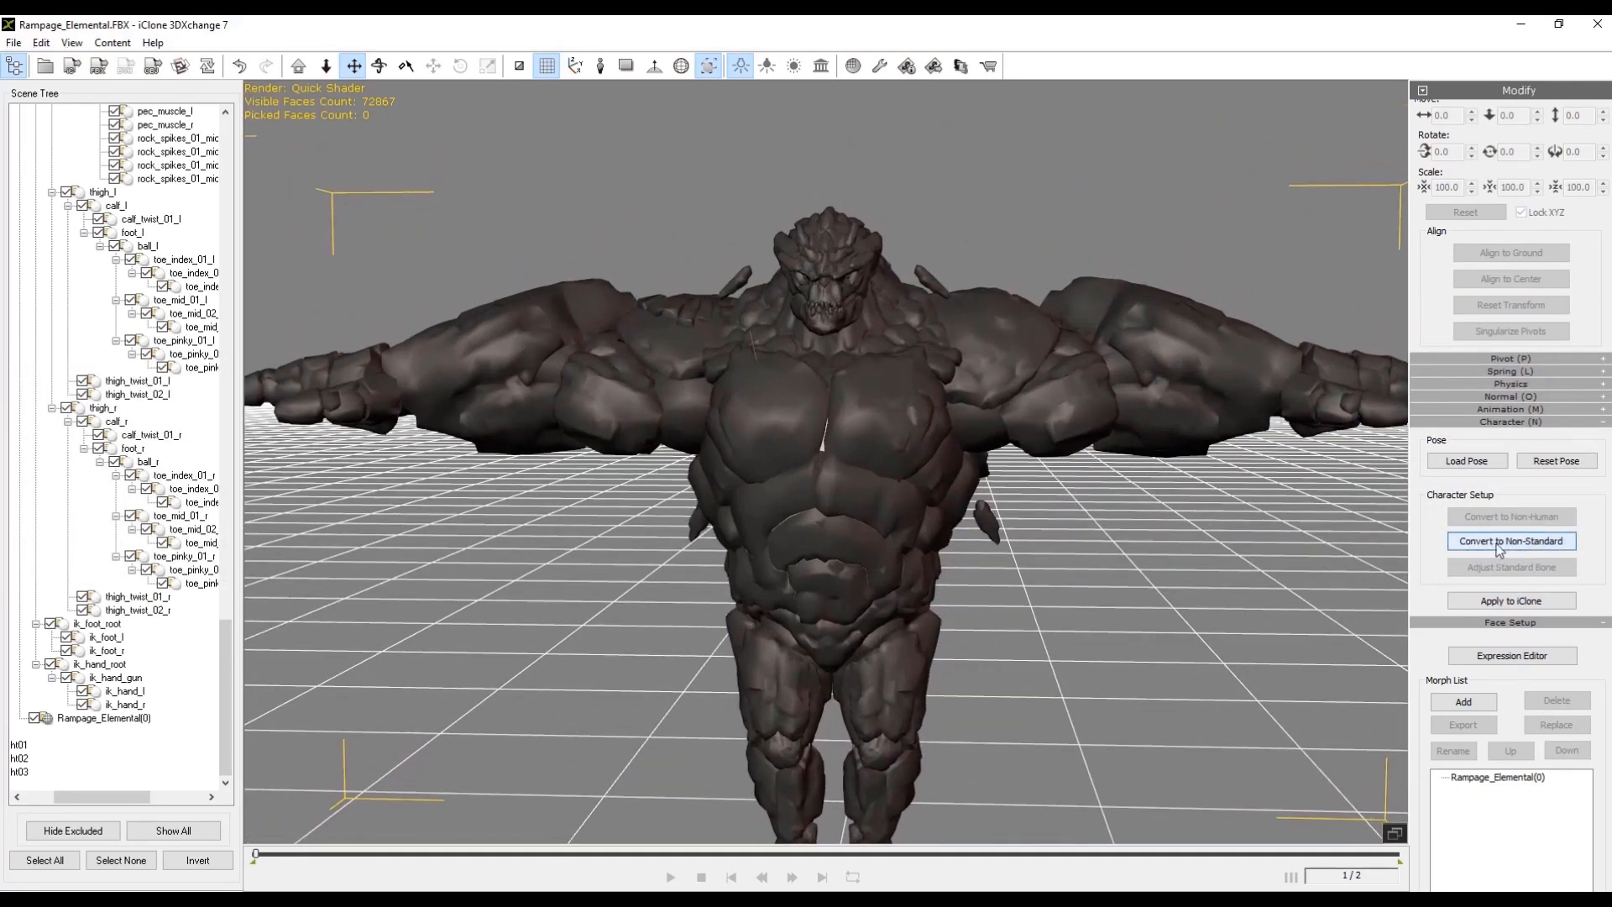
Start Convert to Non-Standard to show the Characterization Profile panel
{"action": "left_click", "coordinate": [1509, 540]}
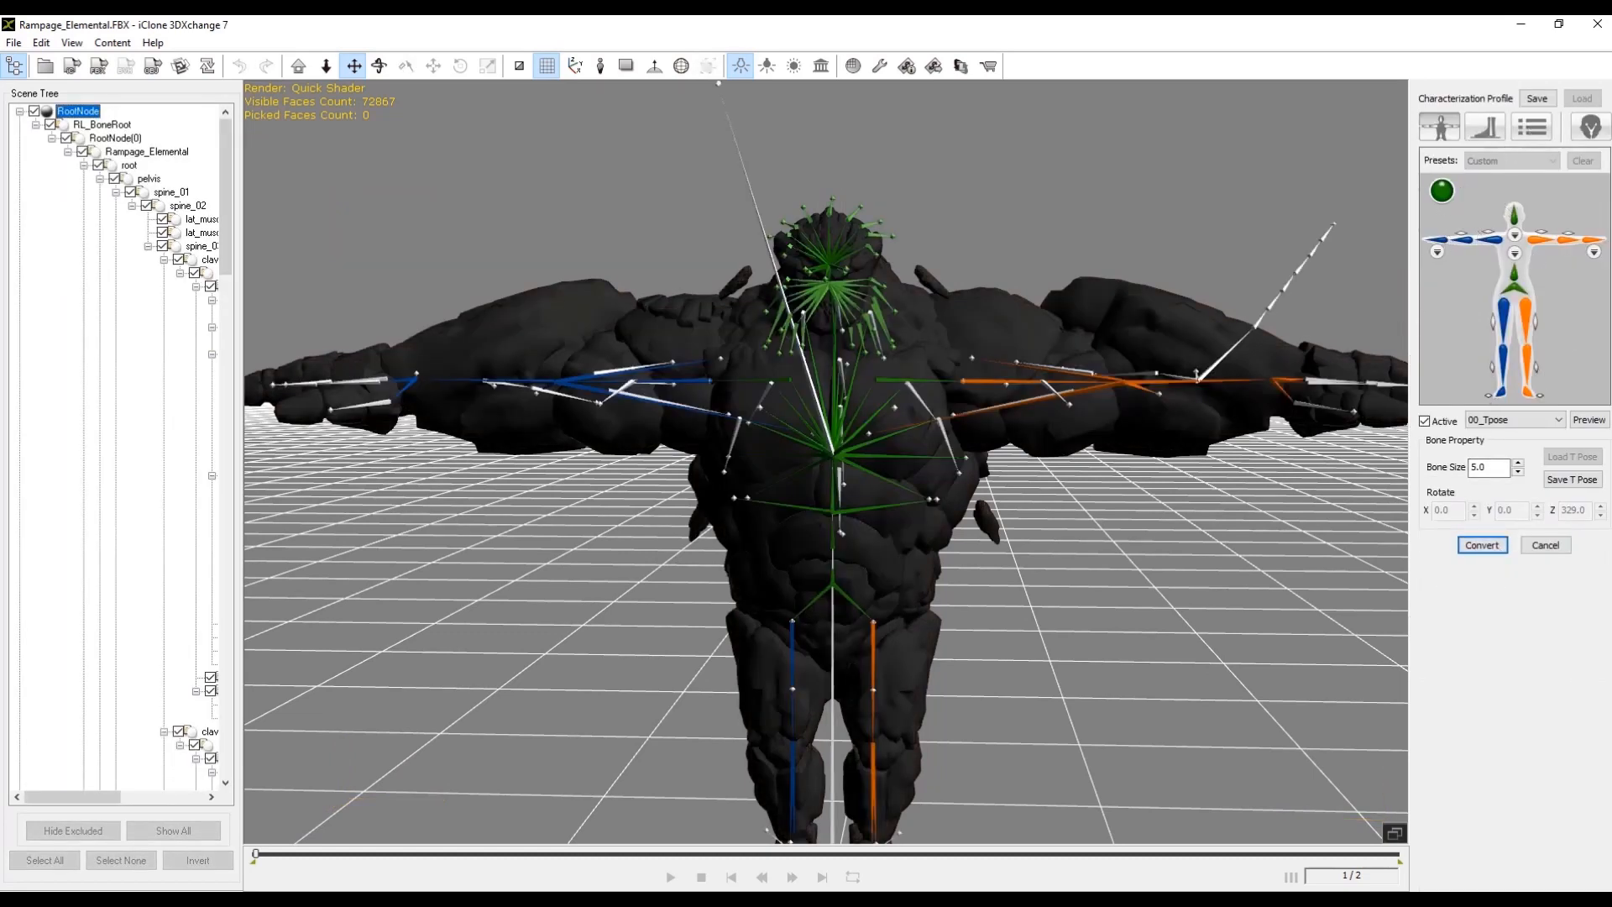
{"action": "mouse_move", "coordinate": [1595, 126]}
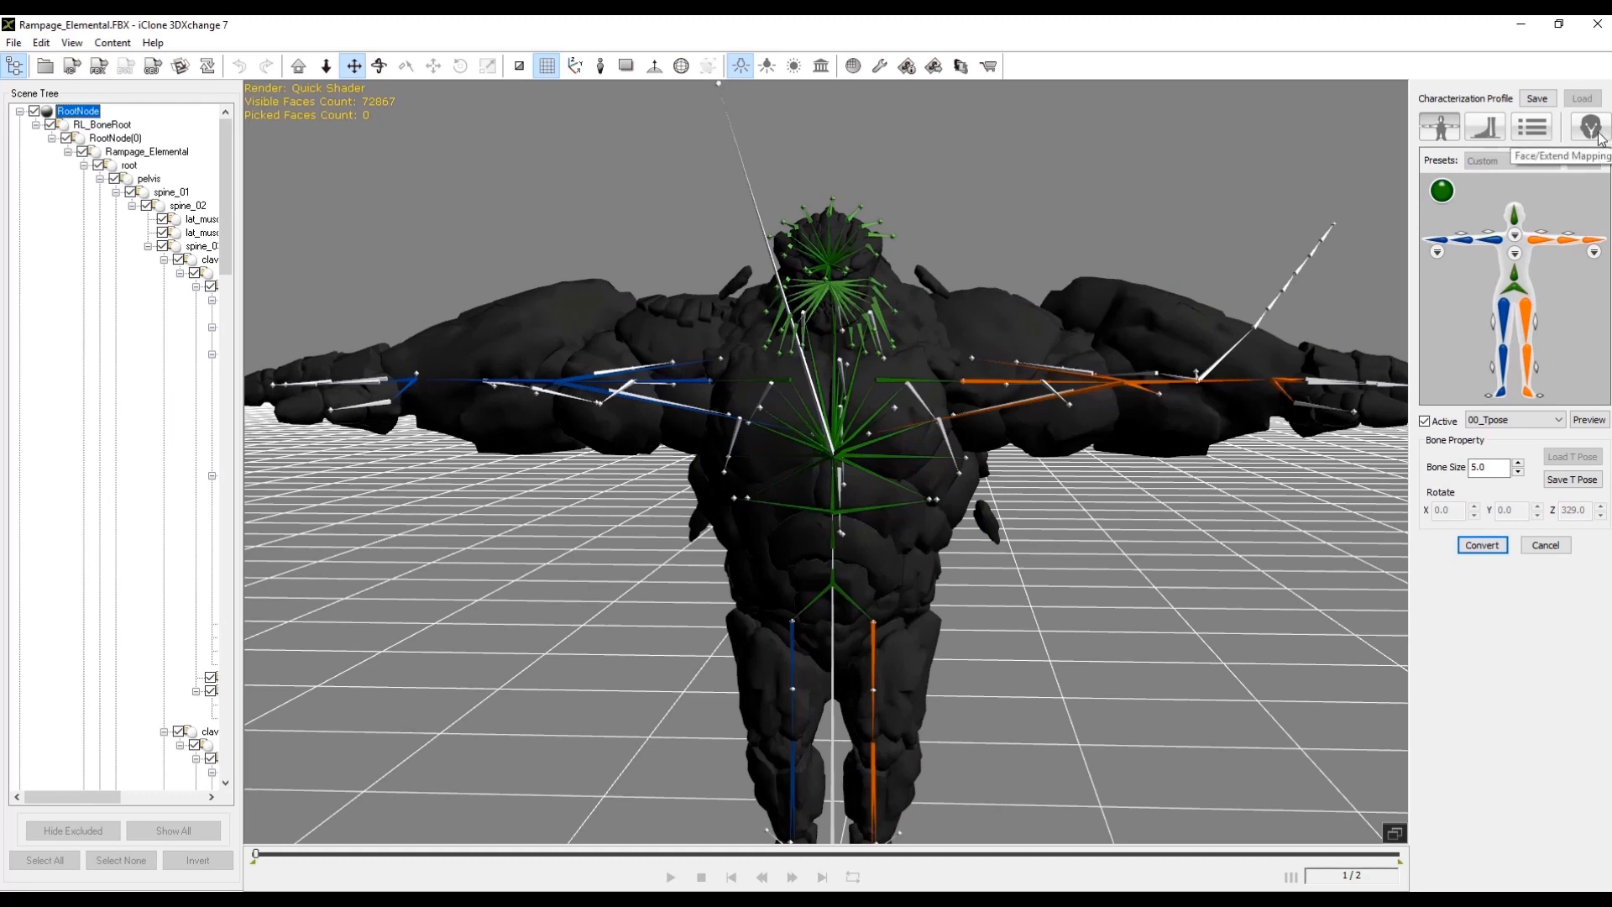
In Face/Extend Mapping, assign eyeball_l, eyeball_r and jaw as Left Eye, Right Eye and Jaw
{"action": "left_click", "coordinate": [1595, 126]}
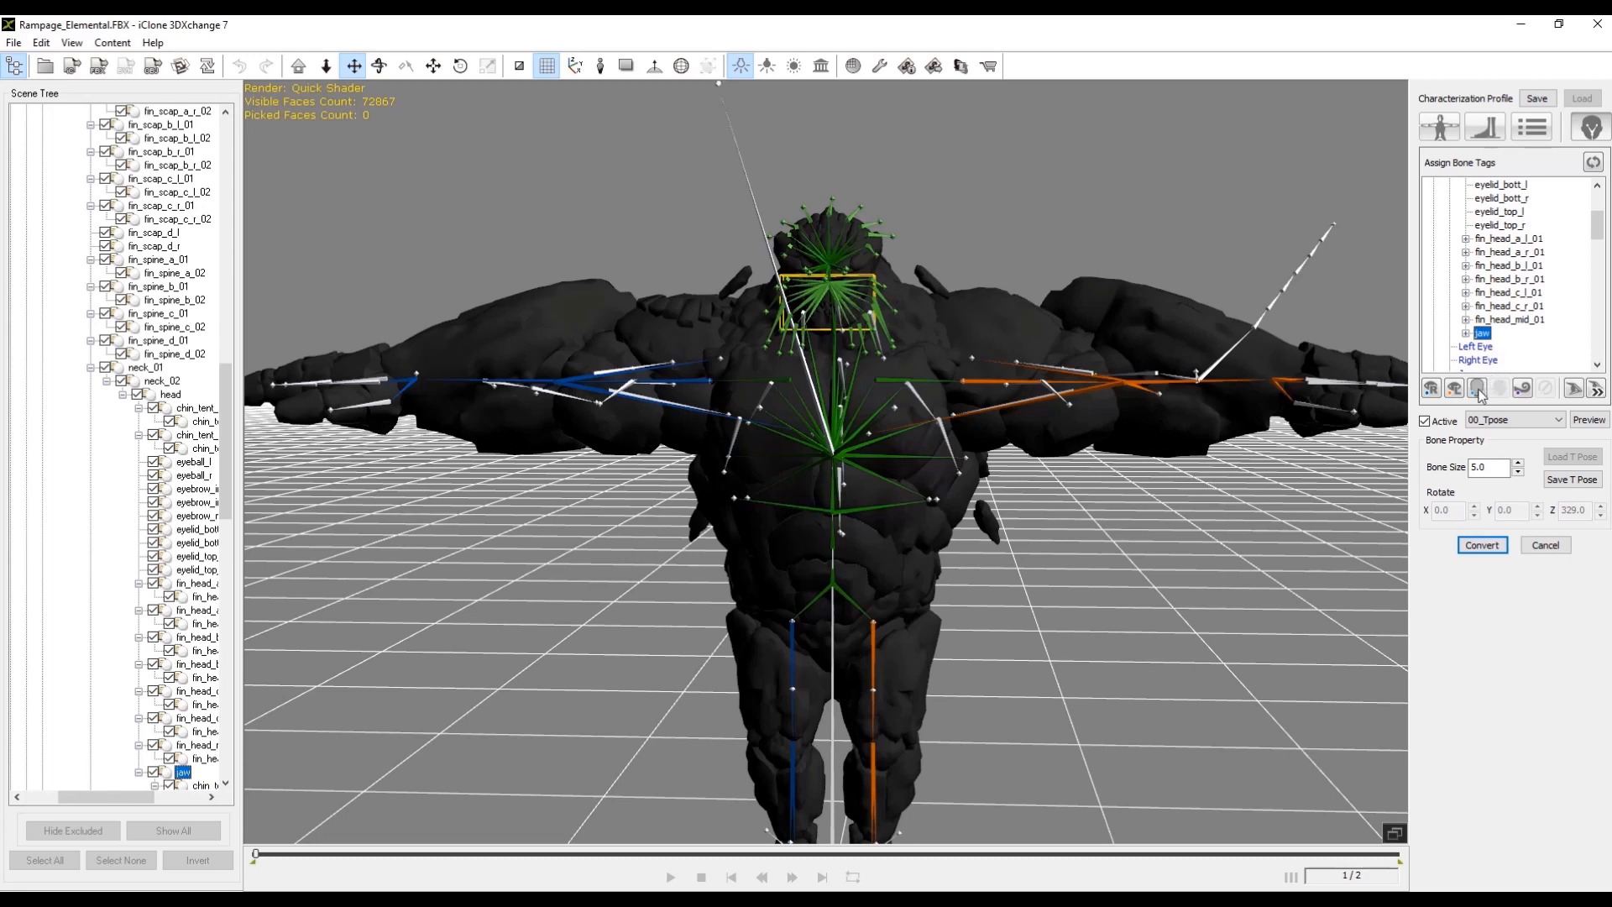
{"action": "mouse_move", "coordinate": [1477, 388]}
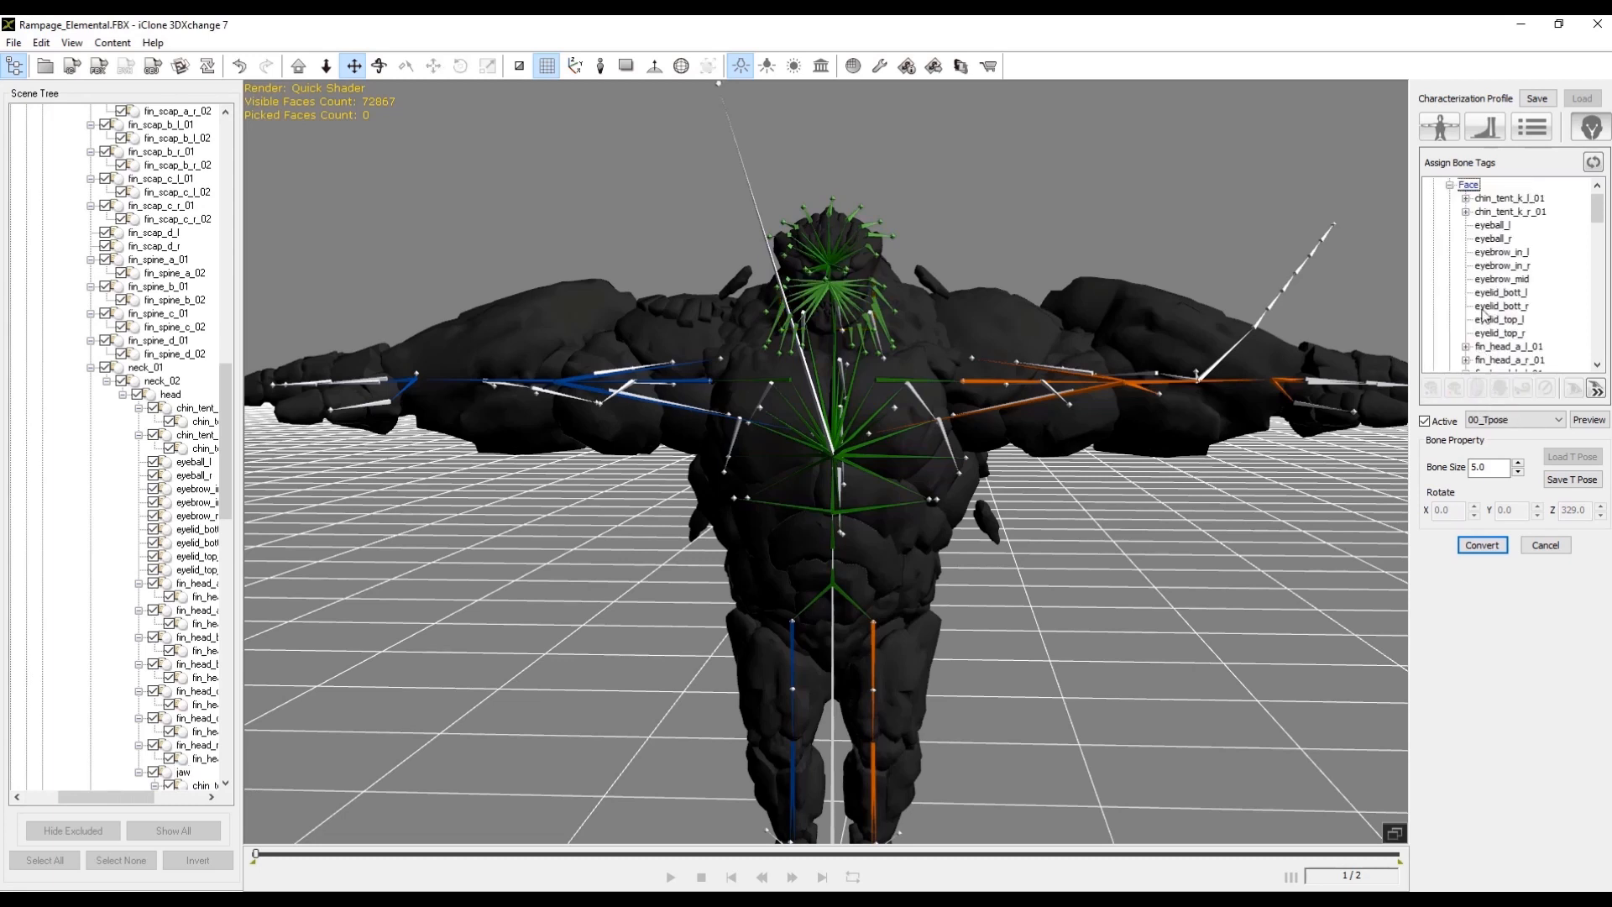
{"action": "scroll", "scroll_direction": "down", "scroll_amount": 3}
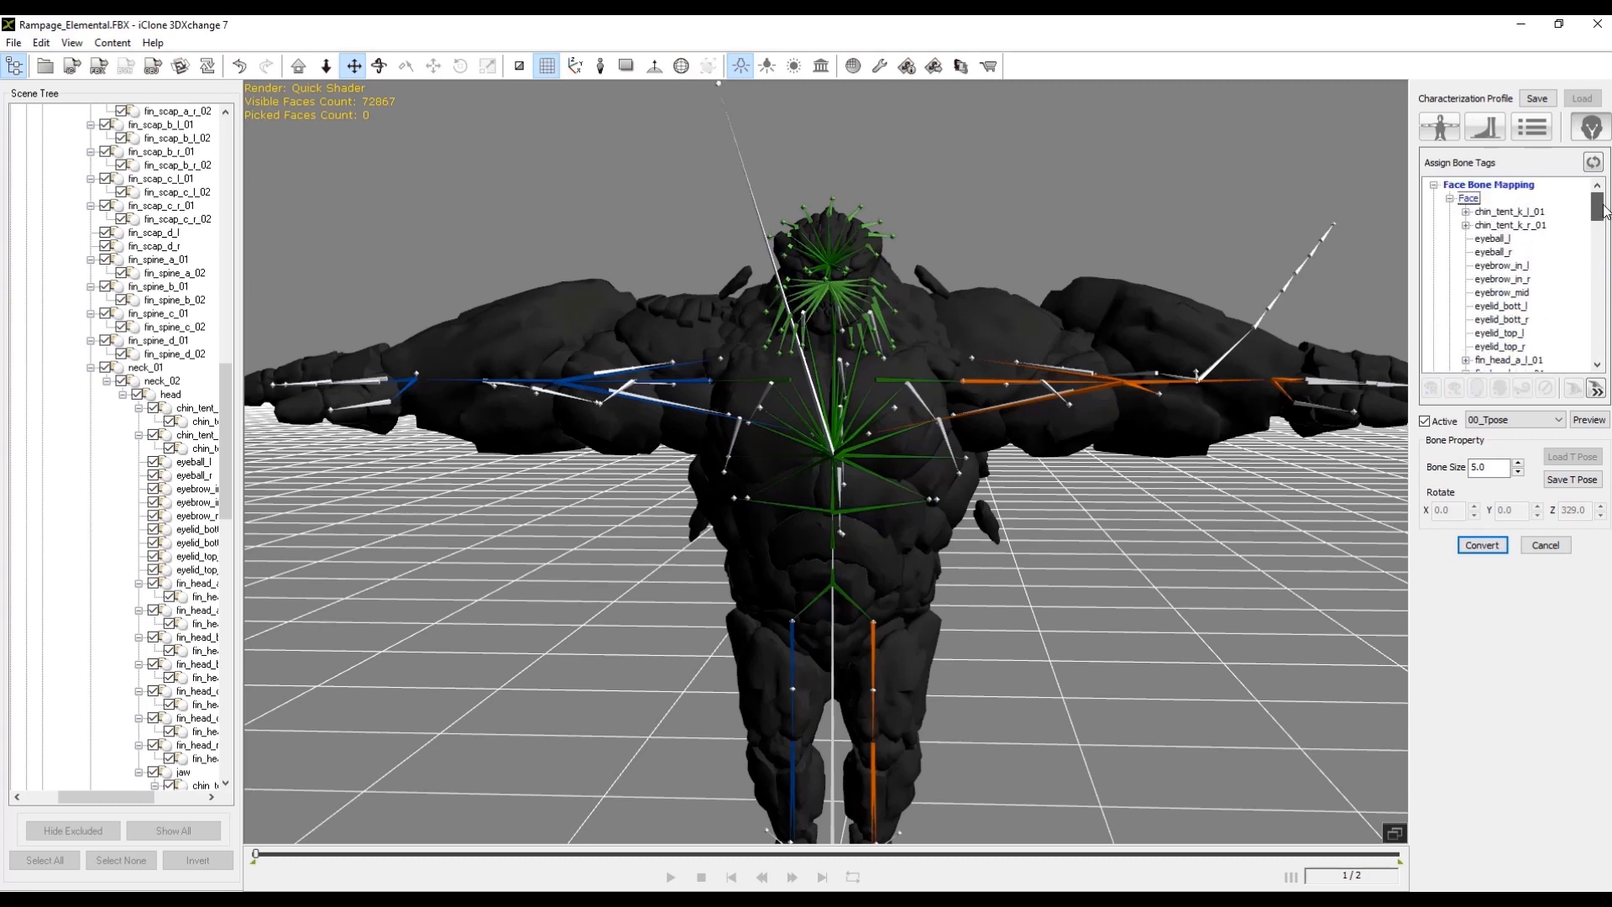
{"action": "left_click", "coordinate": [1491, 252]}
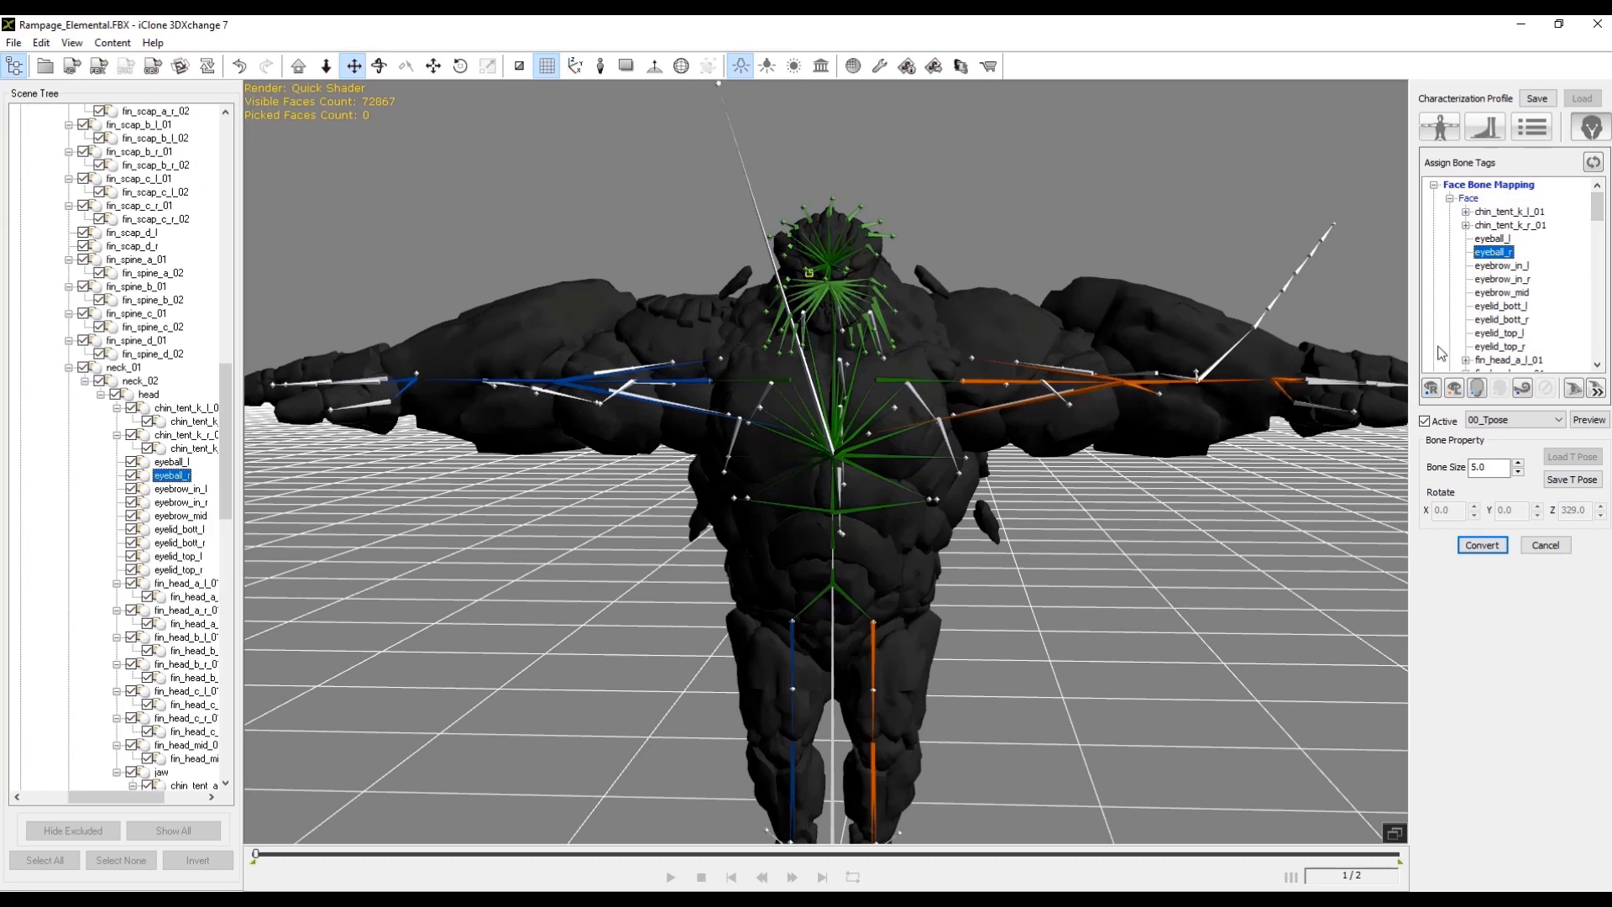
{"action": "mouse_move", "coordinate": [1432, 396]}
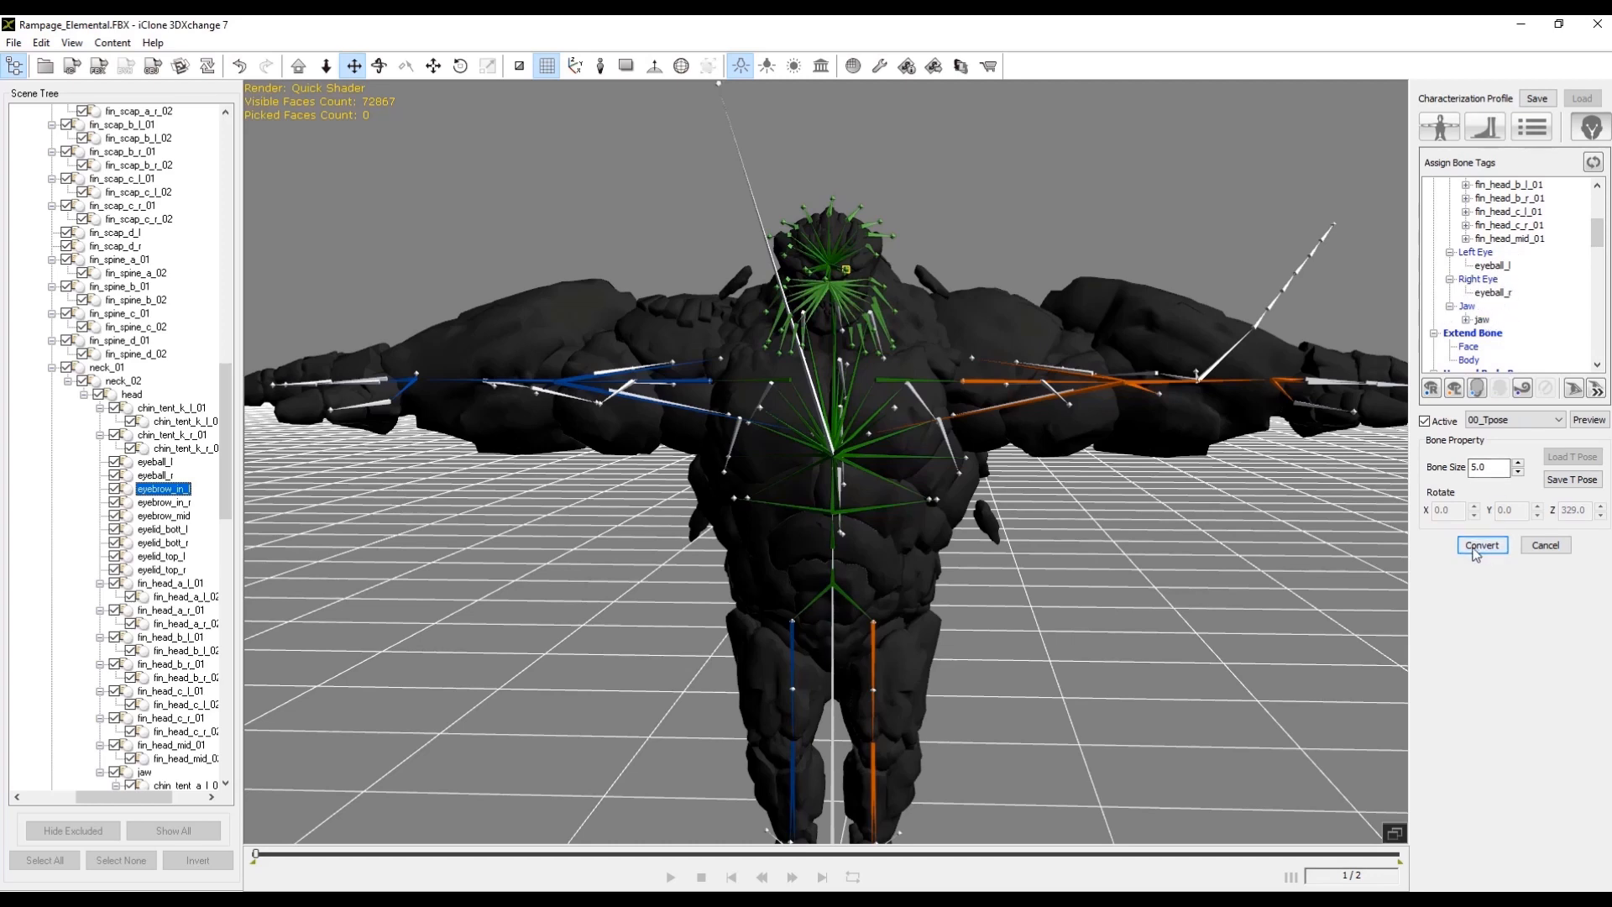
Convert the mapped character to non-standard and enter the Expression Editor
{"action": "left_click", "coordinate": [1481, 543]}
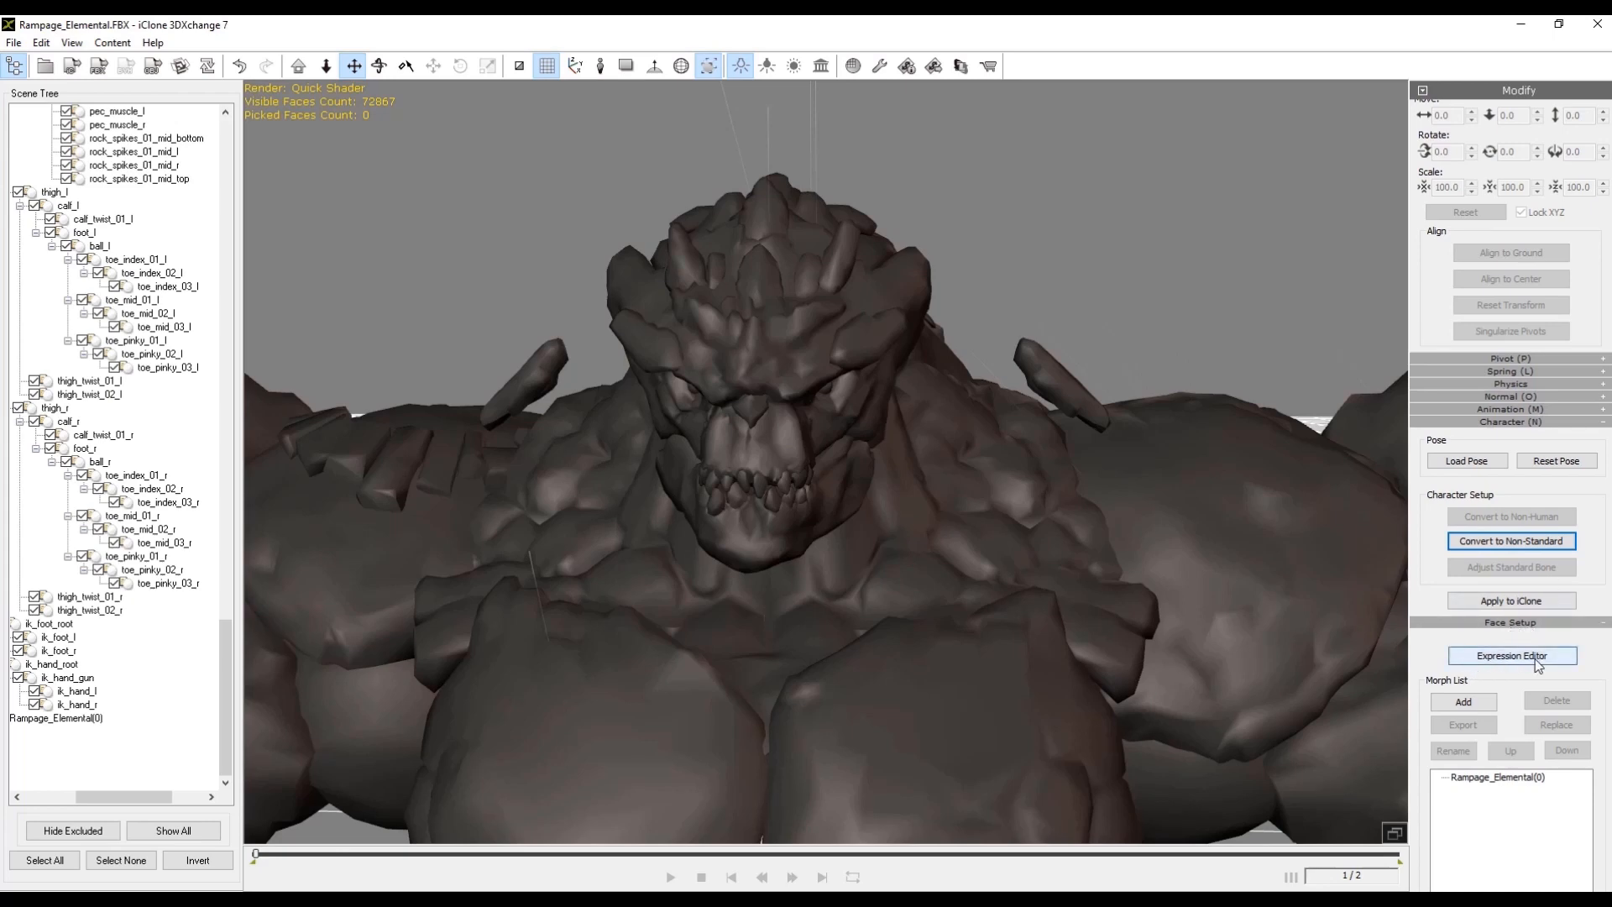
{"action": "left_click", "coordinate": [1509, 655]}
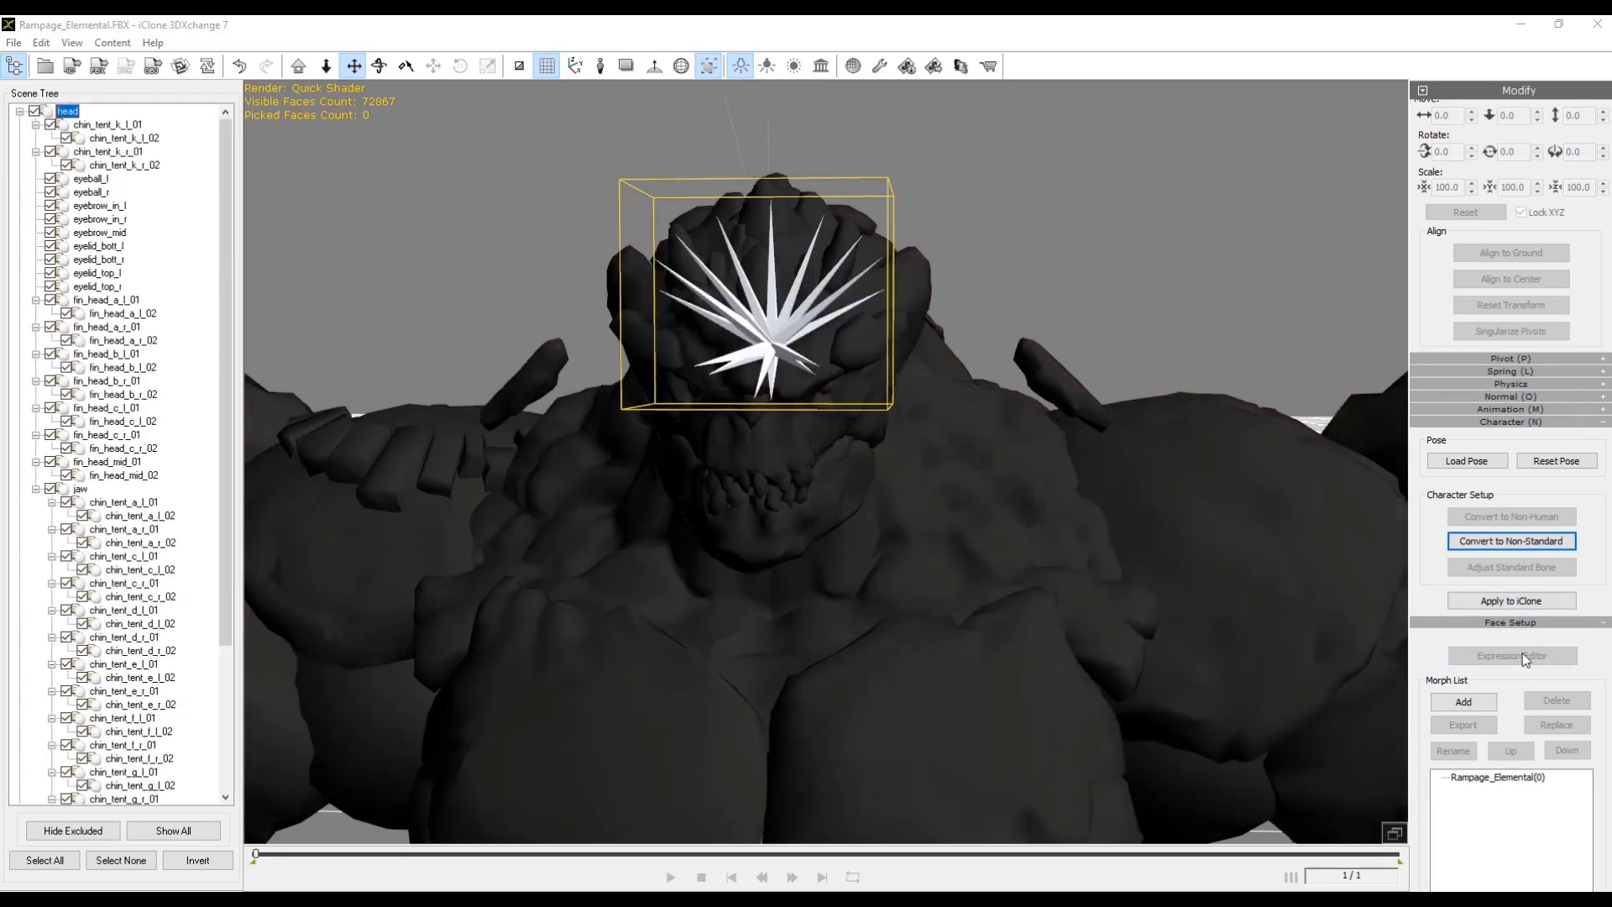
{"action": "left_click", "coordinate": [1509, 656]}
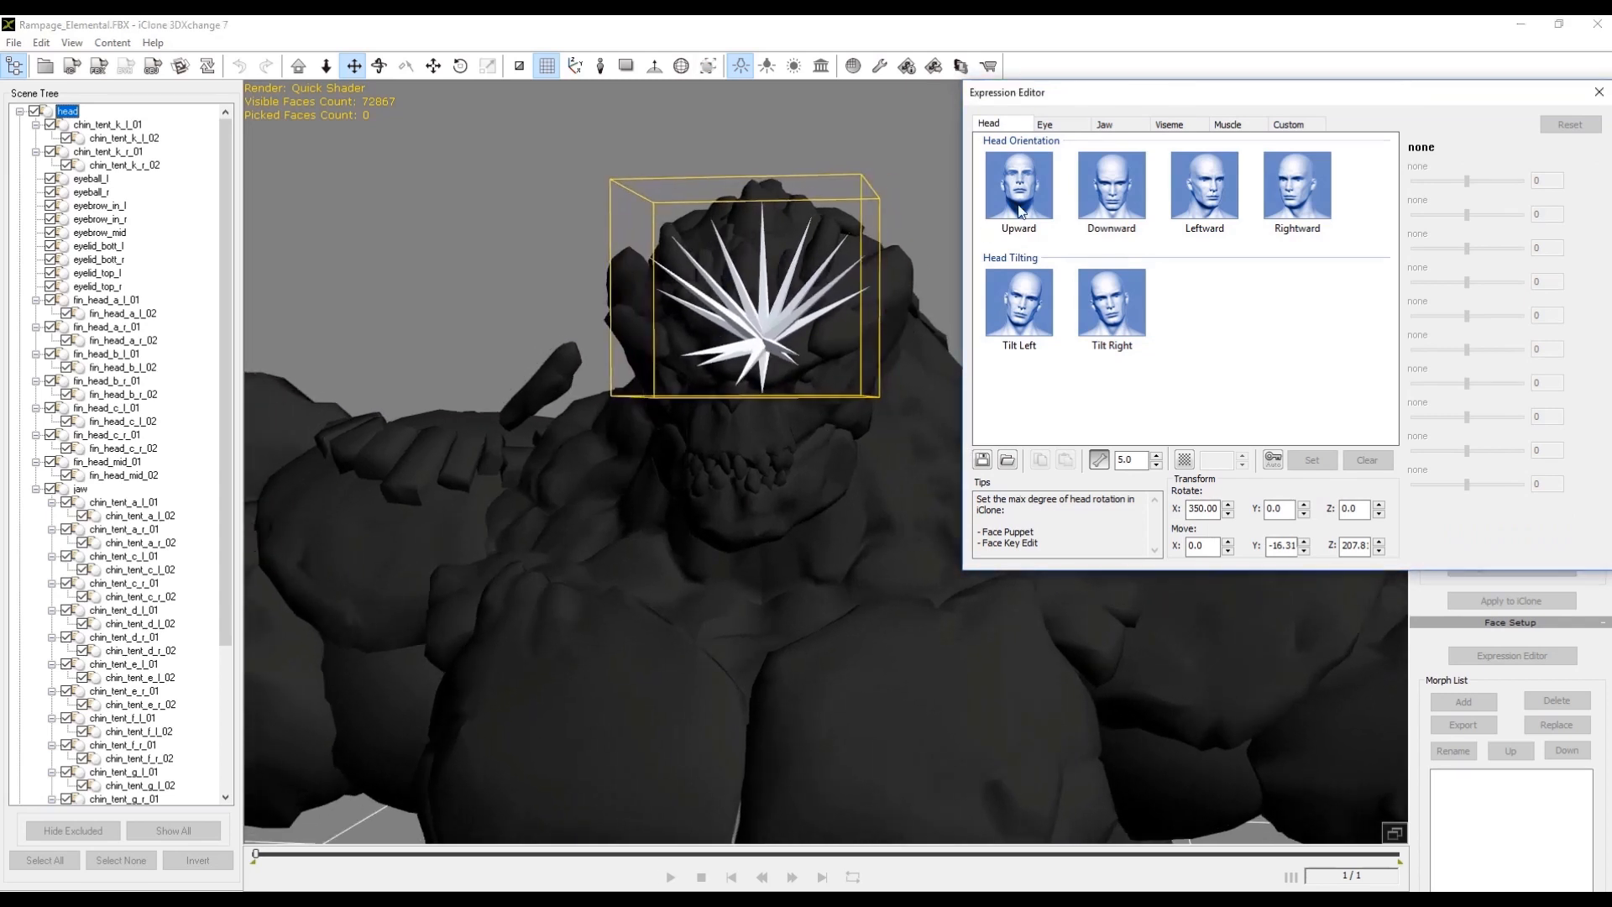
{"action": "left_click", "coordinate": [1204, 189]}
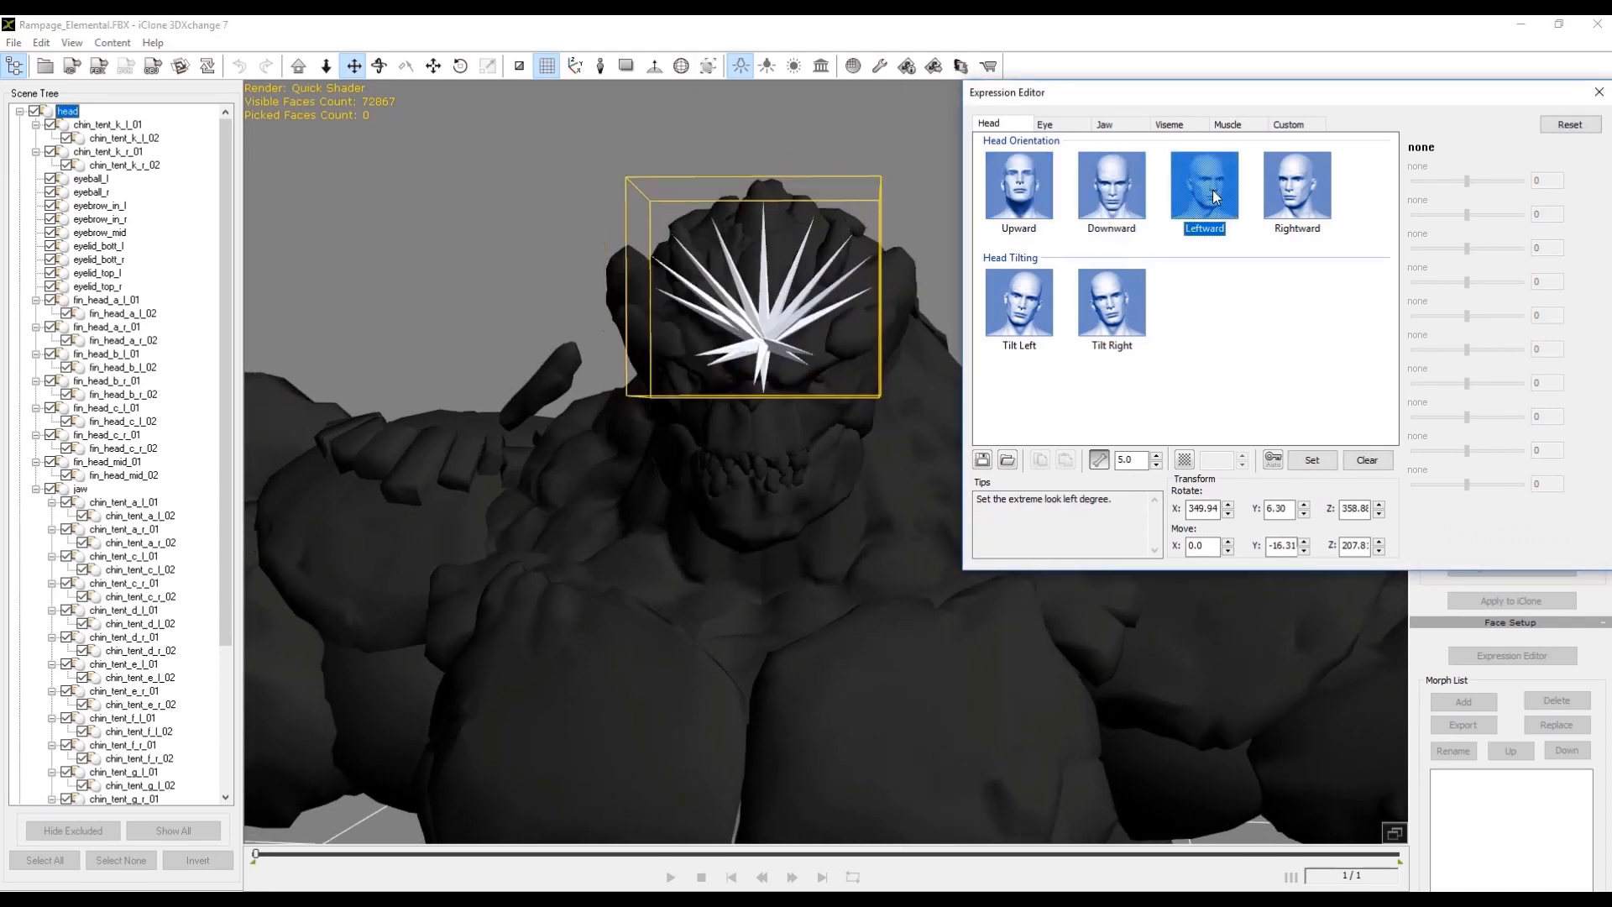
{"action": "left_click", "coordinate": [1017, 299]}
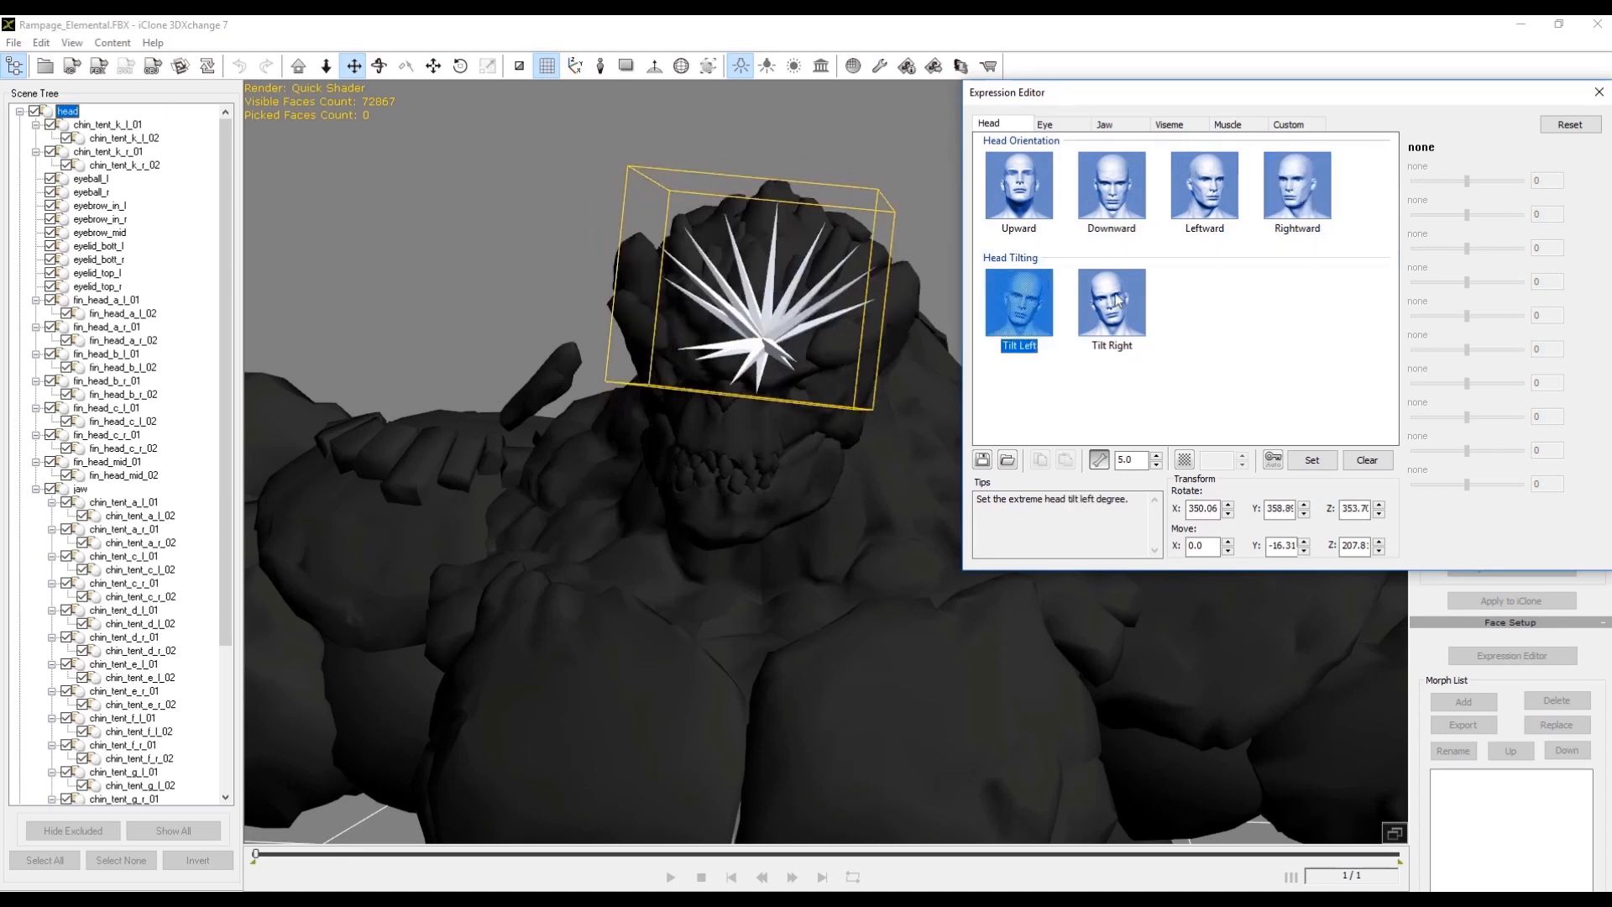
{"action": "left_click", "coordinate": [1110, 299]}
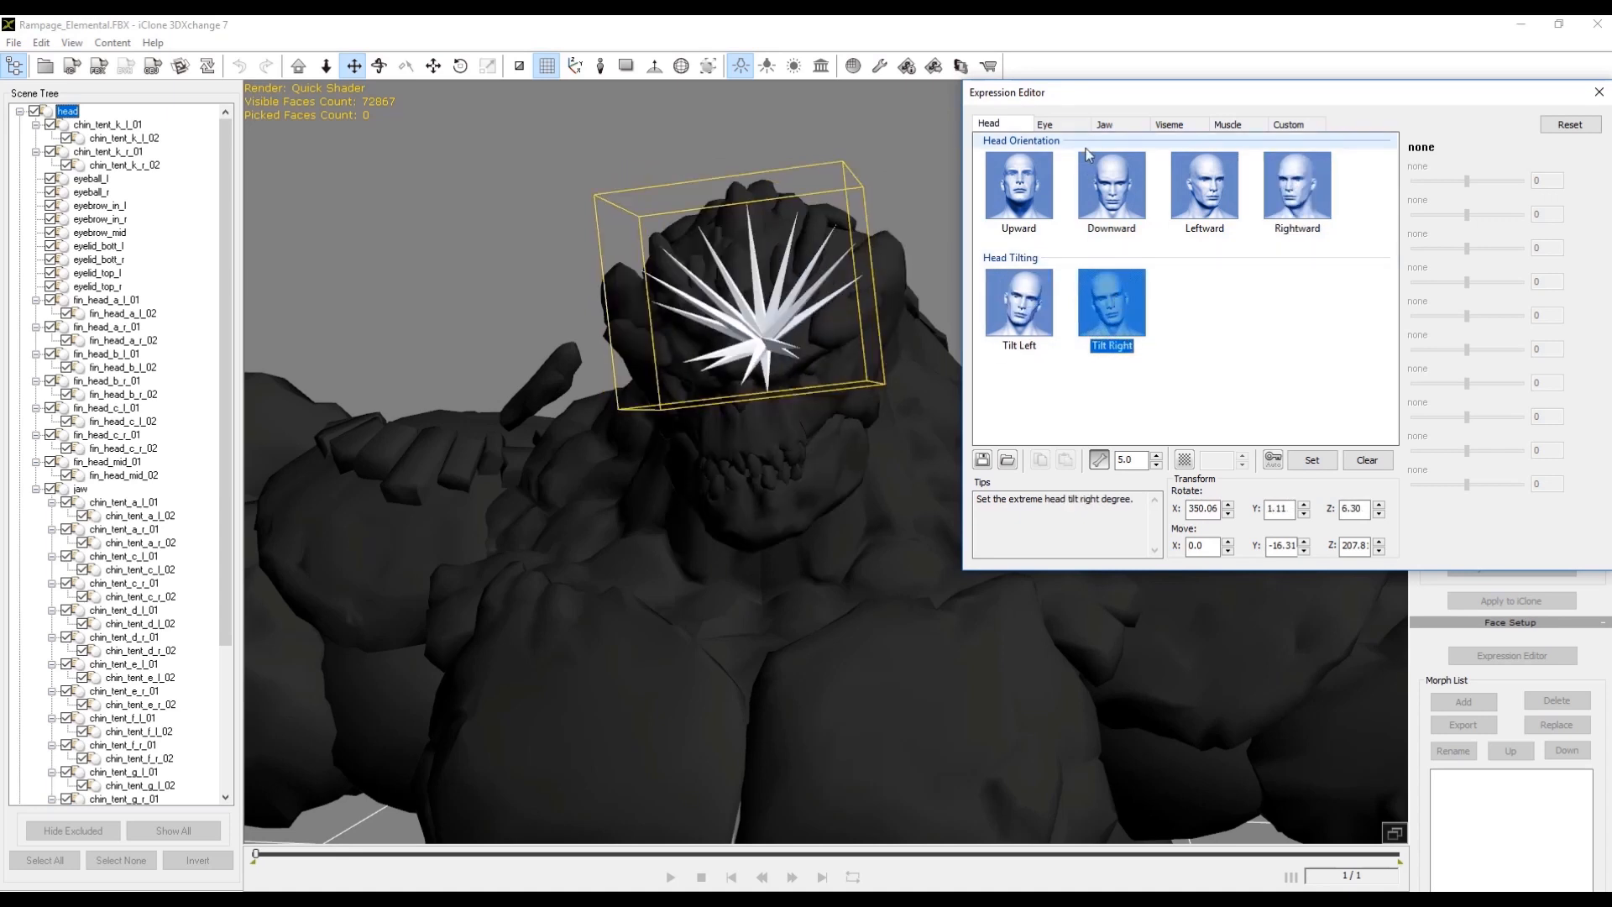
{"action": "left_click", "coordinate": [1045, 123]}
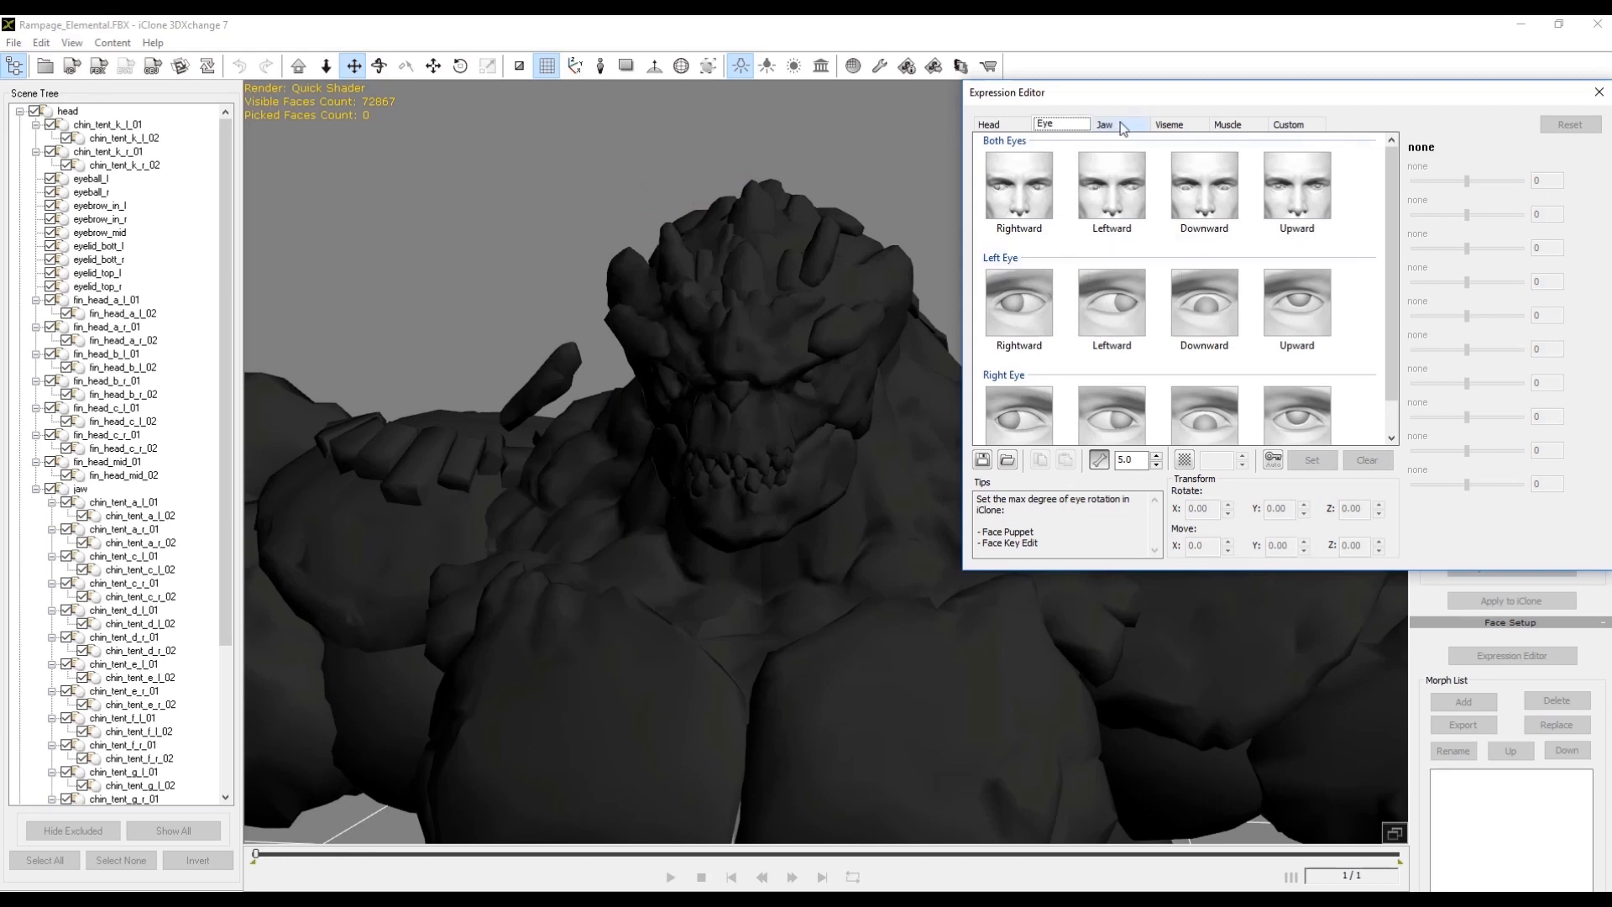
{"action": "left_click", "coordinate": [1105, 124]}
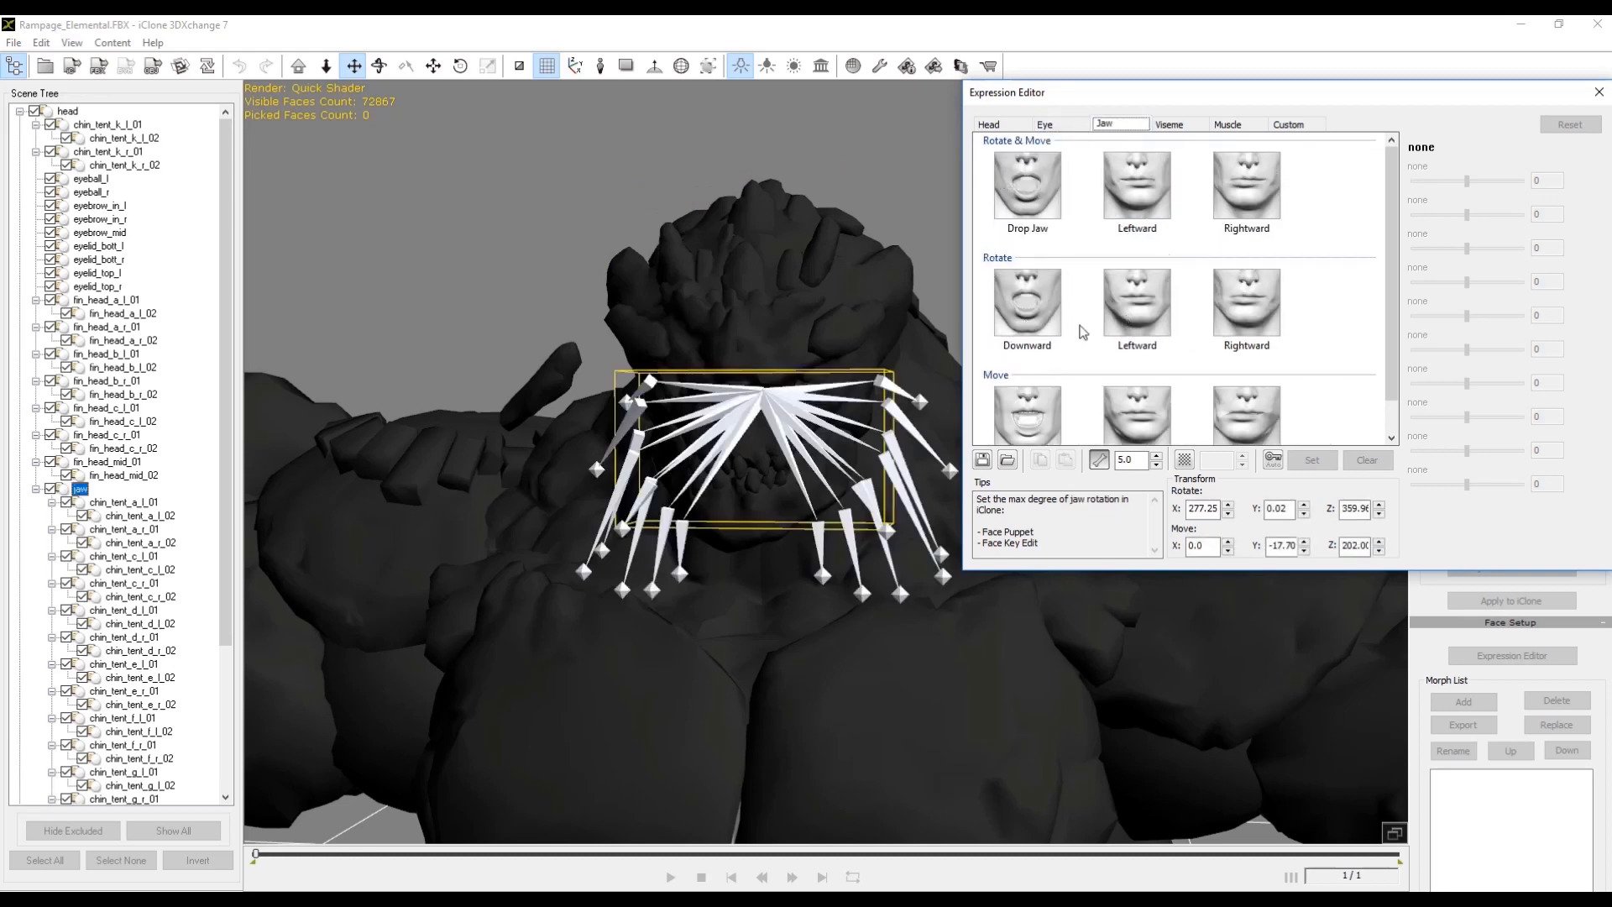
{"action": "left_click", "coordinate": [1044, 125]}
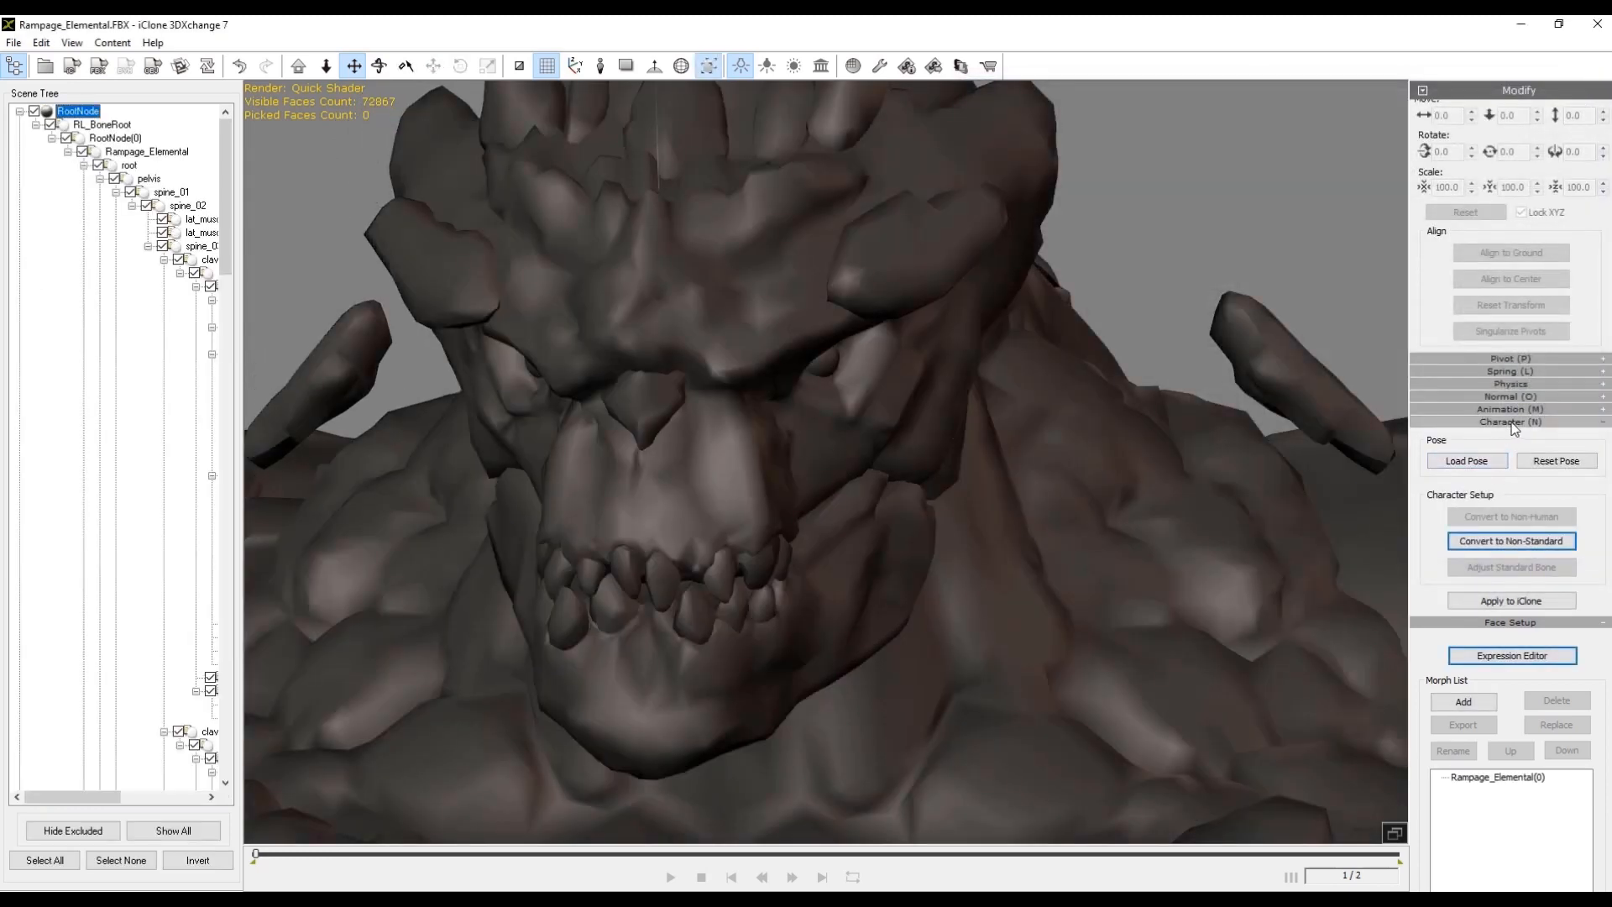
Set the master material's diffuse colour to near-white so the head lightens
{"action": "left_click", "coordinate": [1509, 421]}
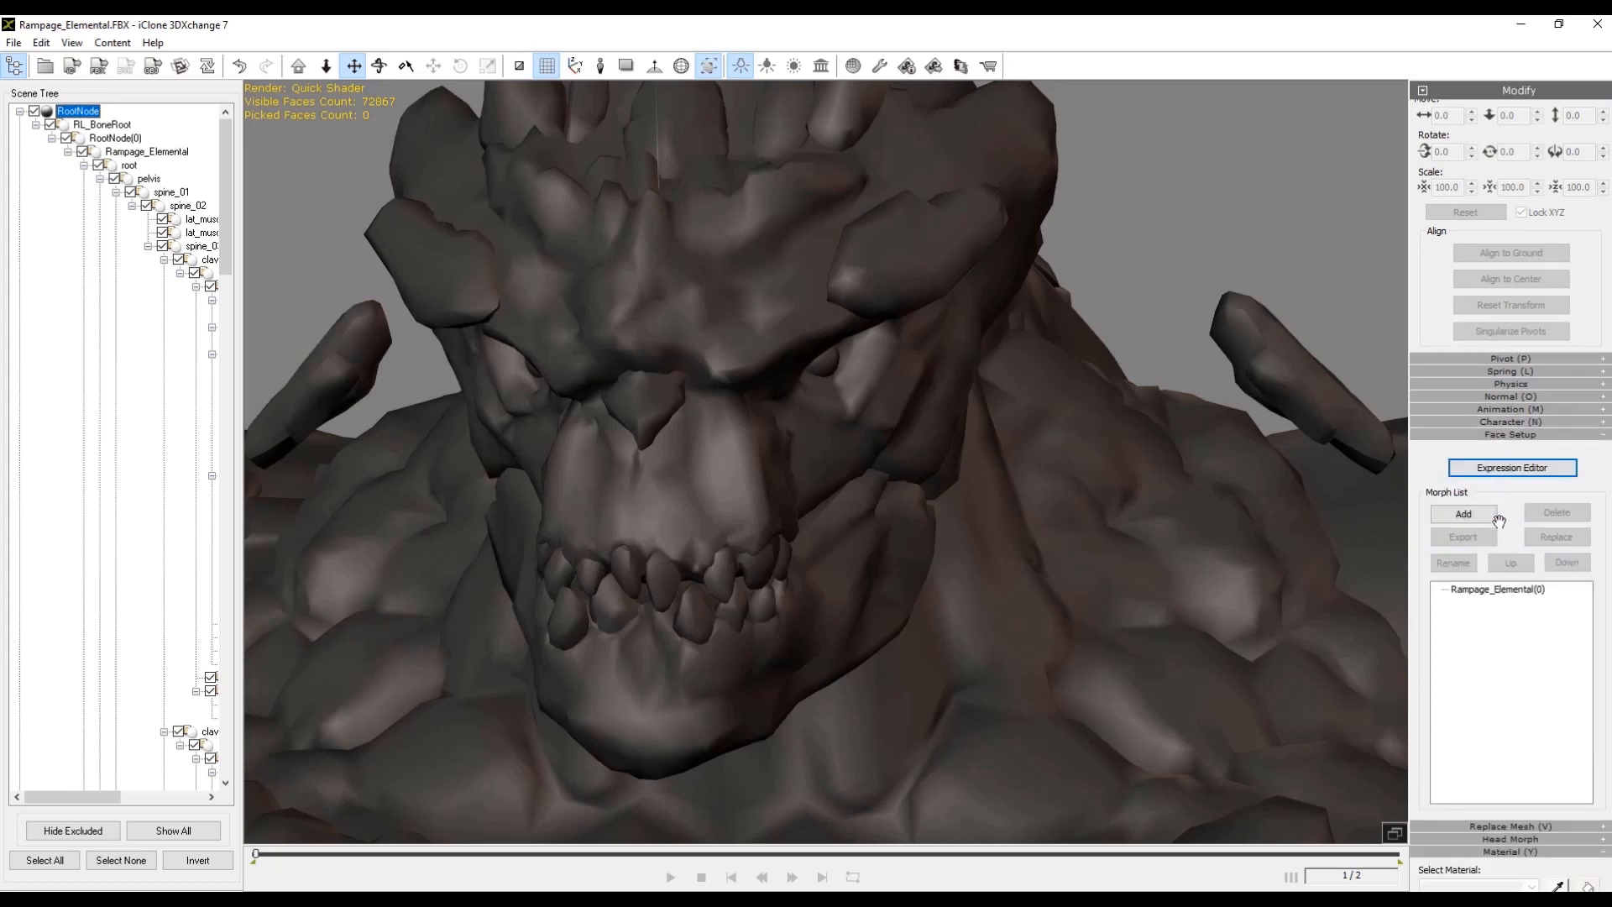
{"action": "mouse_move", "coordinate": [1519, 858]}
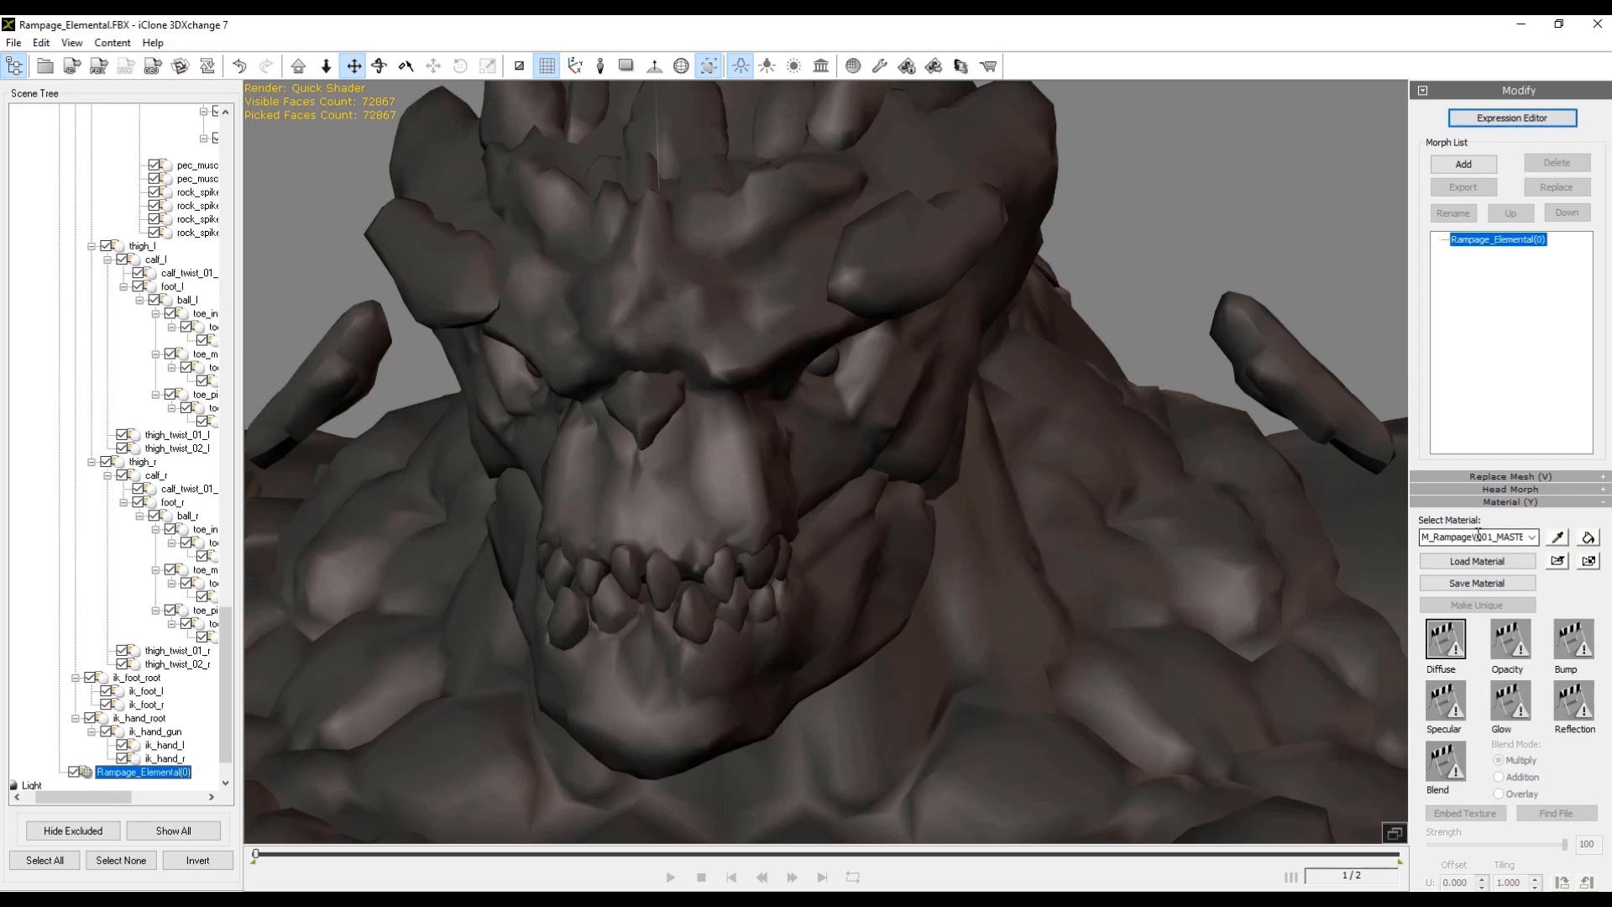
{"action": "left_click", "coordinate": [1531, 537]}
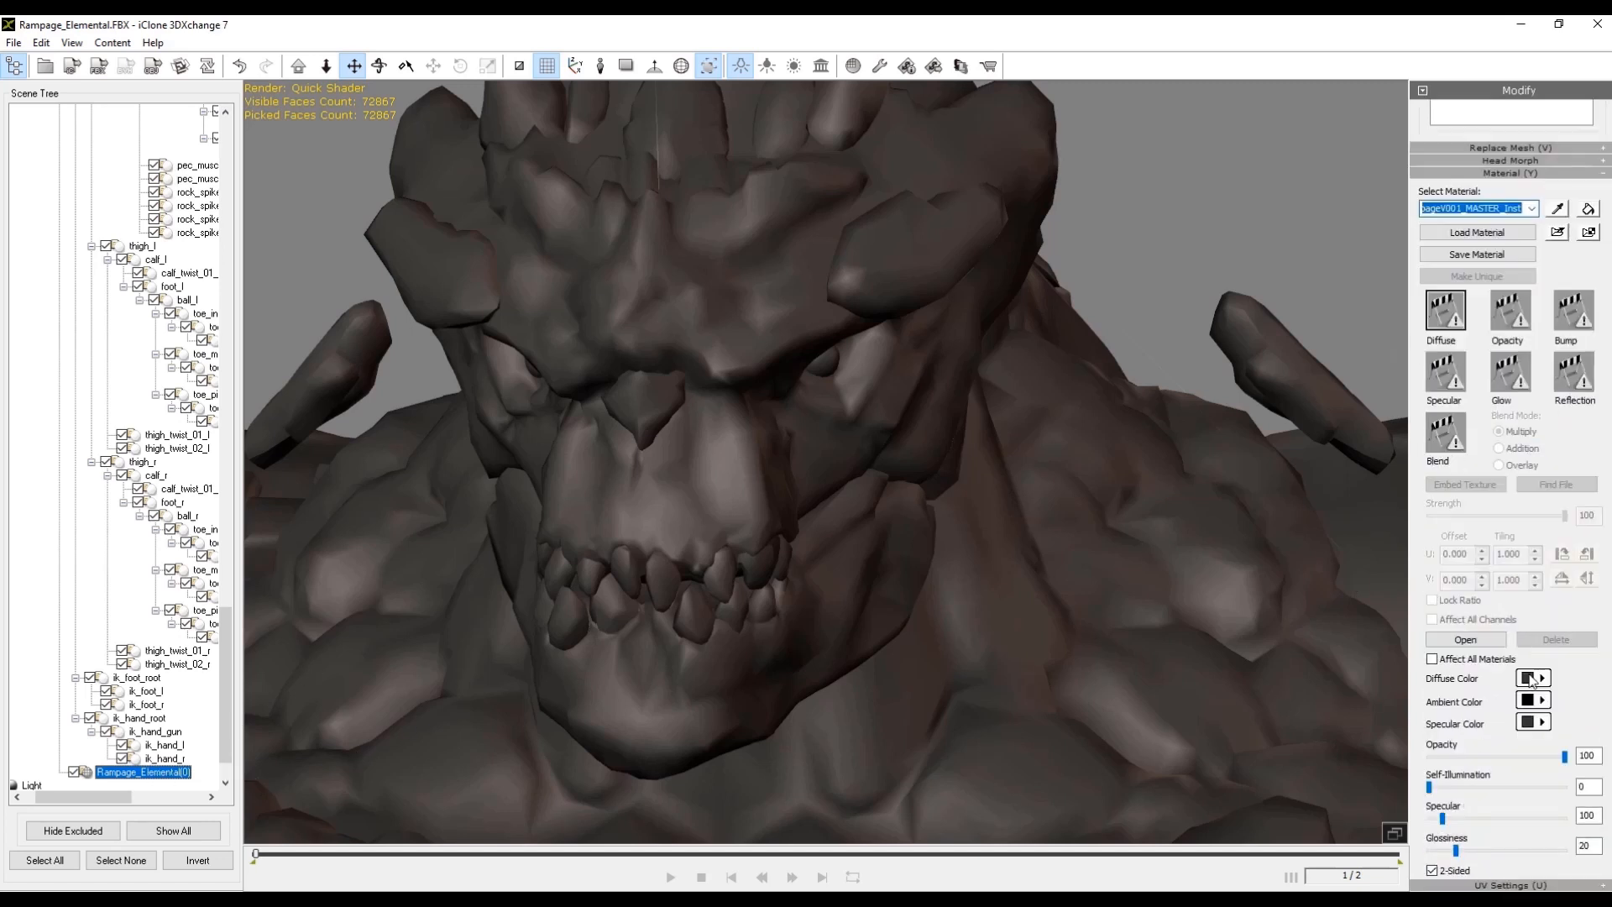
{"action": "left_click", "coordinate": [1527, 677]}
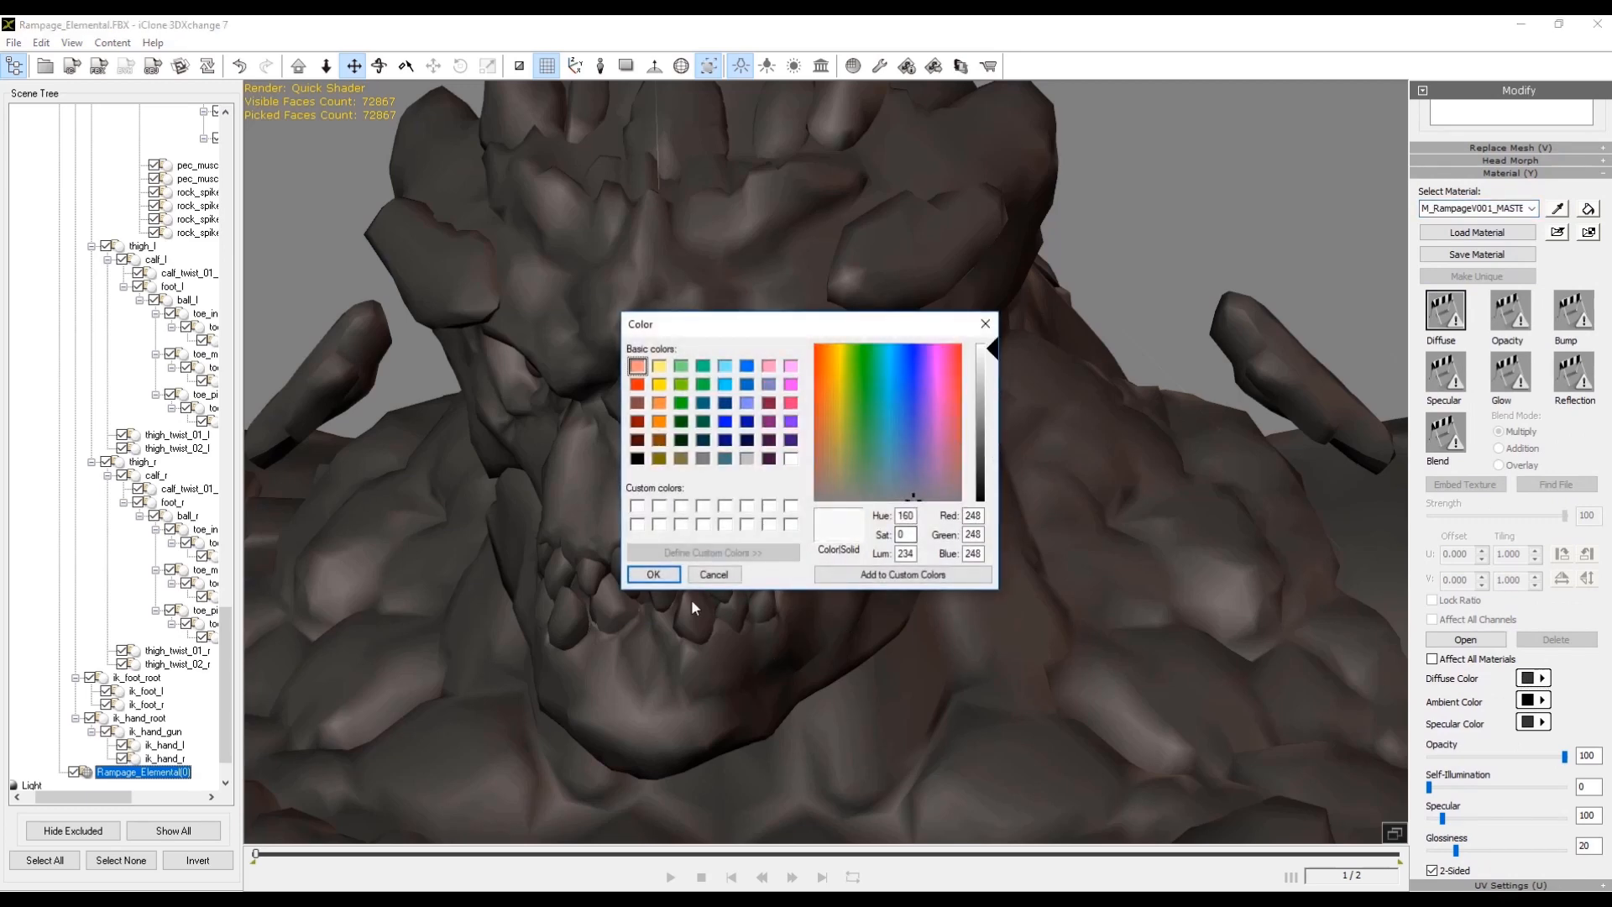
{"action": "left_click", "coordinate": [653, 574]}
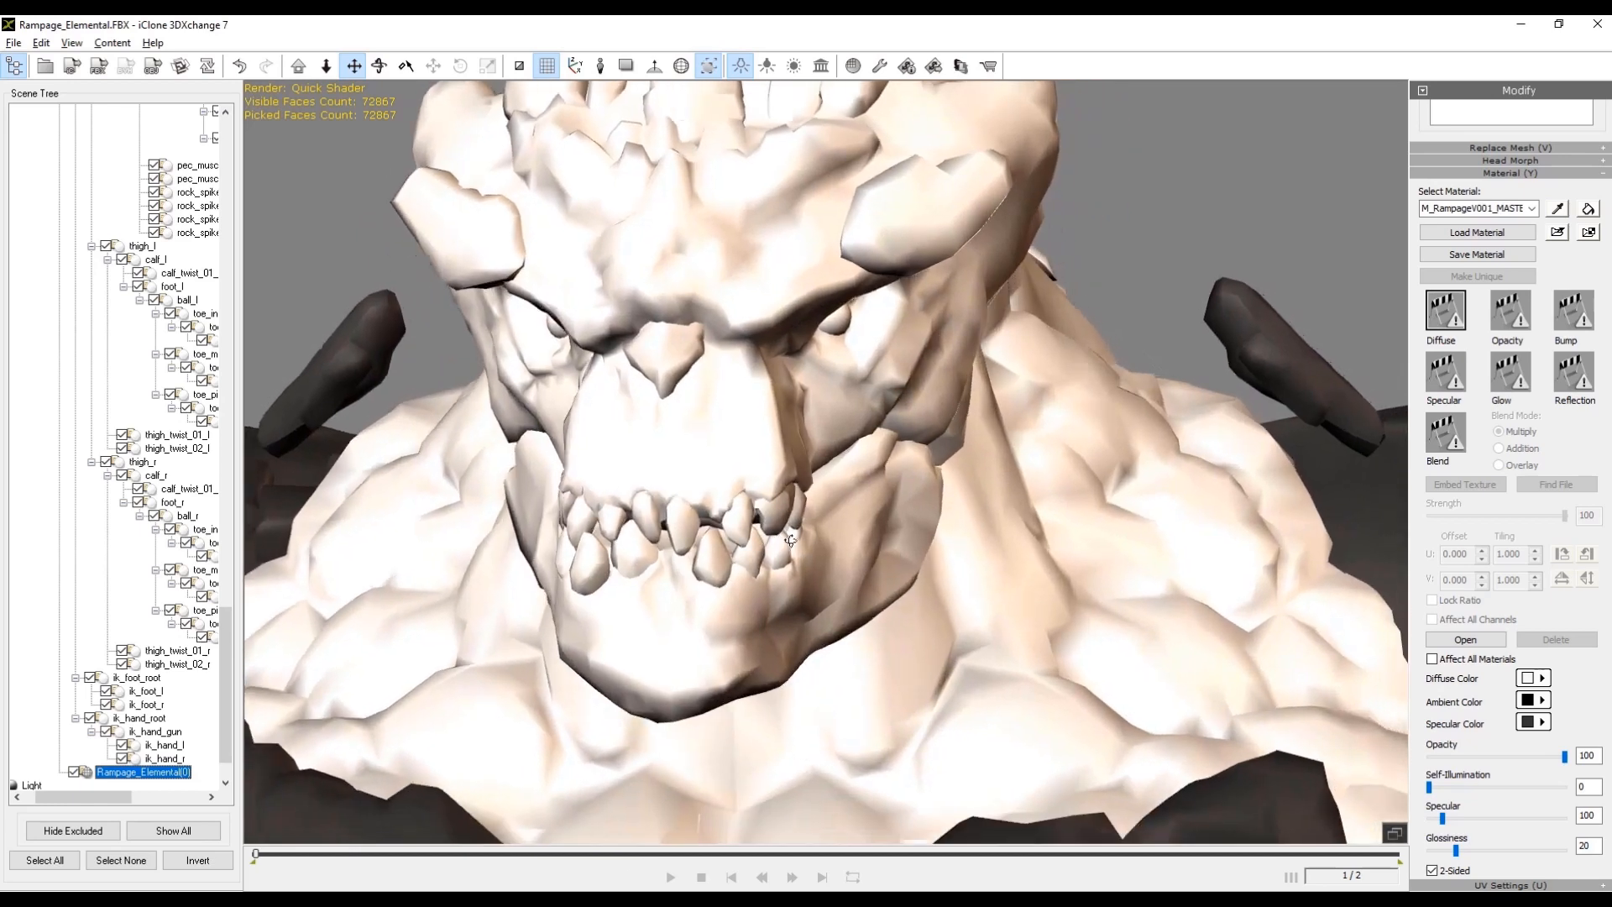
{"action": "left_click_drag", "start_coordinate": [789, 539], "coordinate": [742, 510]}
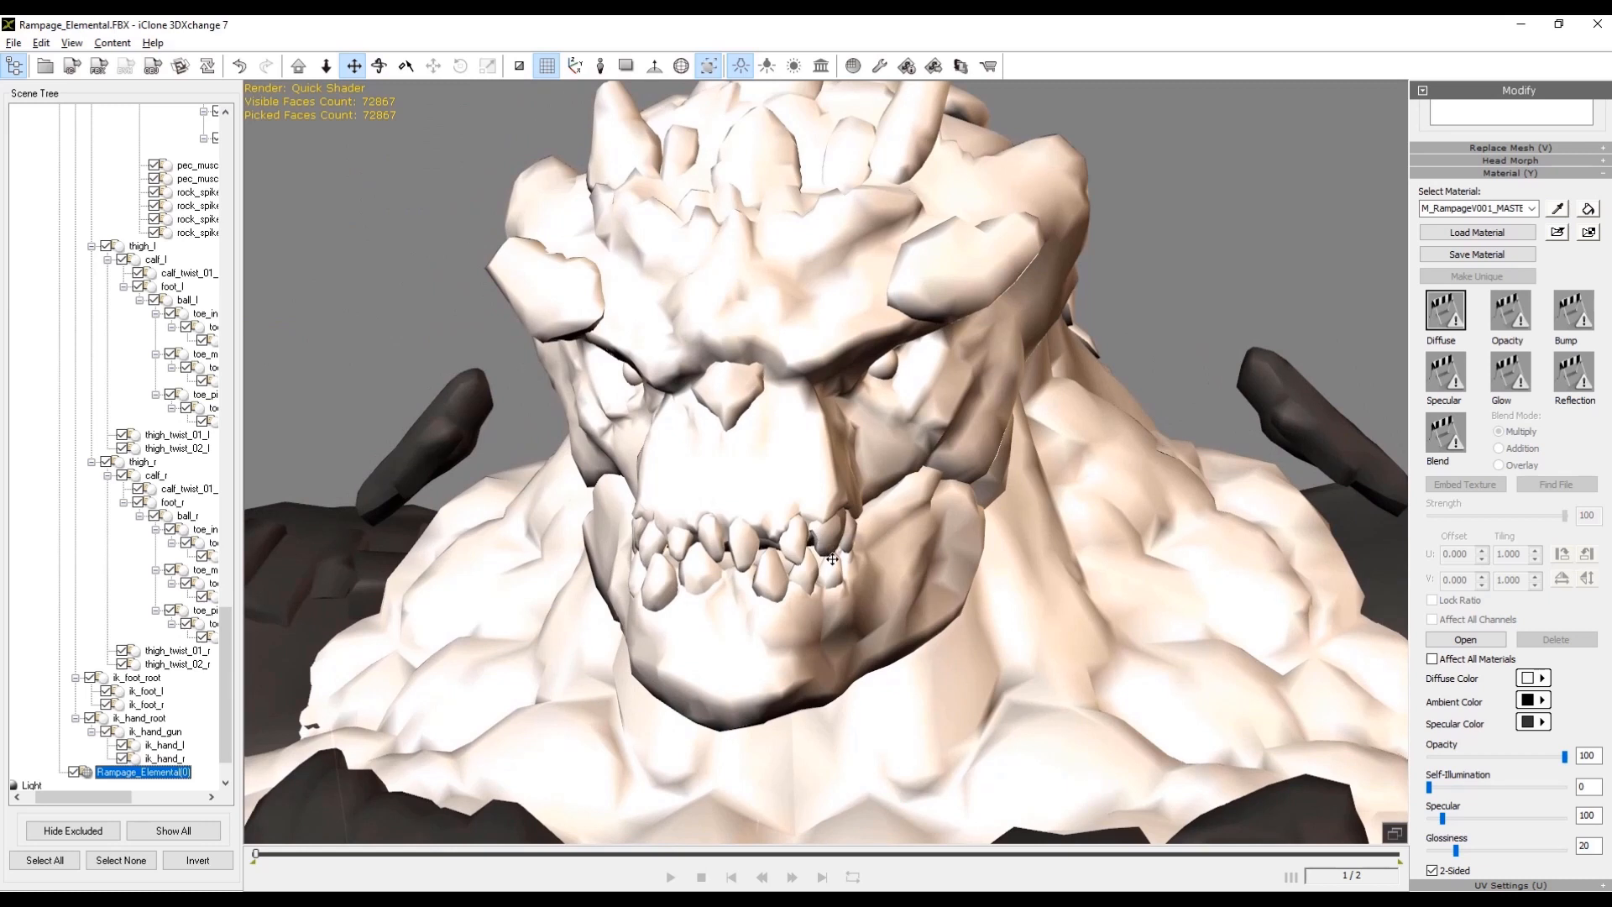
{"action": "mouse_move", "coordinate": [858, 480]}
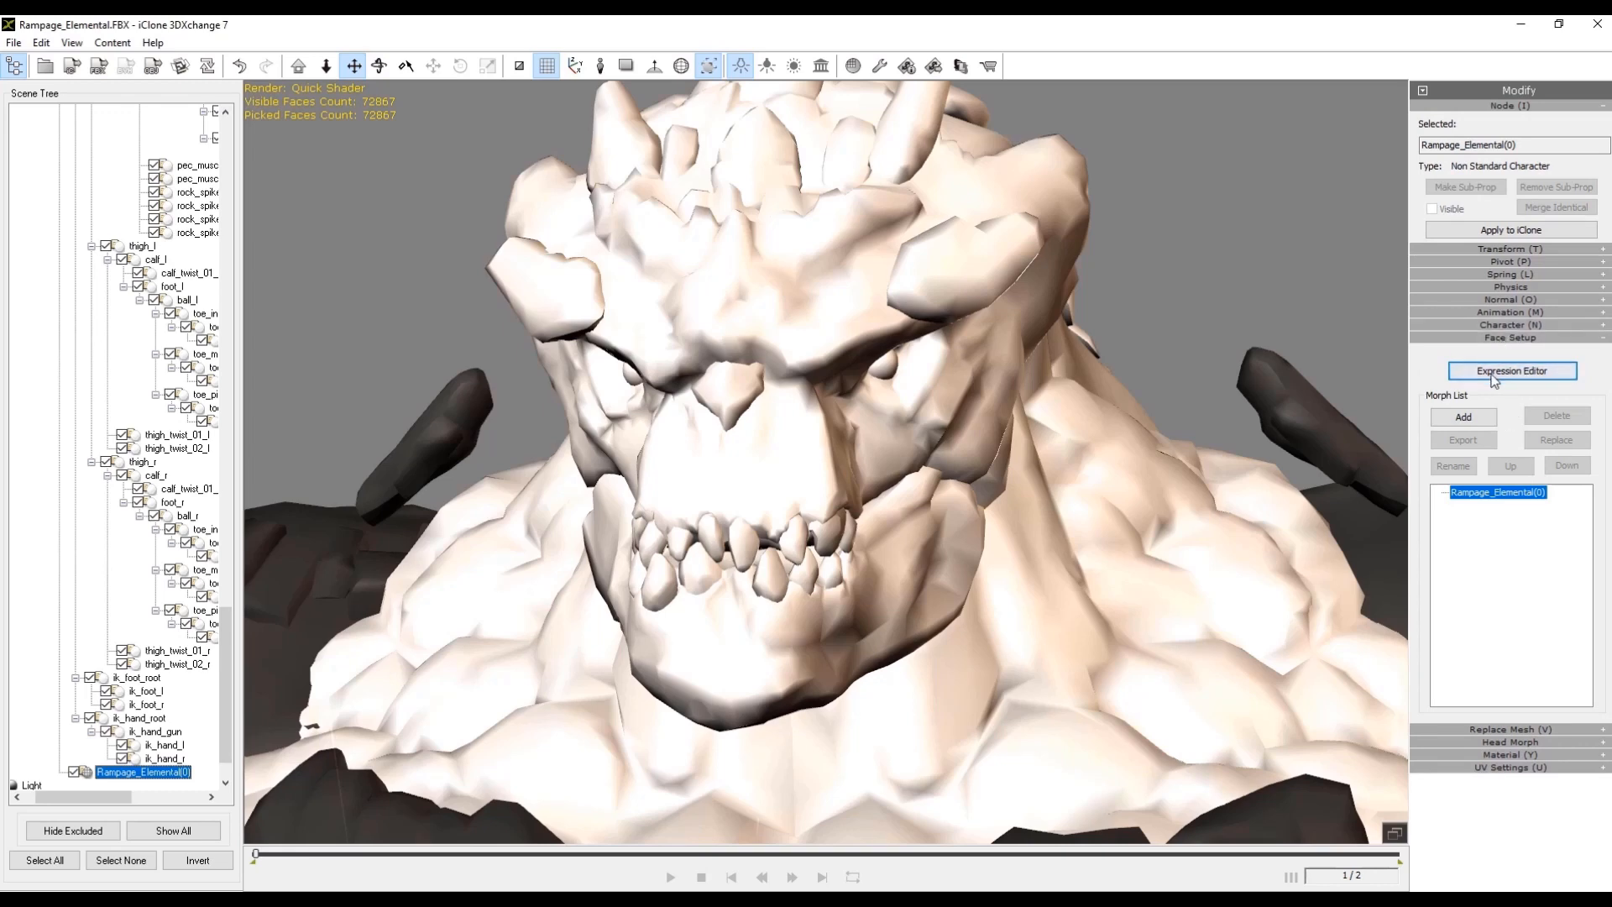
With auto-apply on, turn both eyeballs right for the Both Eyes Rightward pose
{"action": "left_click", "coordinate": [1510, 370]}
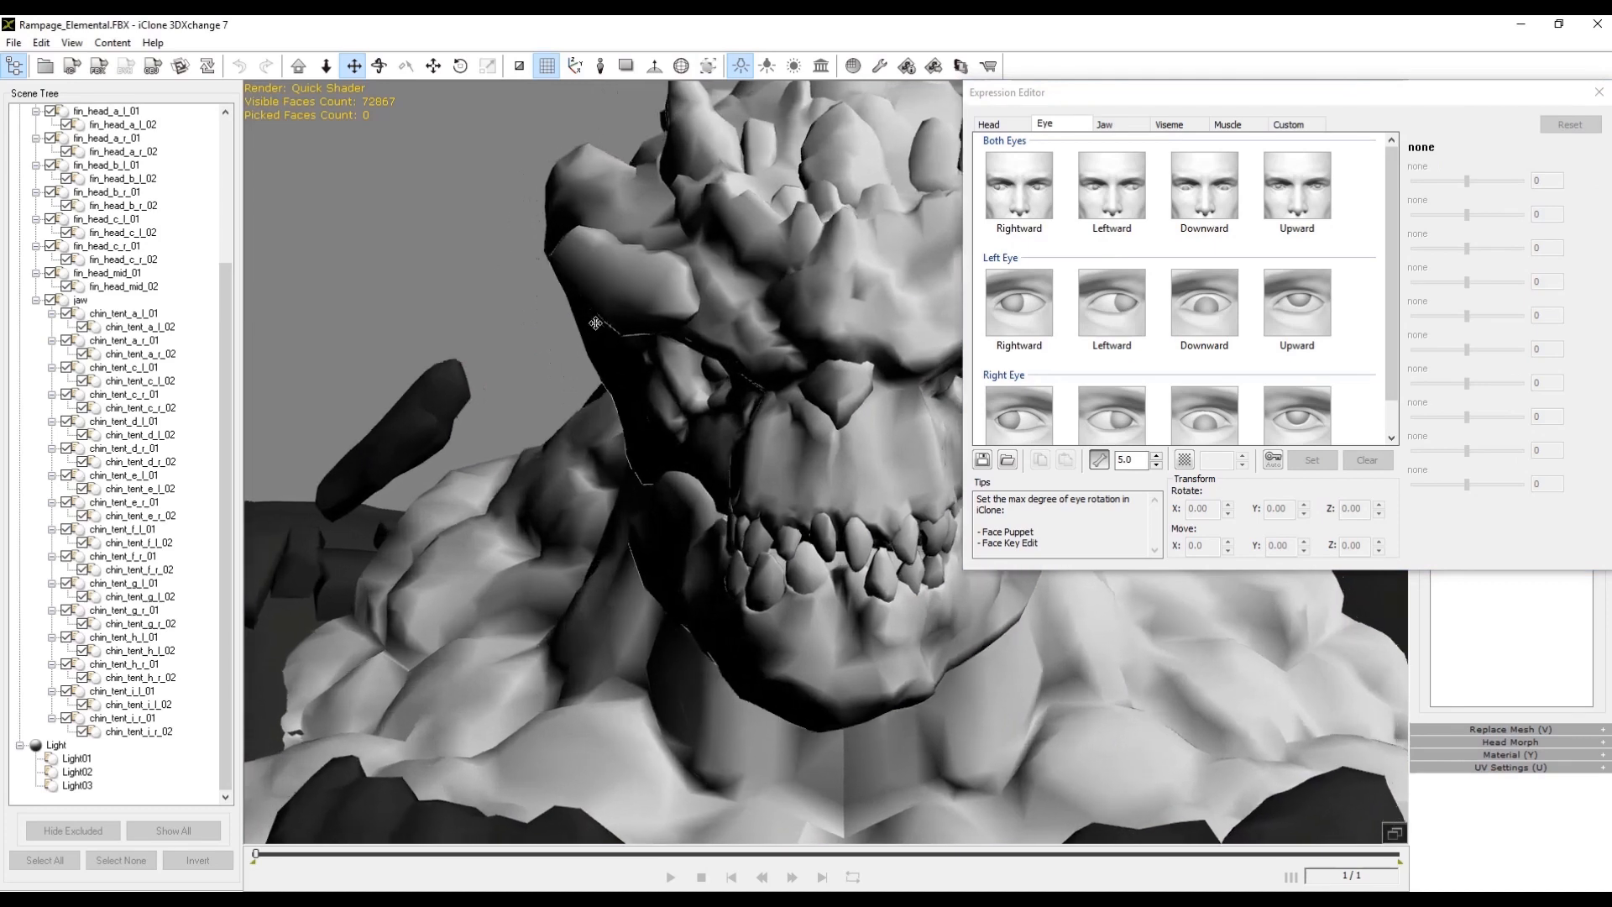
{"action": "left_click", "coordinate": [1017, 186]}
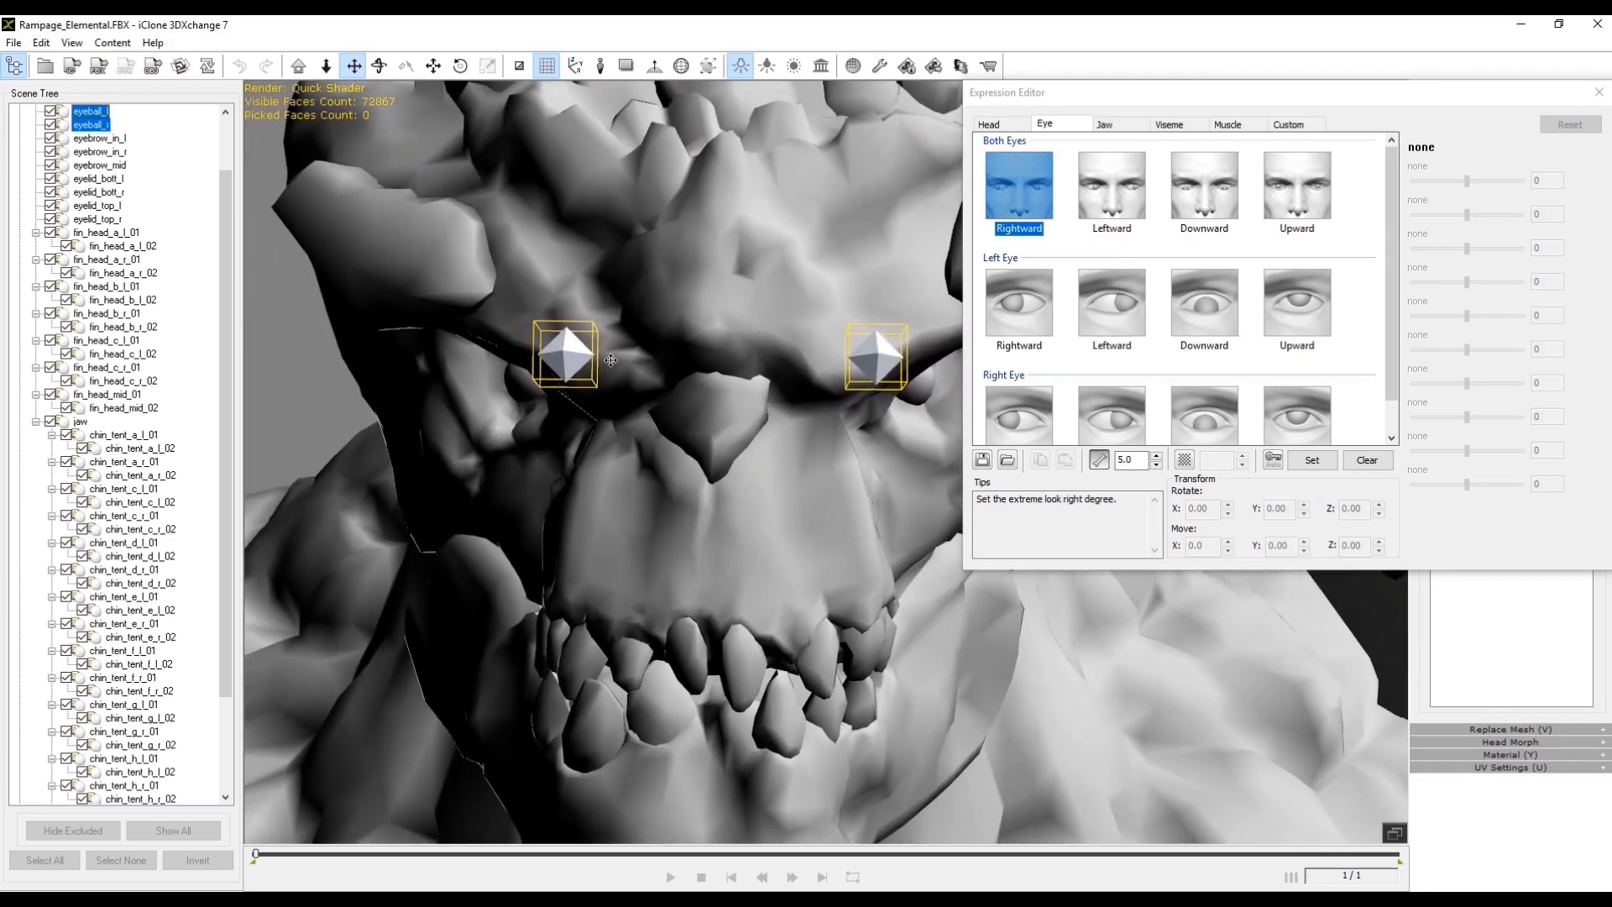
{"action": "mouse_move", "coordinate": [1272, 426]}
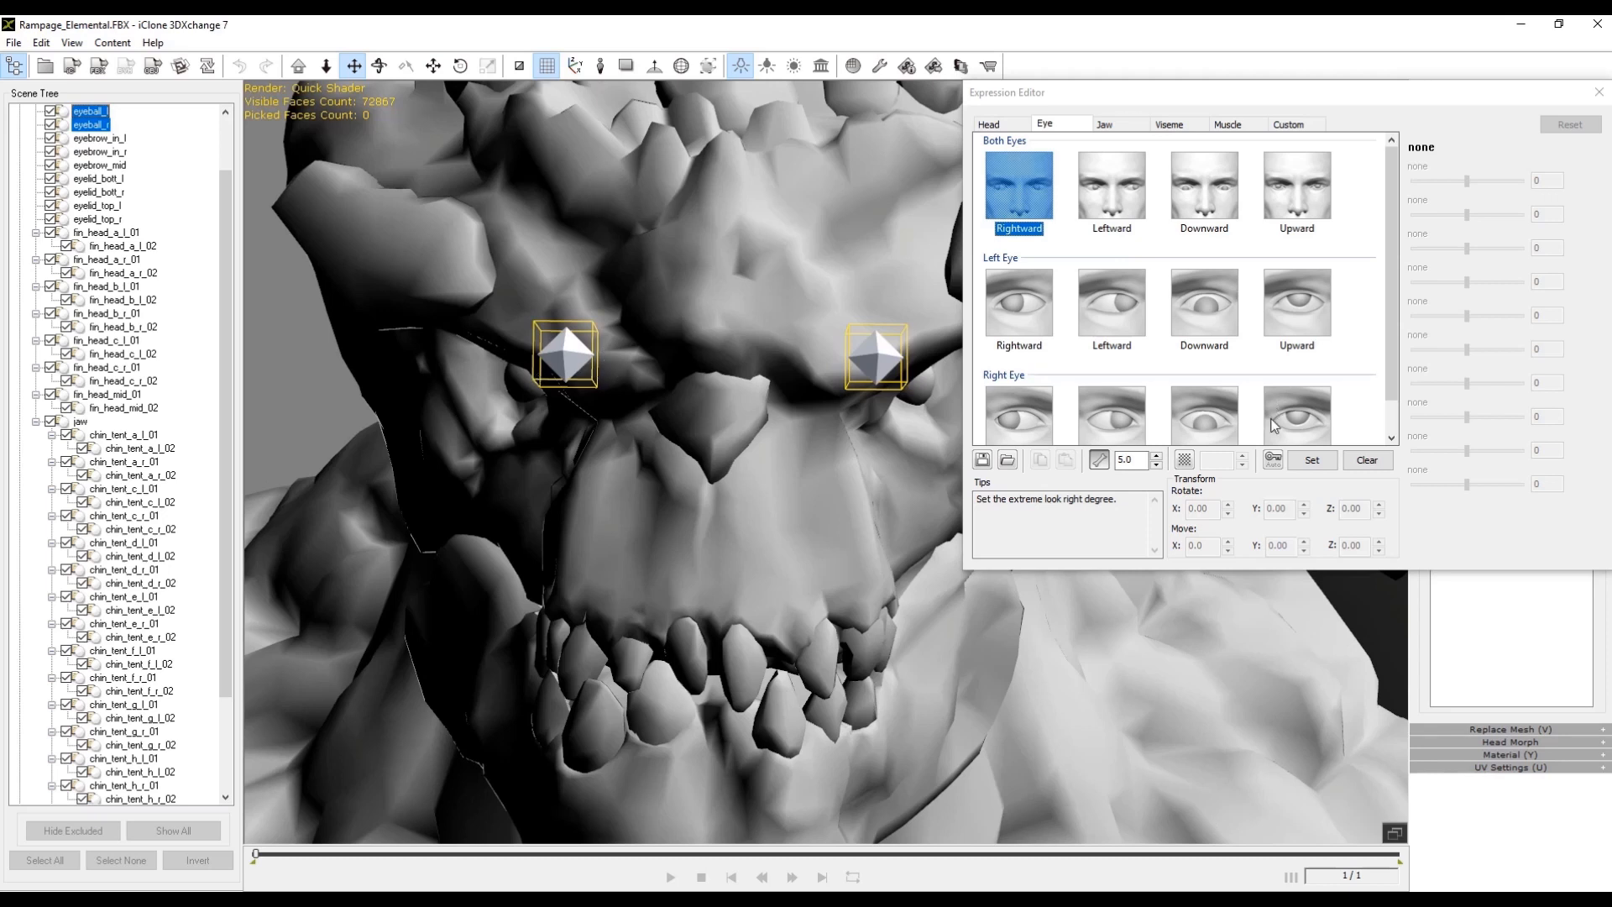
{"action": "left_click", "coordinate": [1275, 460]}
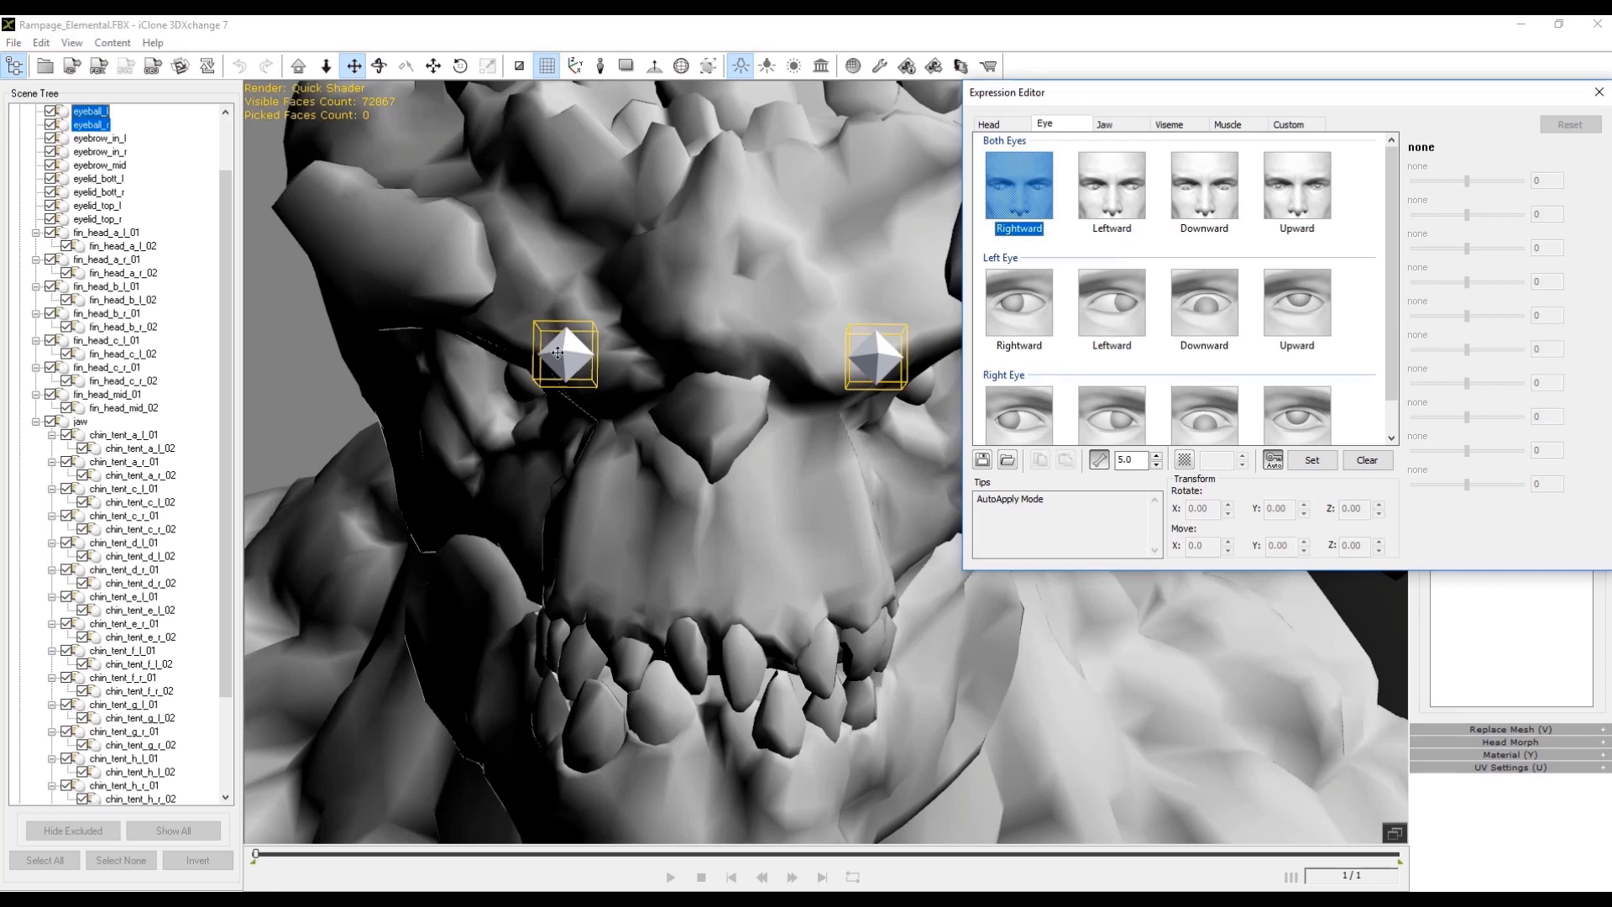
{"action": "left_click", "coordinate": [433, 66]}
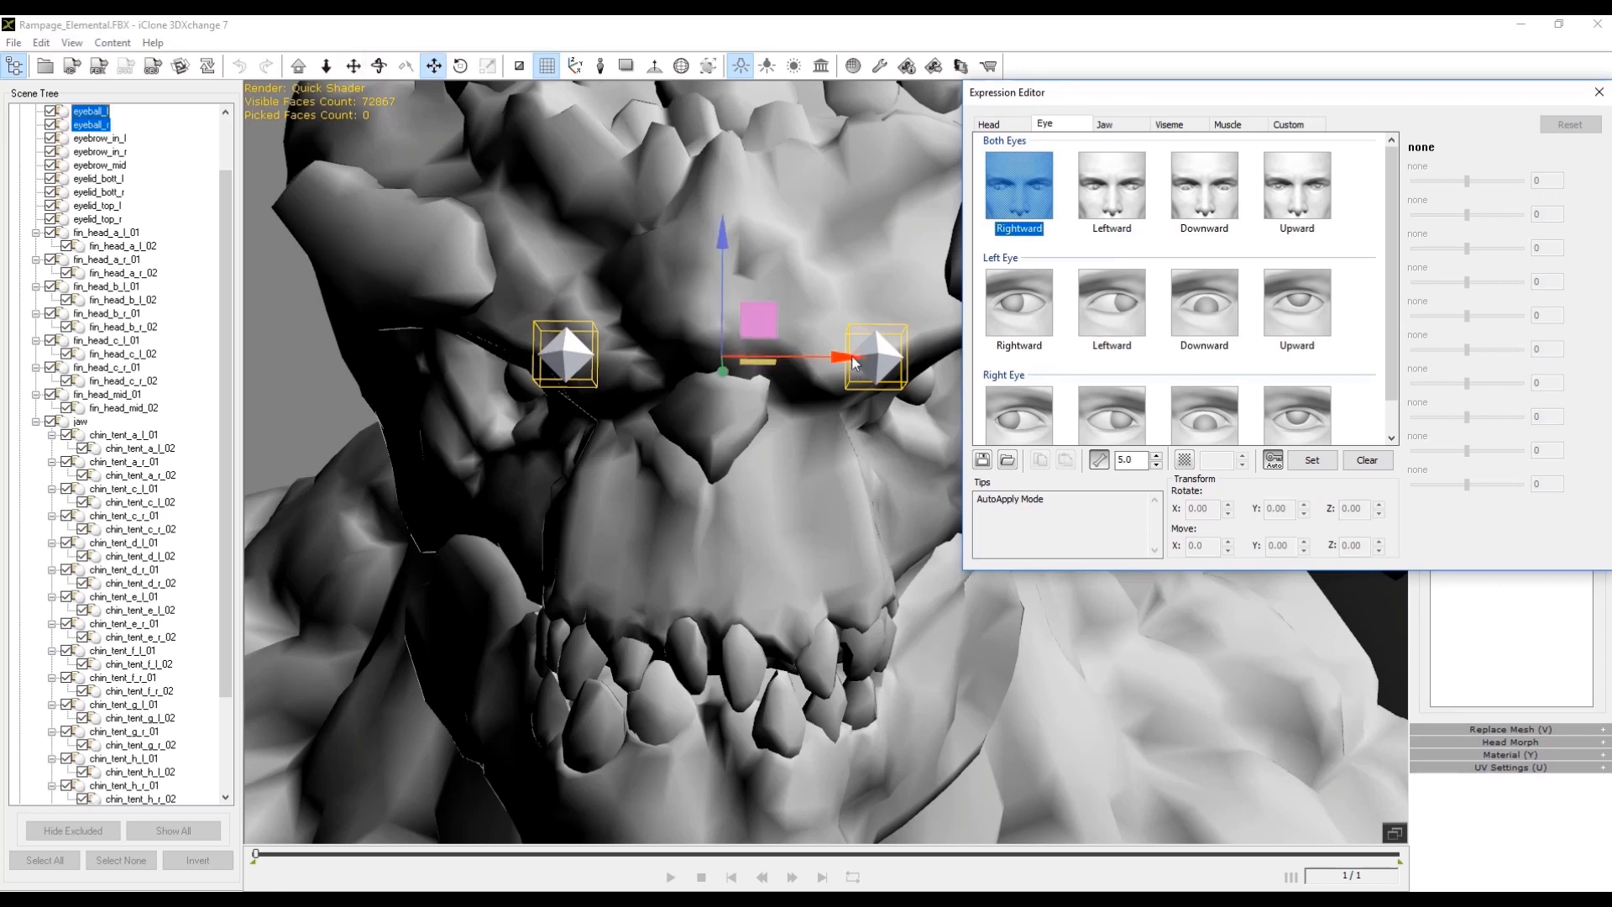
{"action": "left_click_drag", "start_coordinate": [853, 359], "coordinate": [771, 359]}
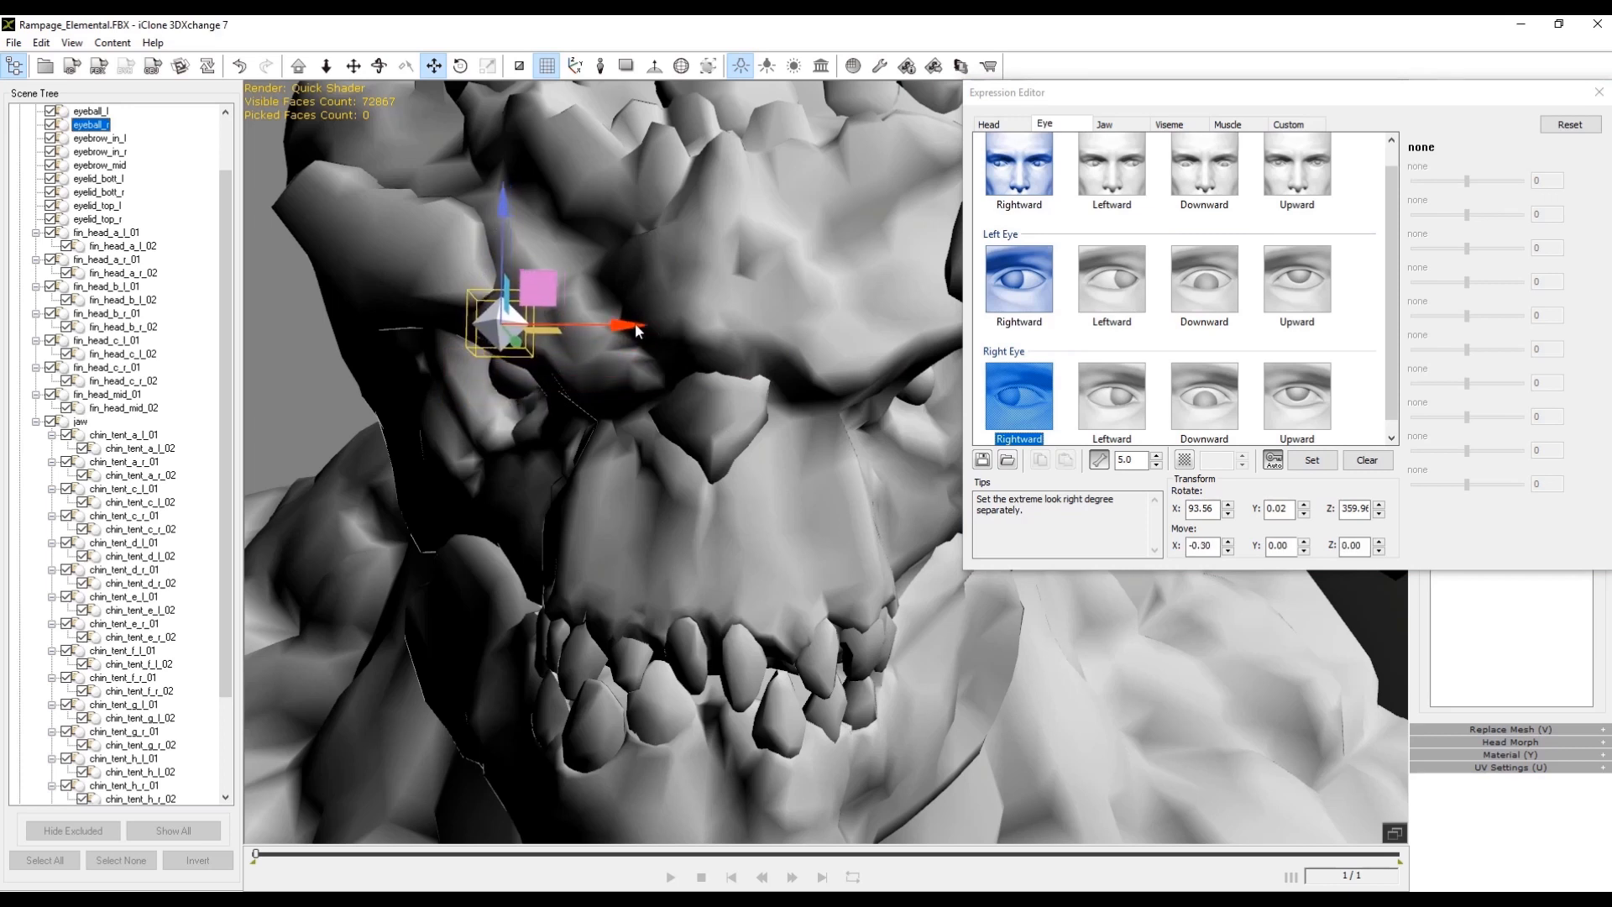
Turn the right eyeball right for its single-eye rightward pose
{"action": "left_click_drag", "start_coordinate": [638, 328], "coordinate": [457, 277]}
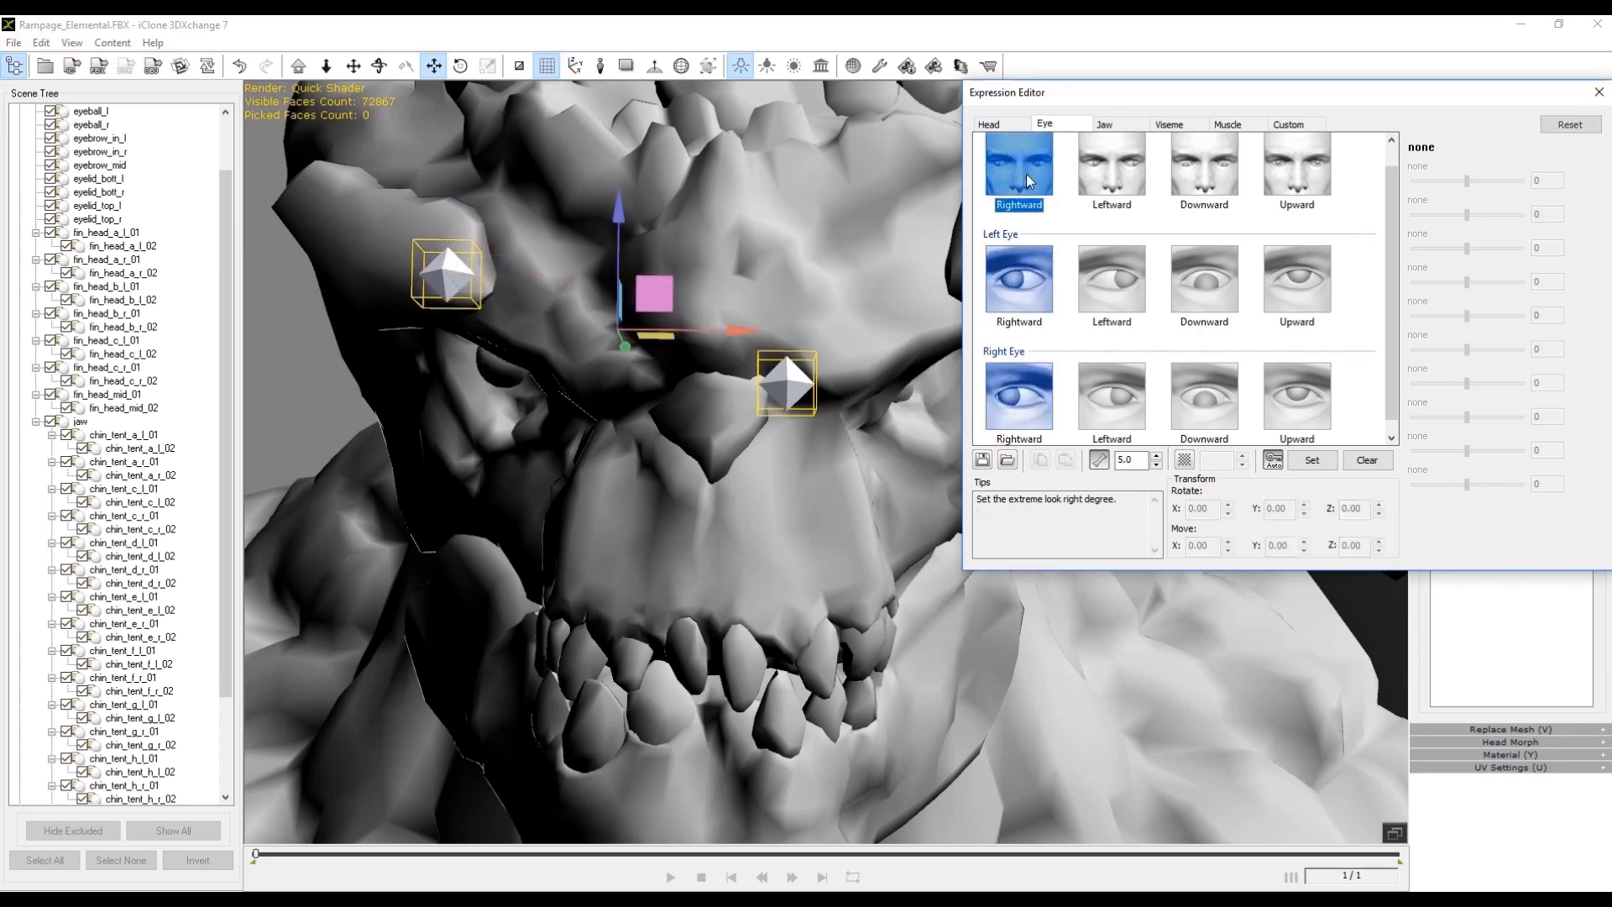
{"action": "left_click", "coordinate": [1111, 161]}
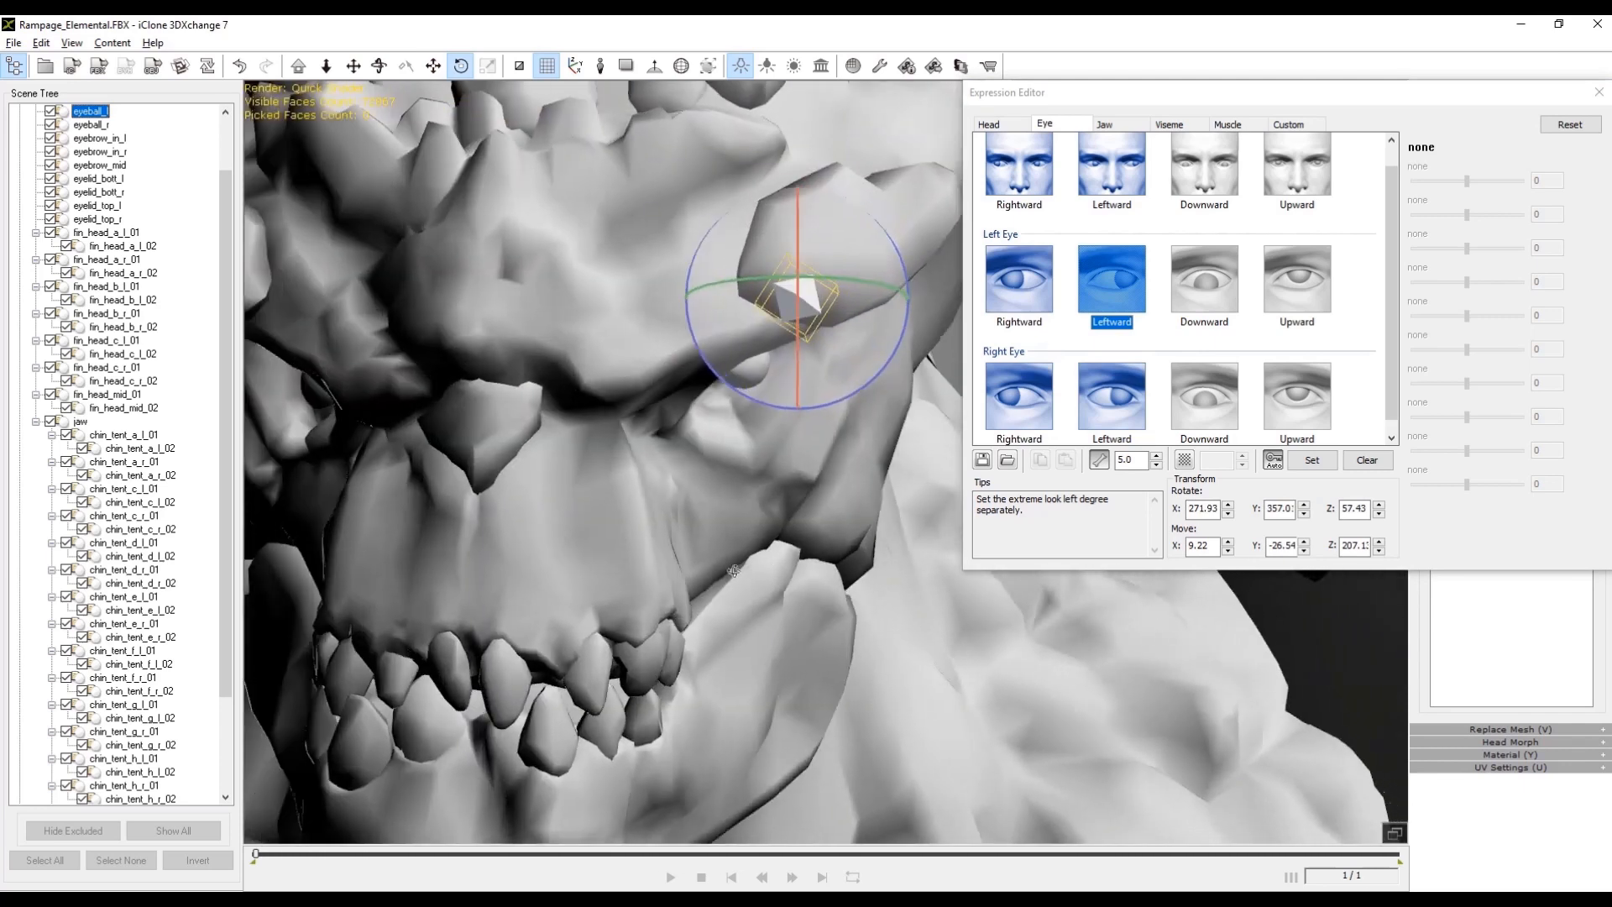
Set the Downward and Upward look poses for both eyes
{"action": "left_click", "coordinate": [1017, 174]}
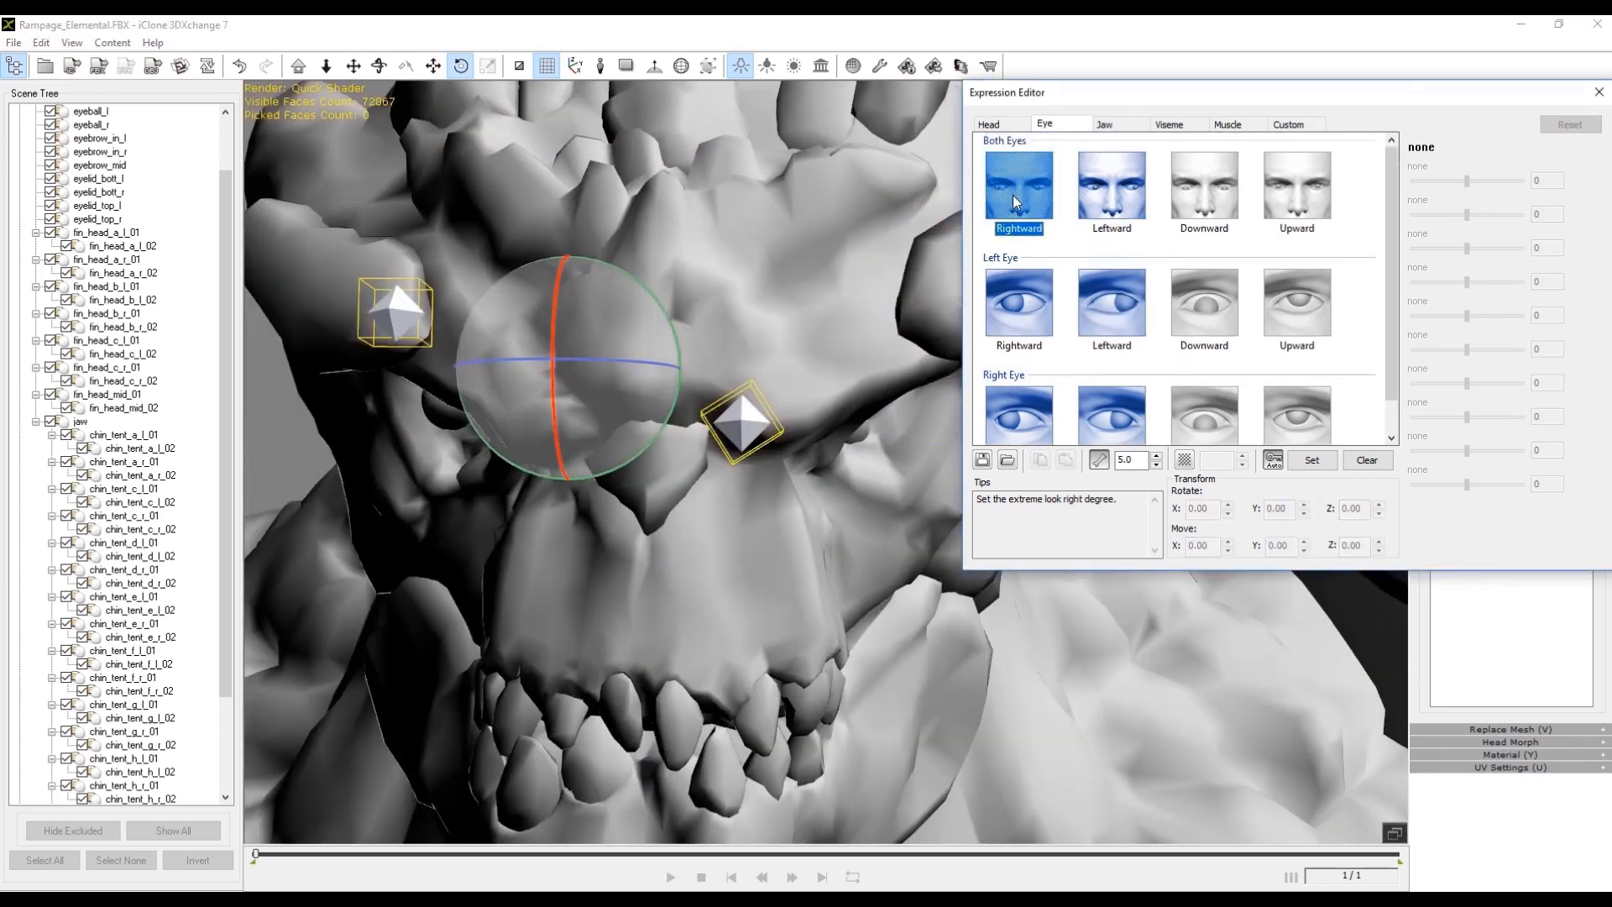
{"action": "left_click", "coordinate": [1202, 186]}
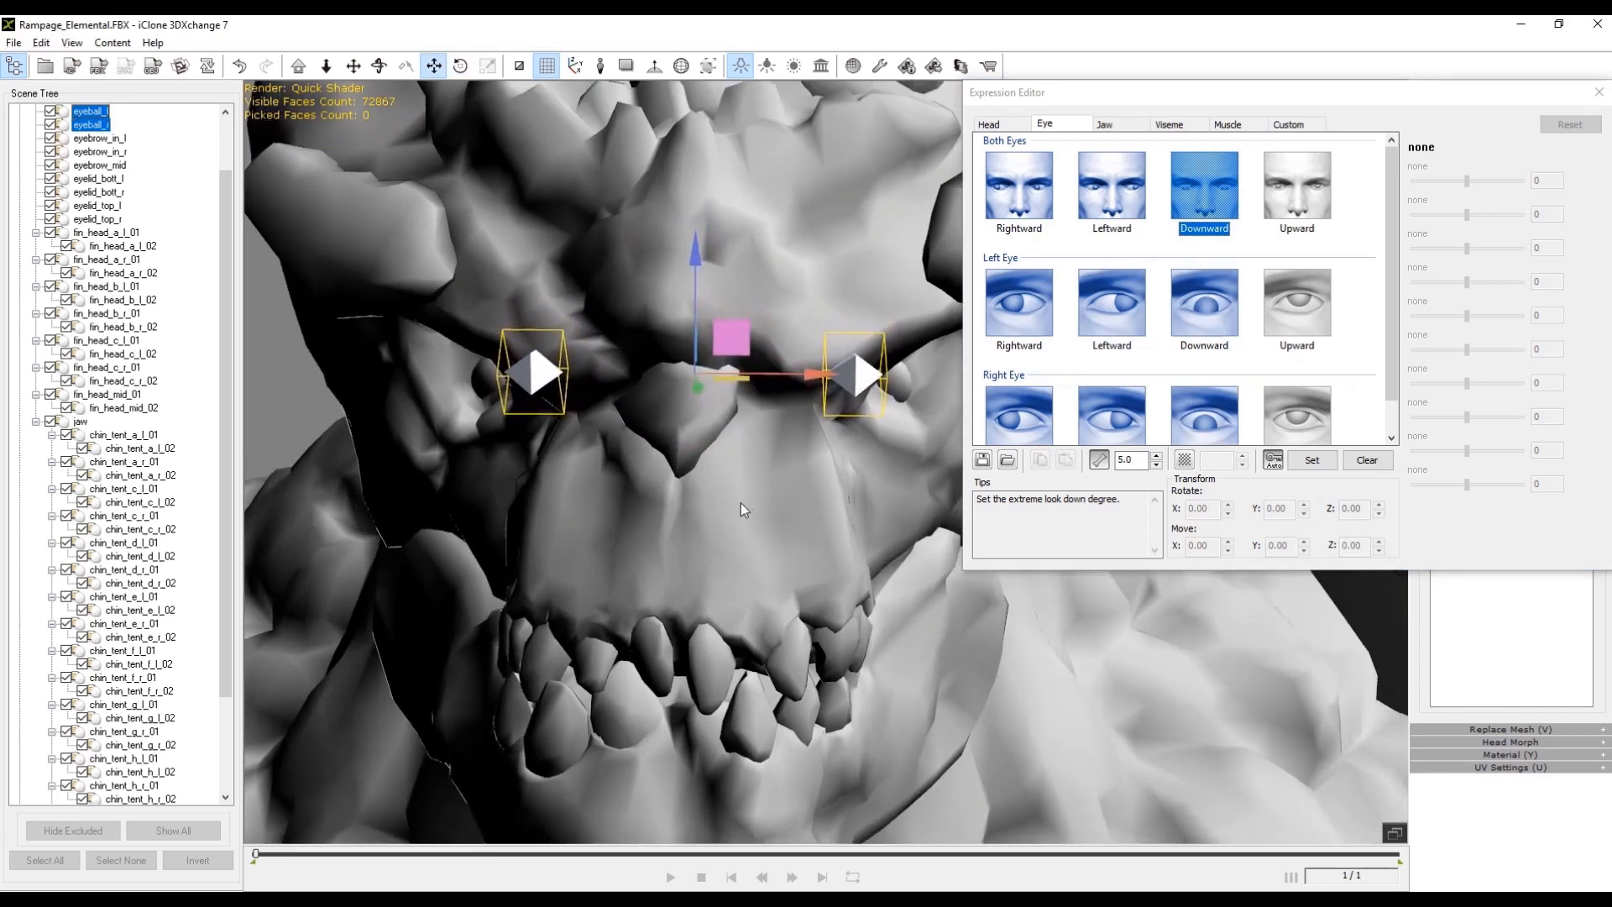
{"action": "left_click", "coordinate": [1294, 185]}
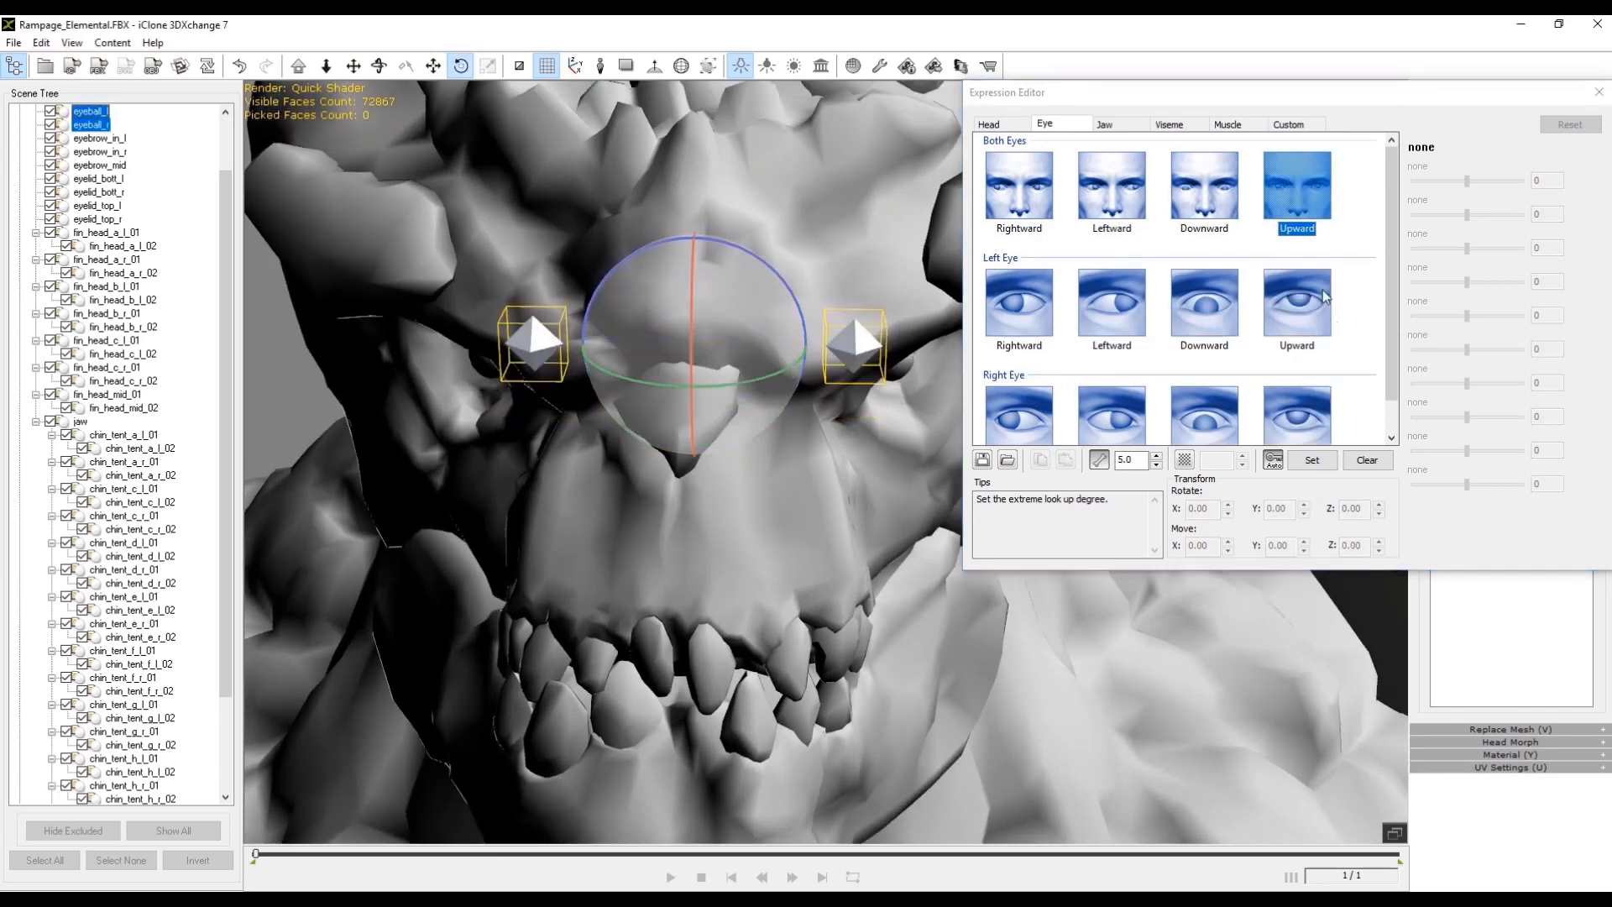
{"action": "left_click", "coordinate": [1017, 186]}
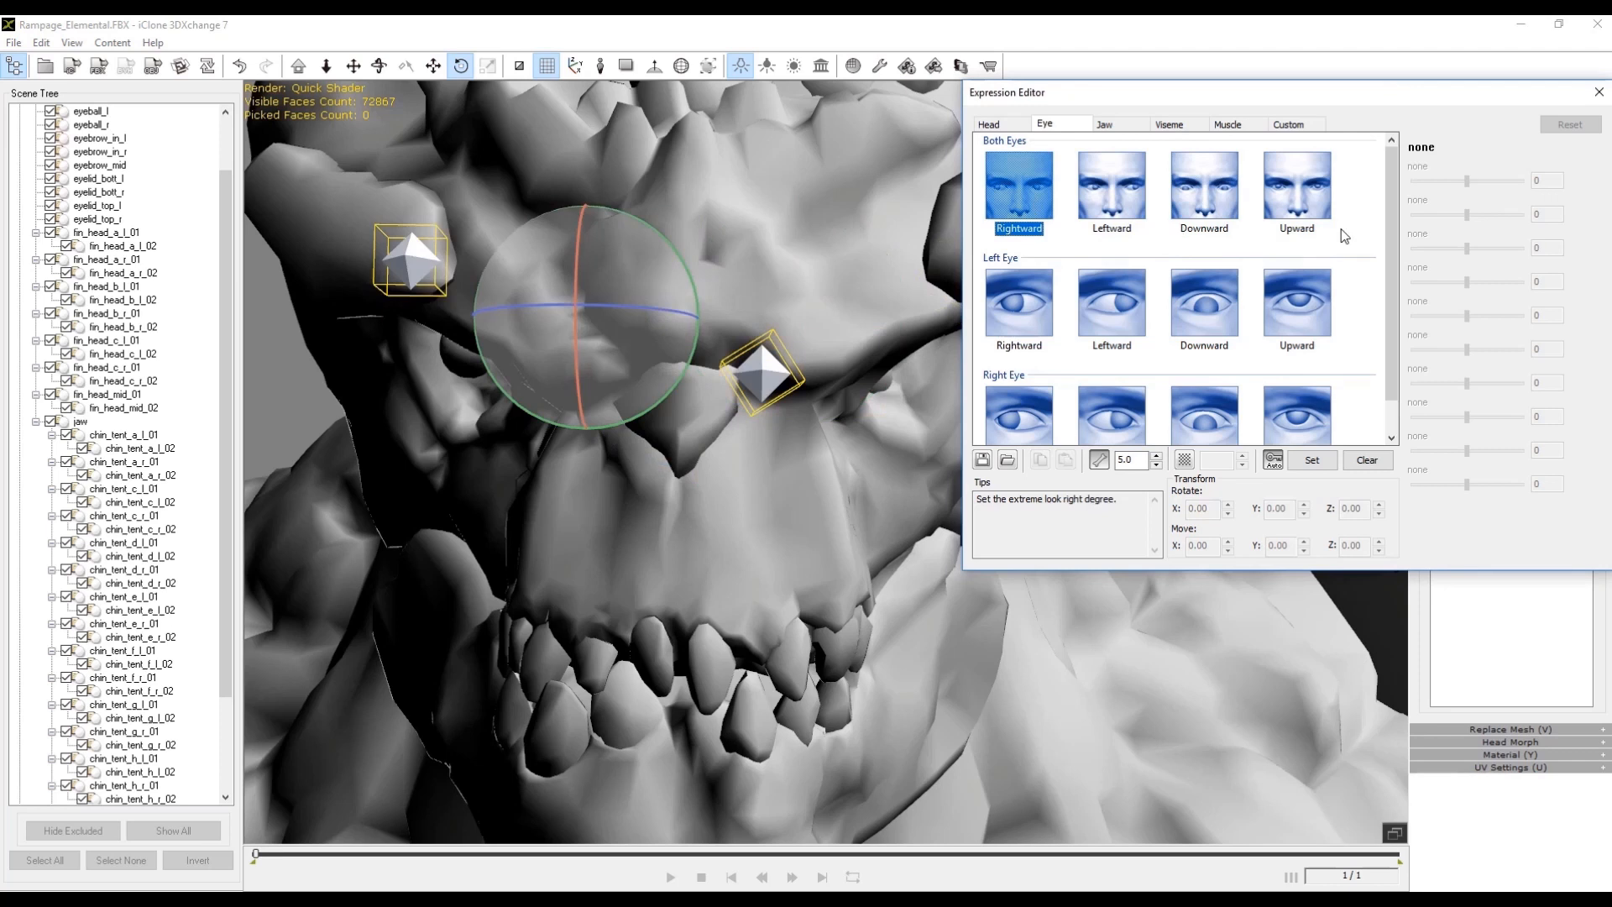
{"action": "mouse_move", "coordinate": [1002, 201]}
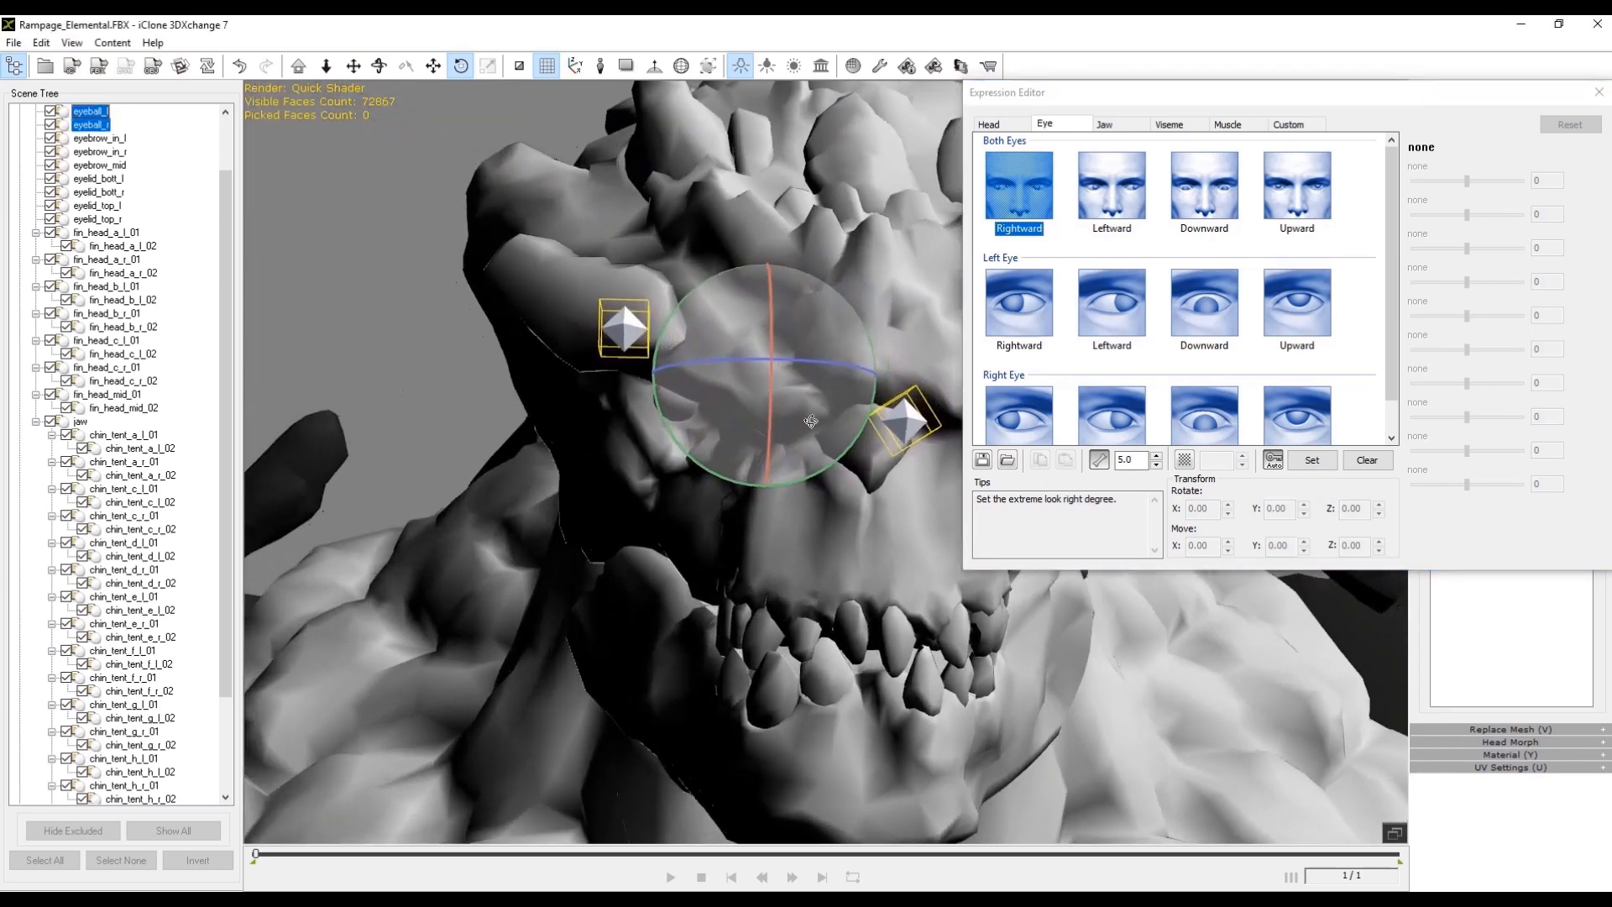
Move the right eyeball into position for the Right Eye Rightward pose
{"action": "left_click_drag", "start_coordinate": [809, 419], "coordinate": [522, 359]}
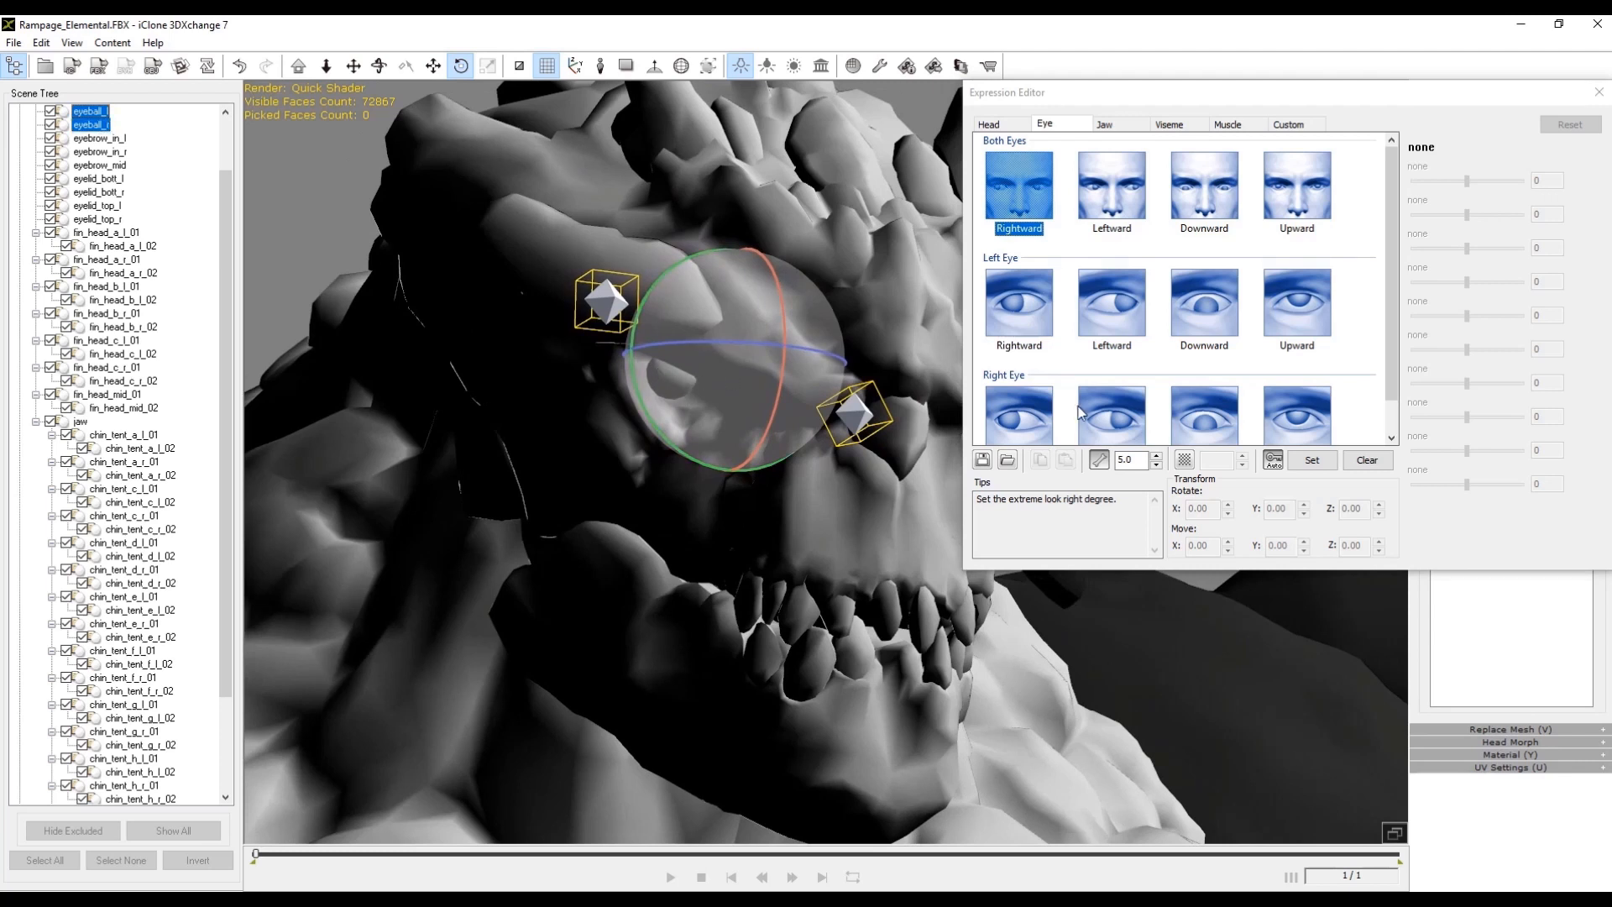
{"action": "left_click", "coordinate": [1017, 399]}
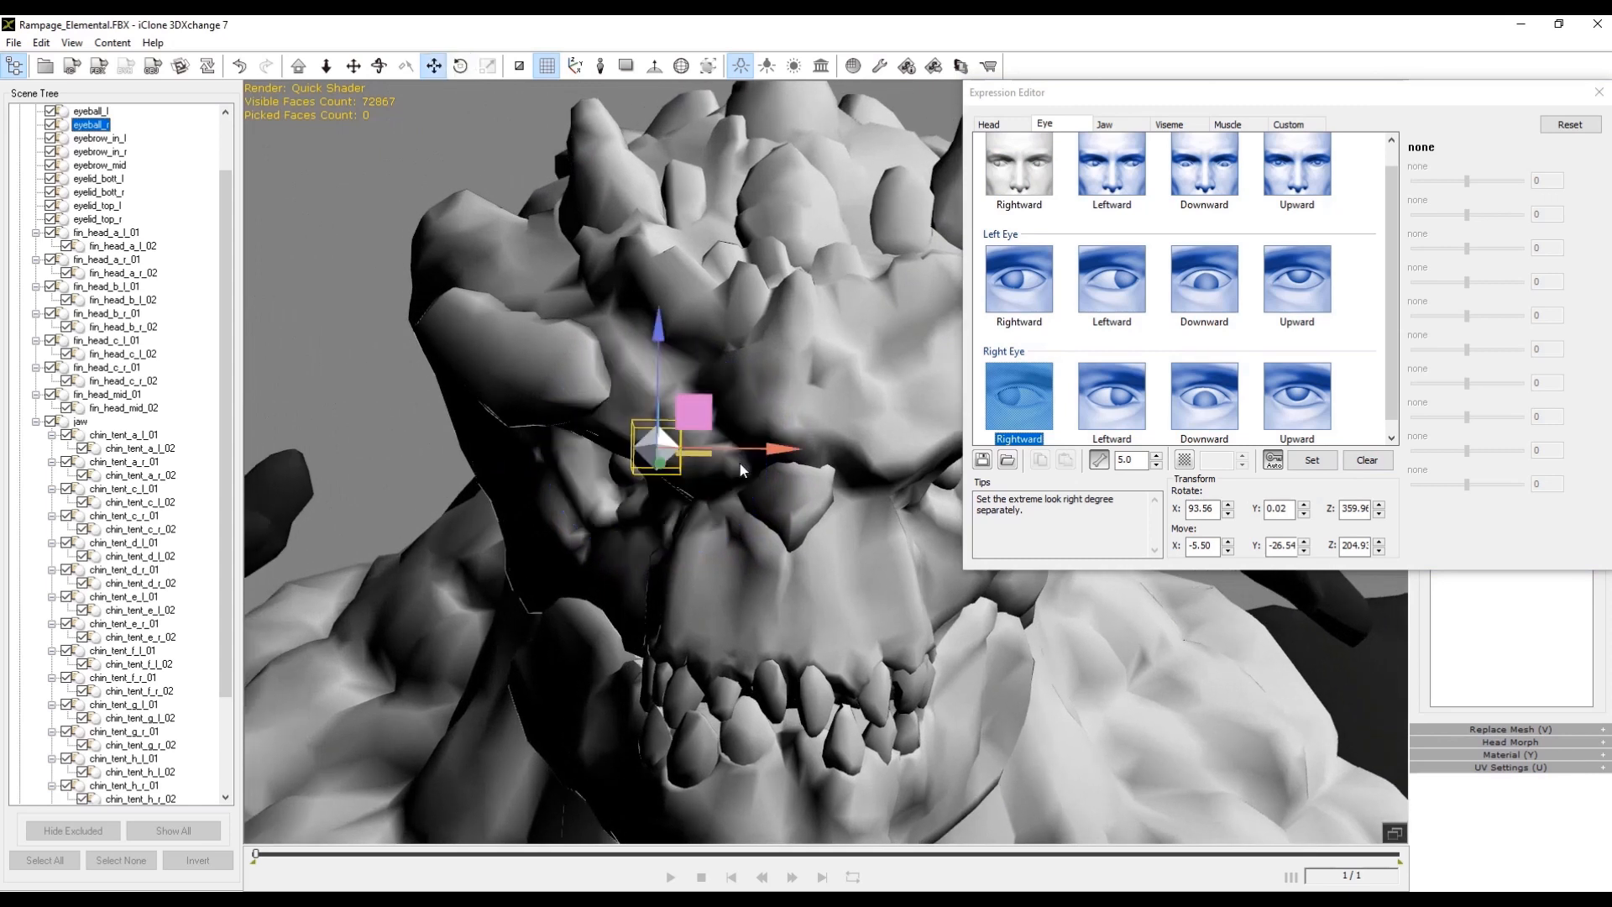
{"action": "left_click_drag", "start_coordinate": [765, 450], "coordinate": [709, 450]}
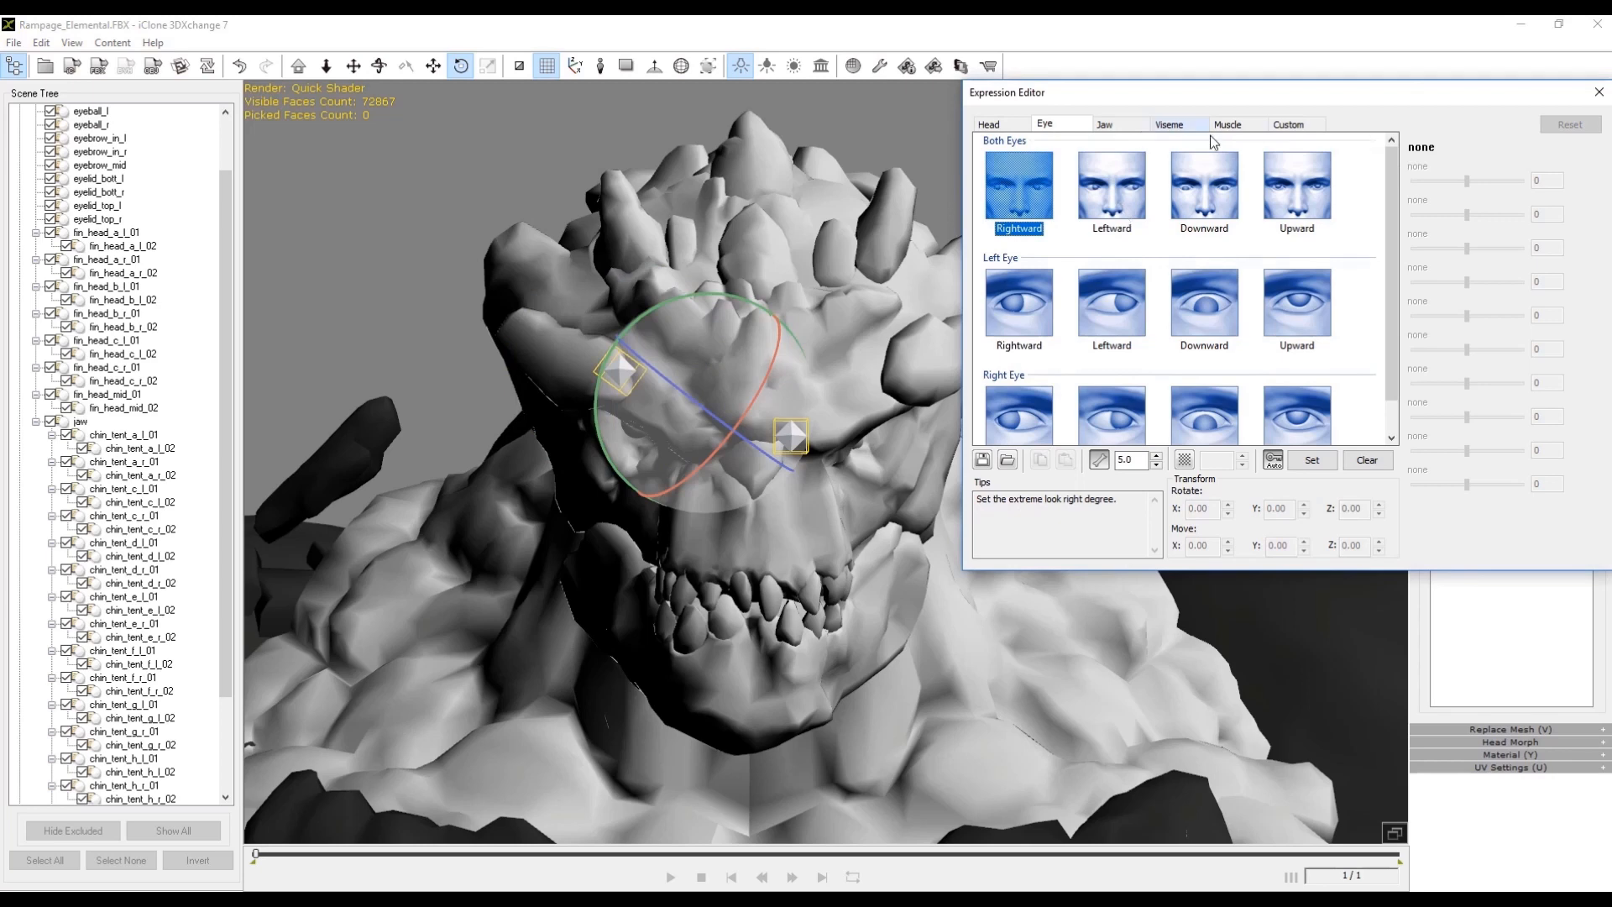
Set the jaw's Drop Jaw, Leftward and Rightward poses in the Jaw section
{"action": "left_click", "coordinate": [1105, 124]}
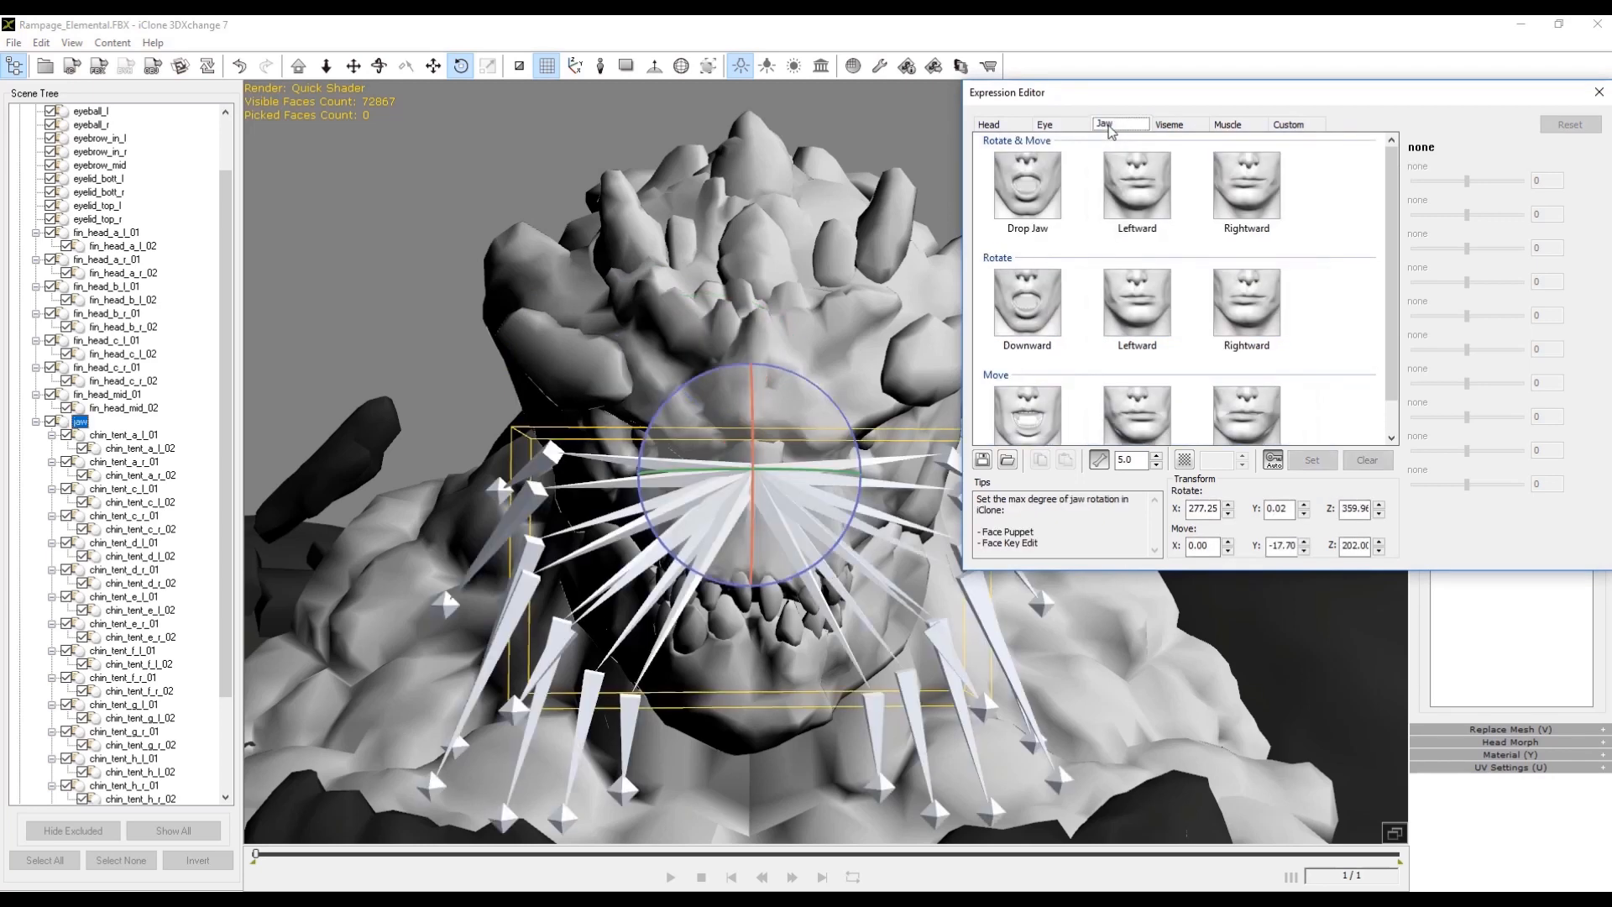
{"action": "left_click", "coordinate": [1024, 186]}
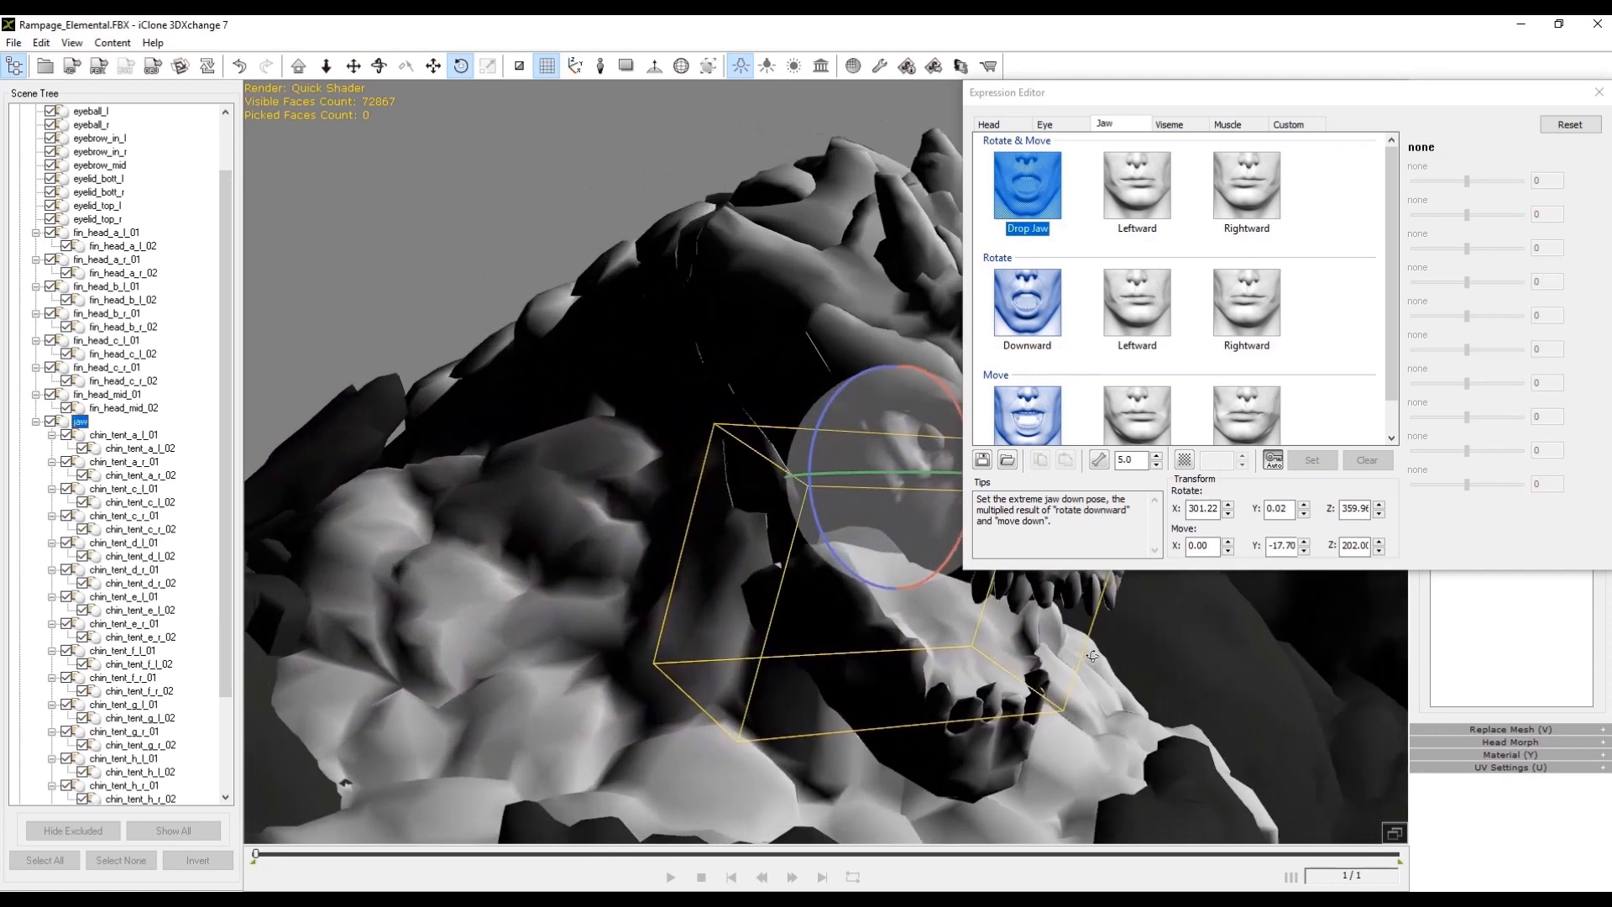
{"action": "left_click", "coordinate": [1137, 187]}
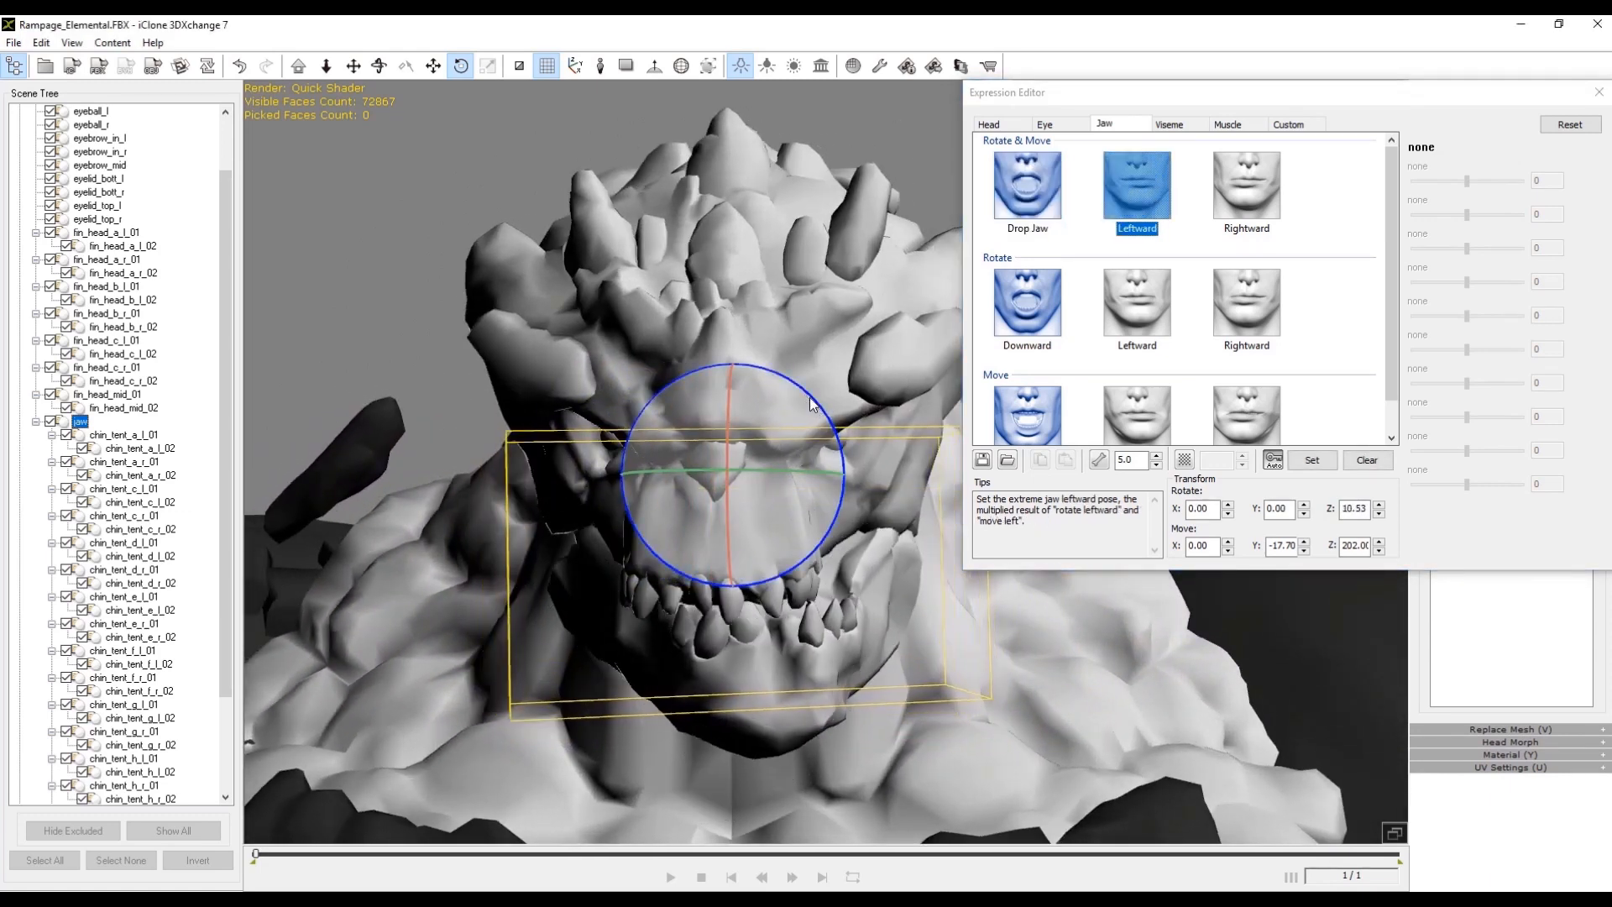
{"action": "left_click", "coordinate": [1244, 186]}
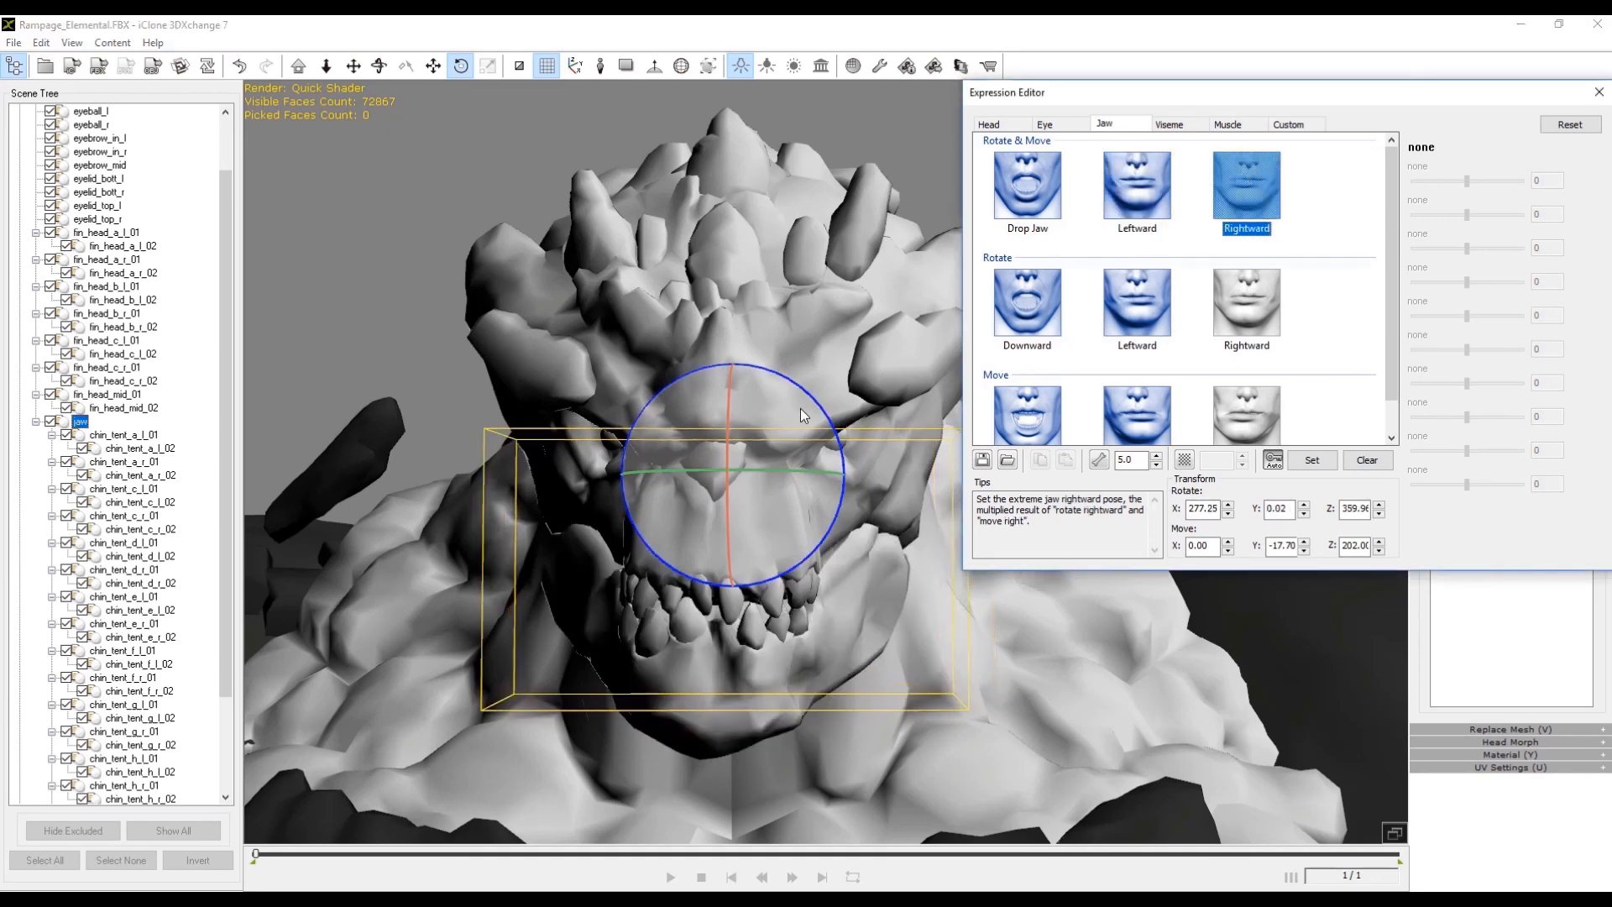
{"action": "left_click", "coordinate": [1136, 187]}
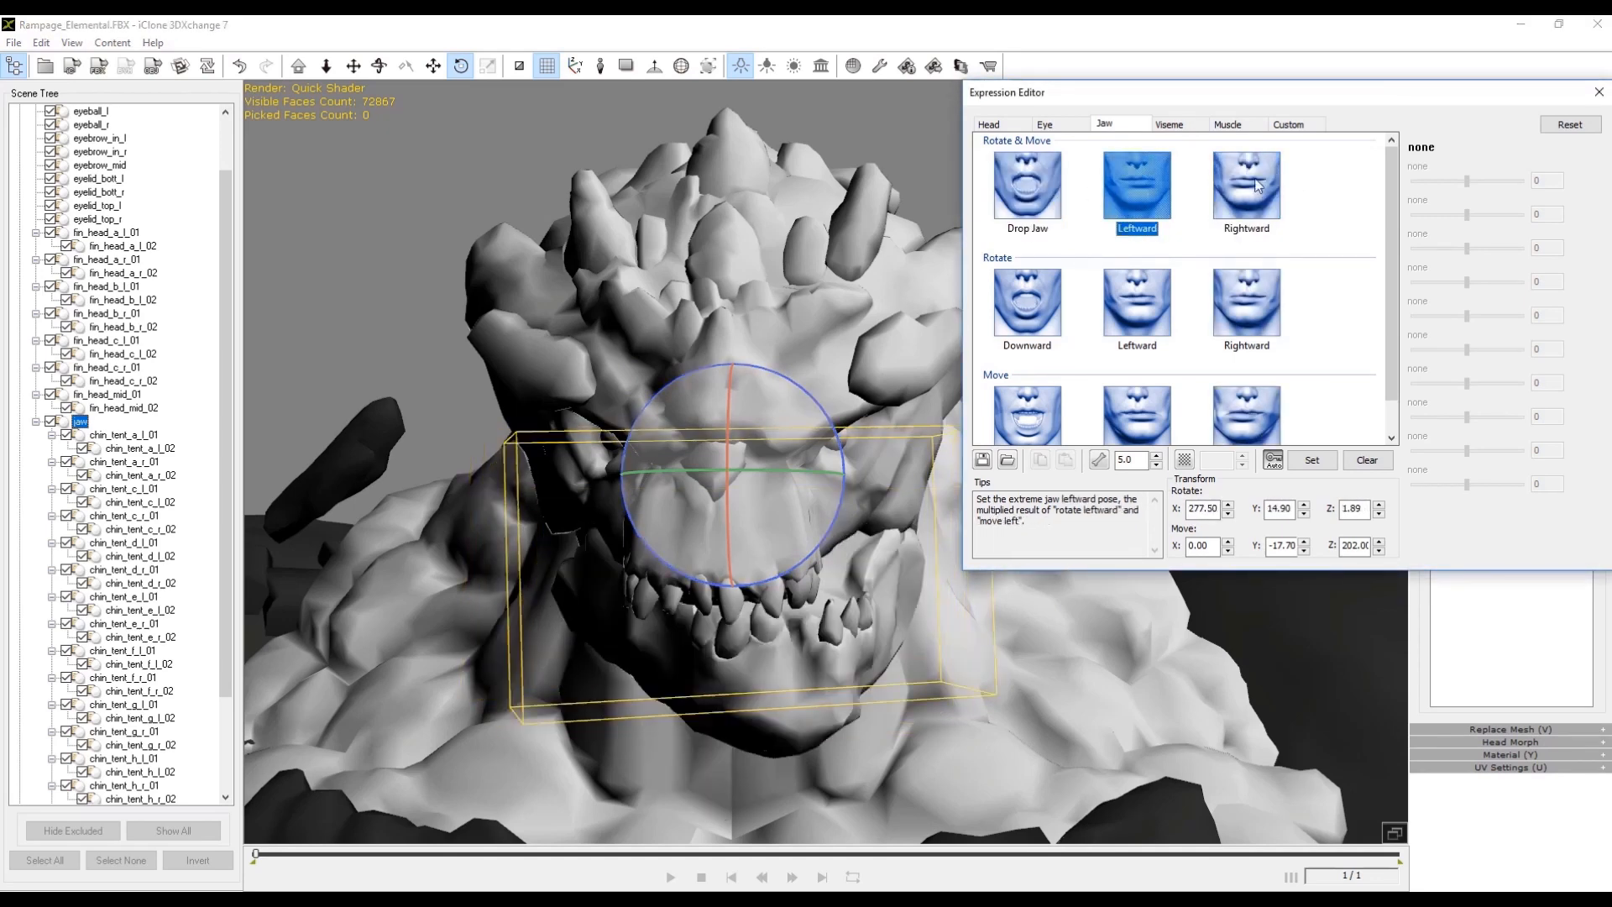
{"action": "left_click", "coordinate": [987, 124]}
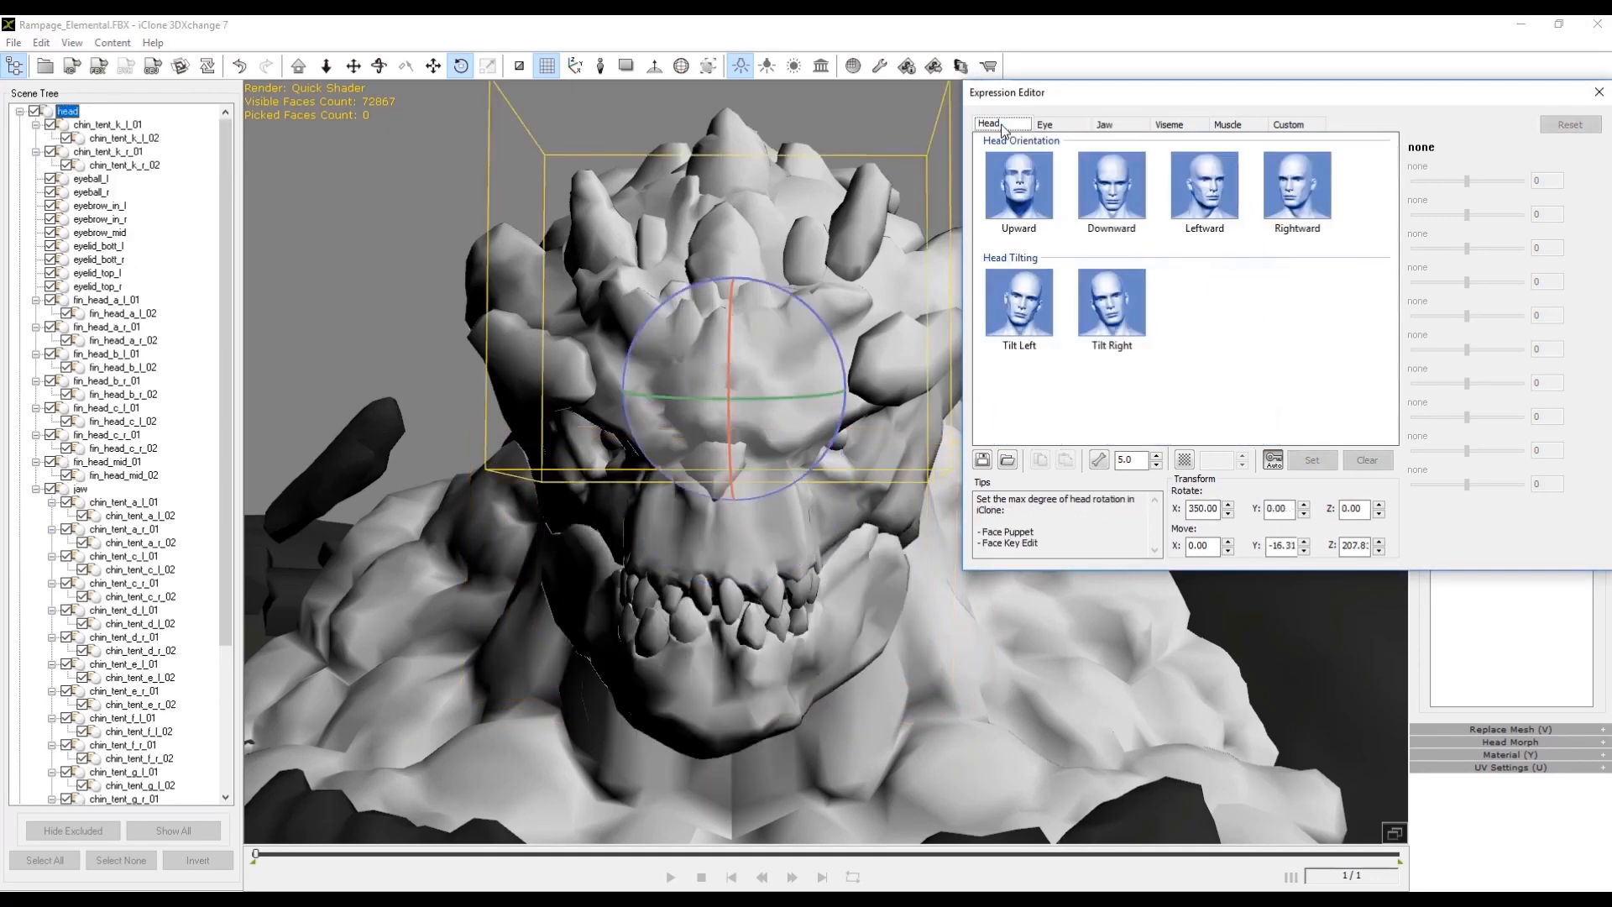
Rotate the head up for Upward, then set the Downward, Rightward and Leftward head poses
{"action": "left_click", "coordinate": [1017, 186]}
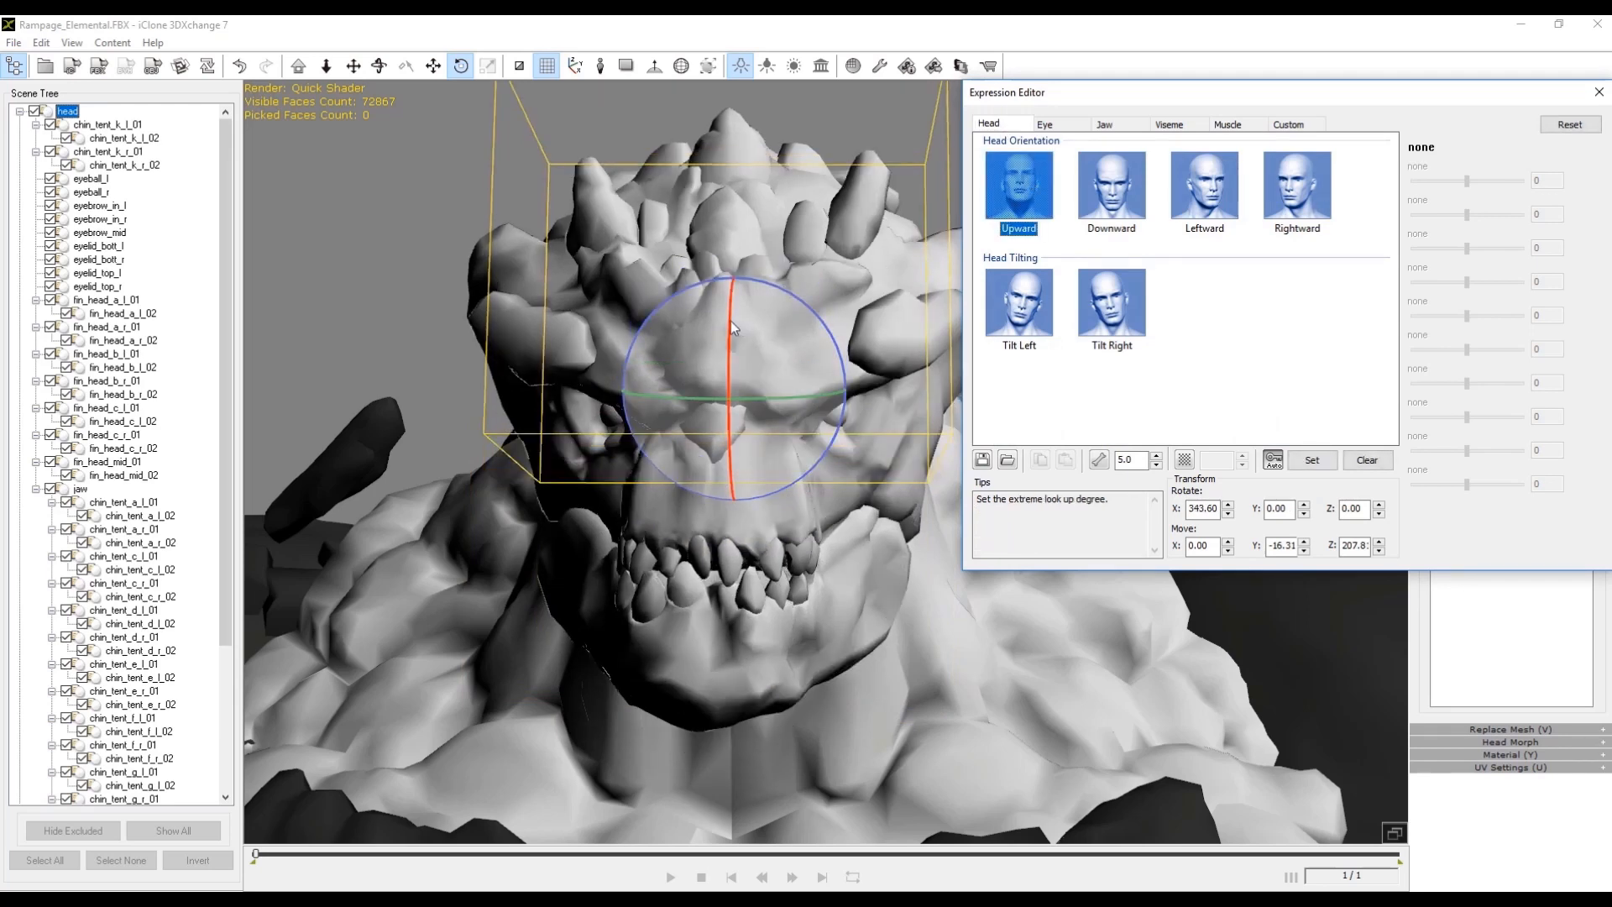
{"action": "left_click_drag", "start_coordinate": [730, 329], "coordinate": [561, 539]}
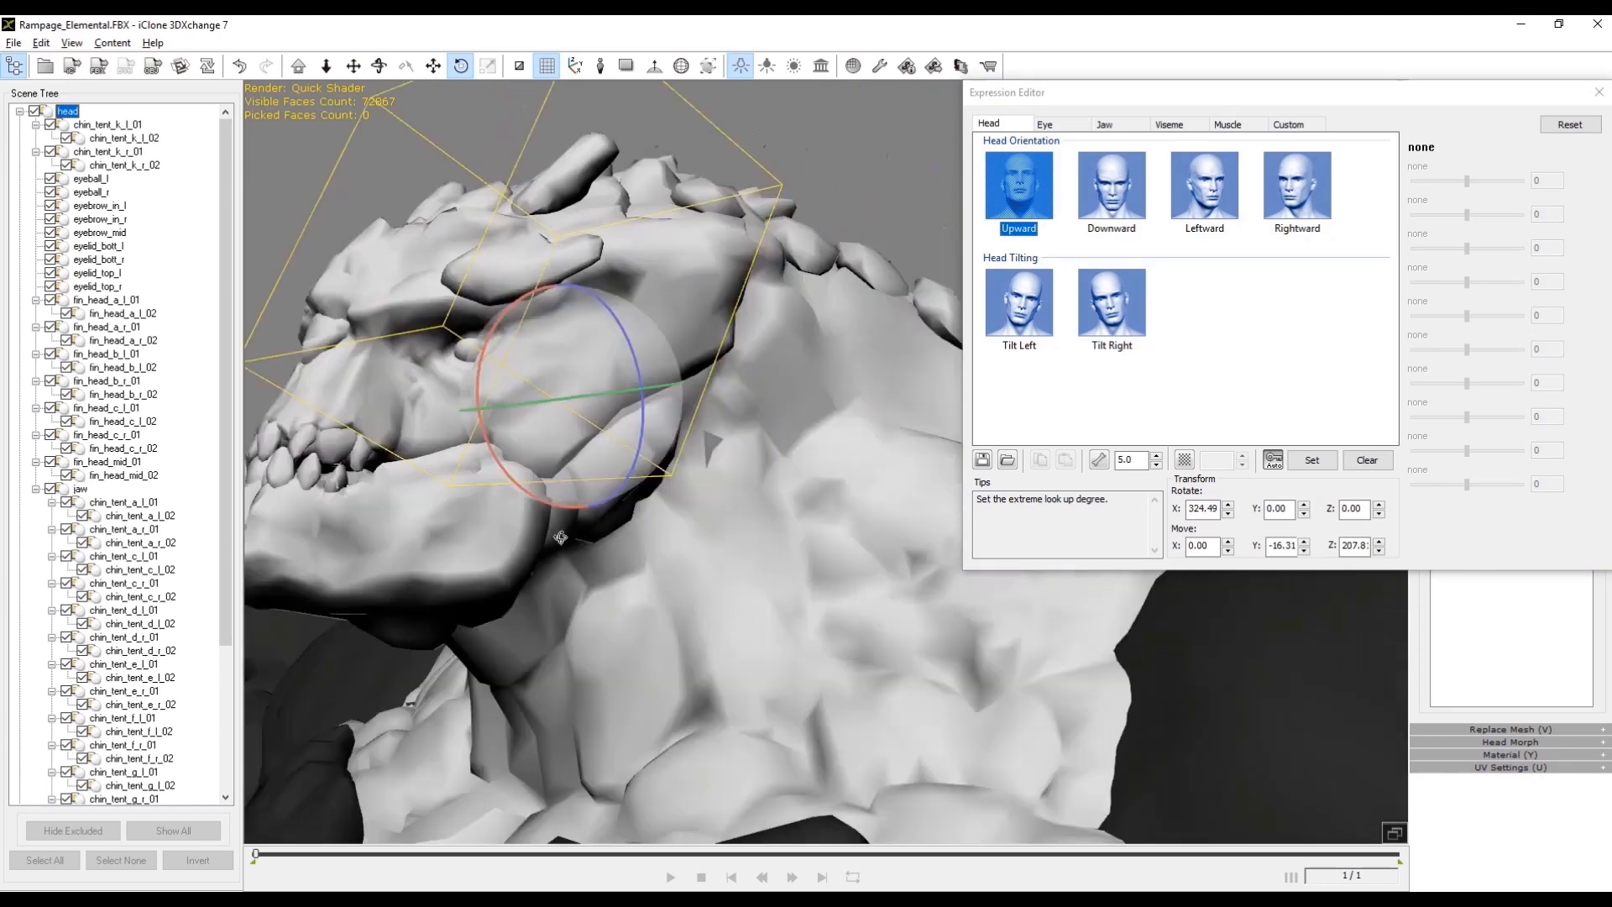
{"action": "left_click", "coordinate": [1110, 185]}
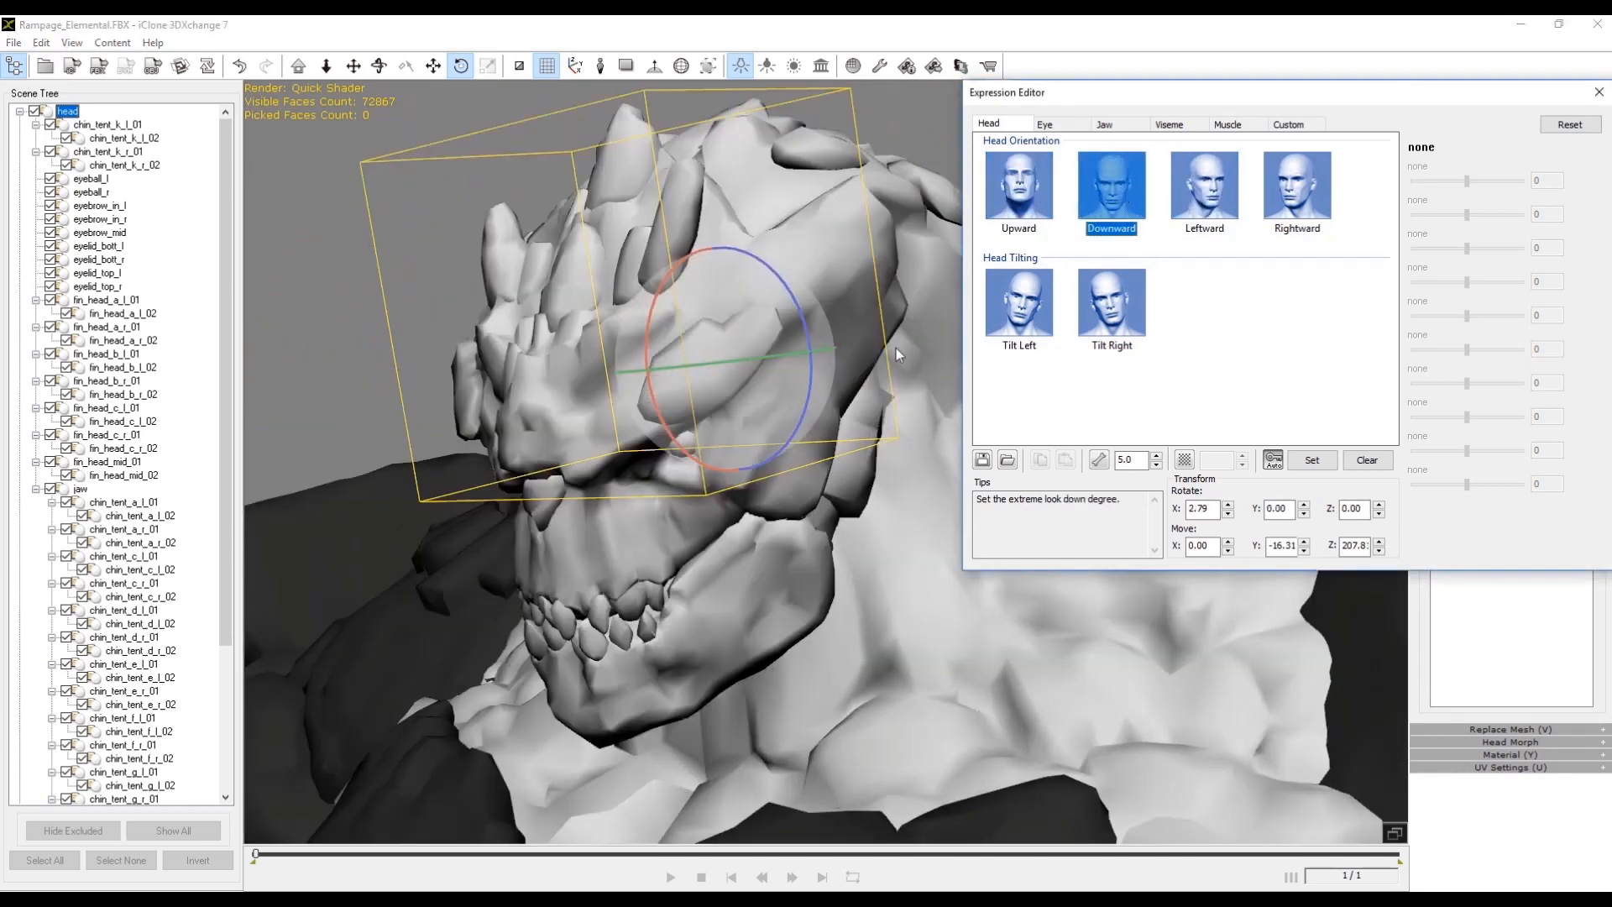
{"action": "left_click", "coordinate": [1295, 190]}
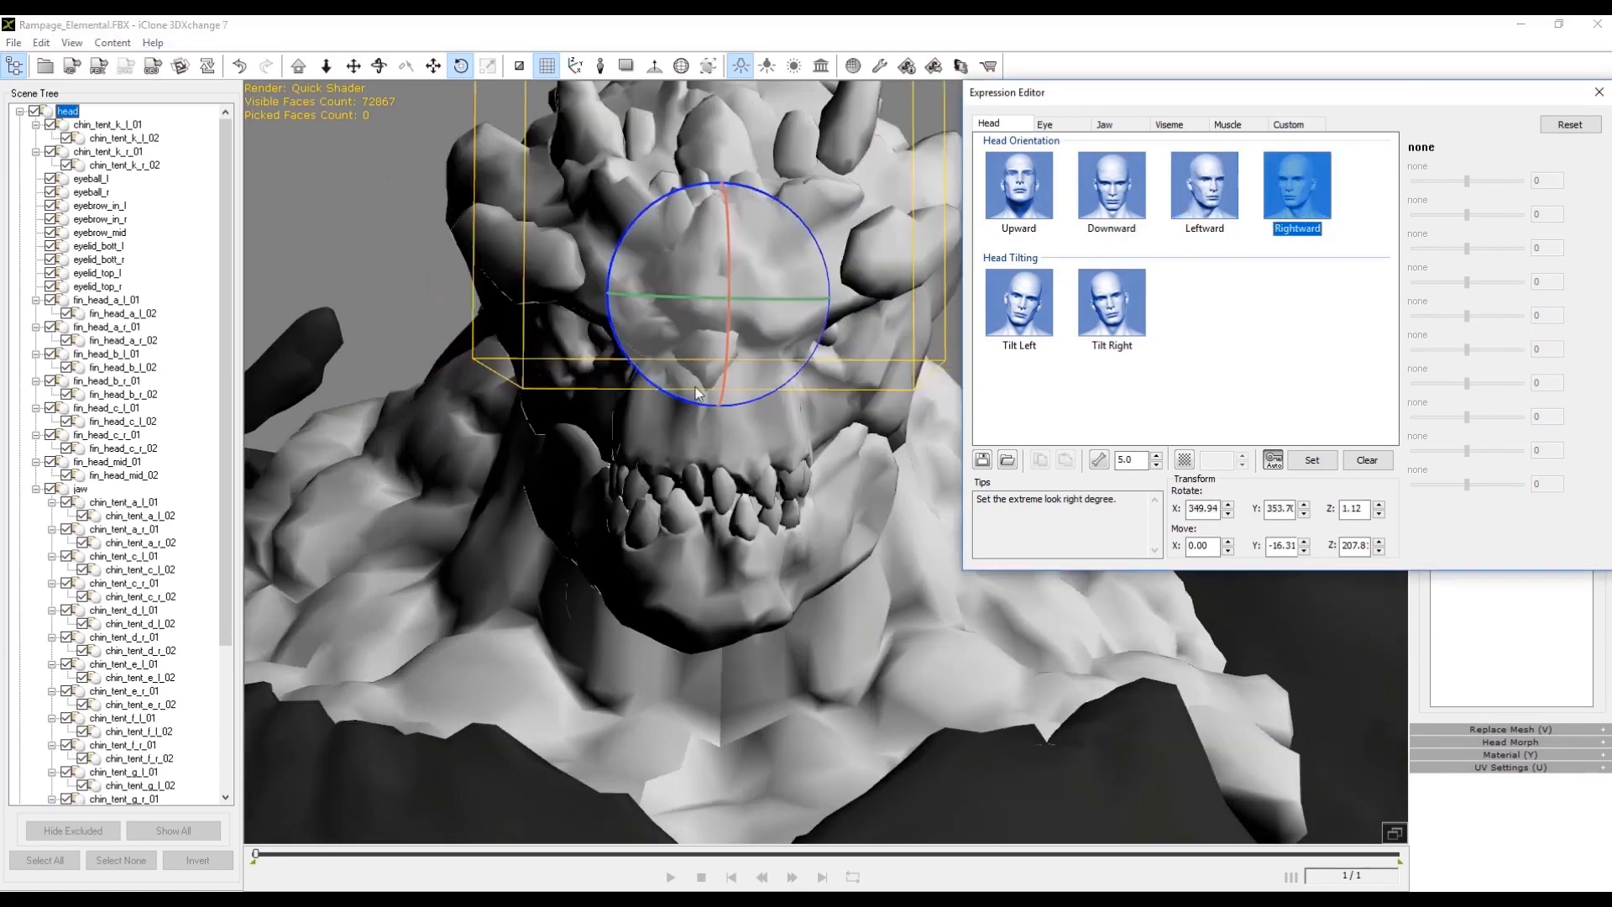
{"action": "left_click", "coordinate": [1110, 300]}
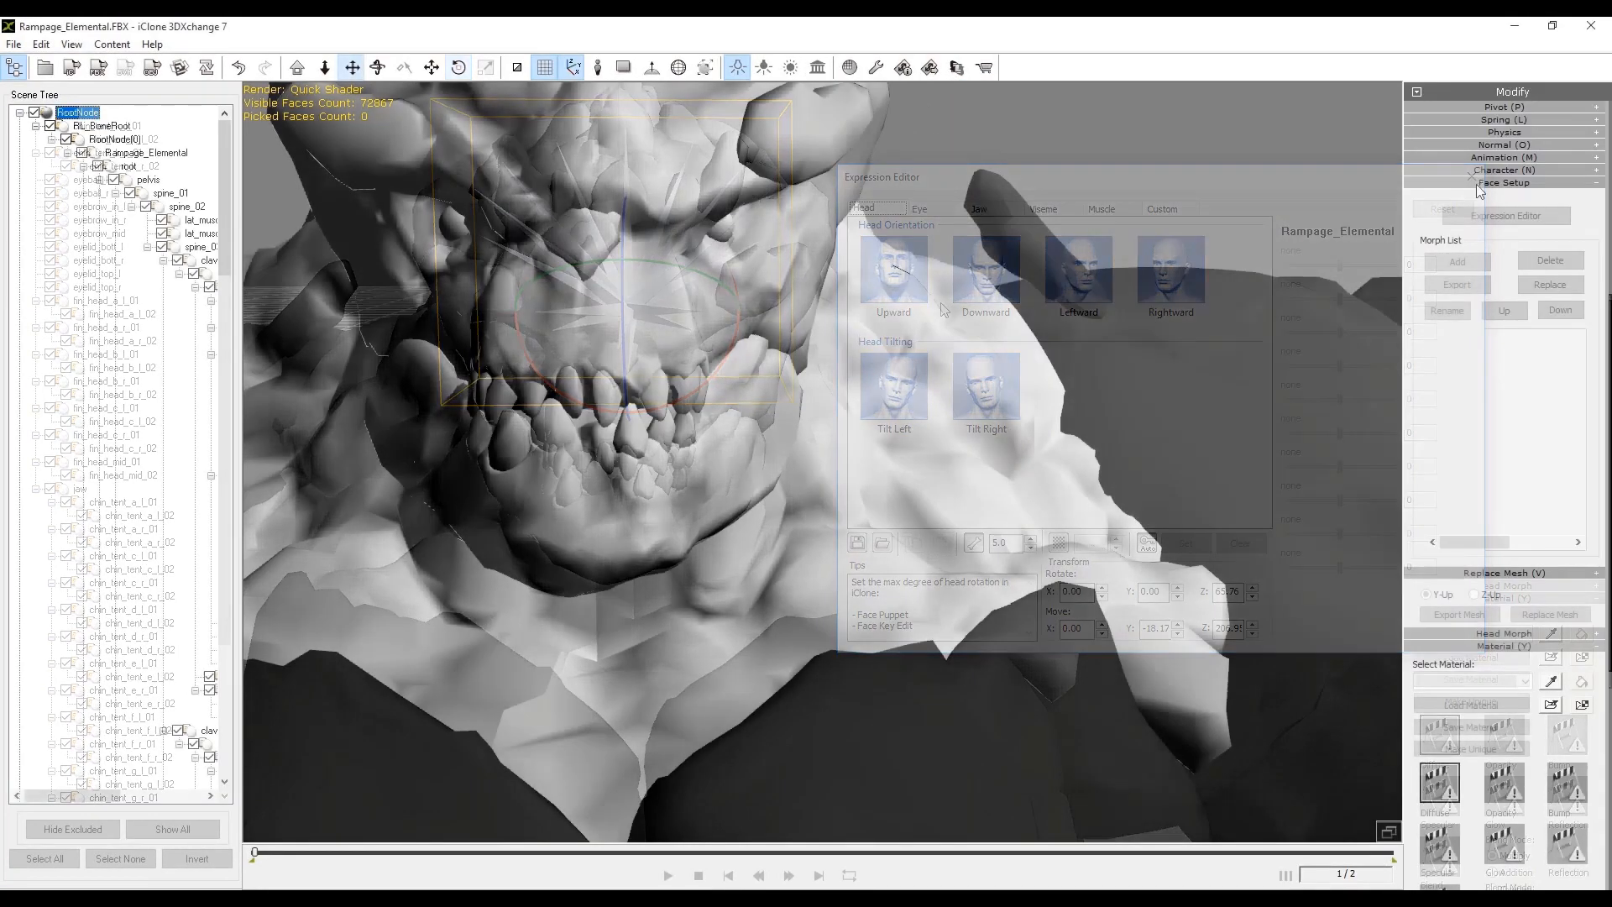
Leave the Expression Editor with the dark head material restored and inspect the character
{"action": "left_click", "coordinate": [1504, 215]}
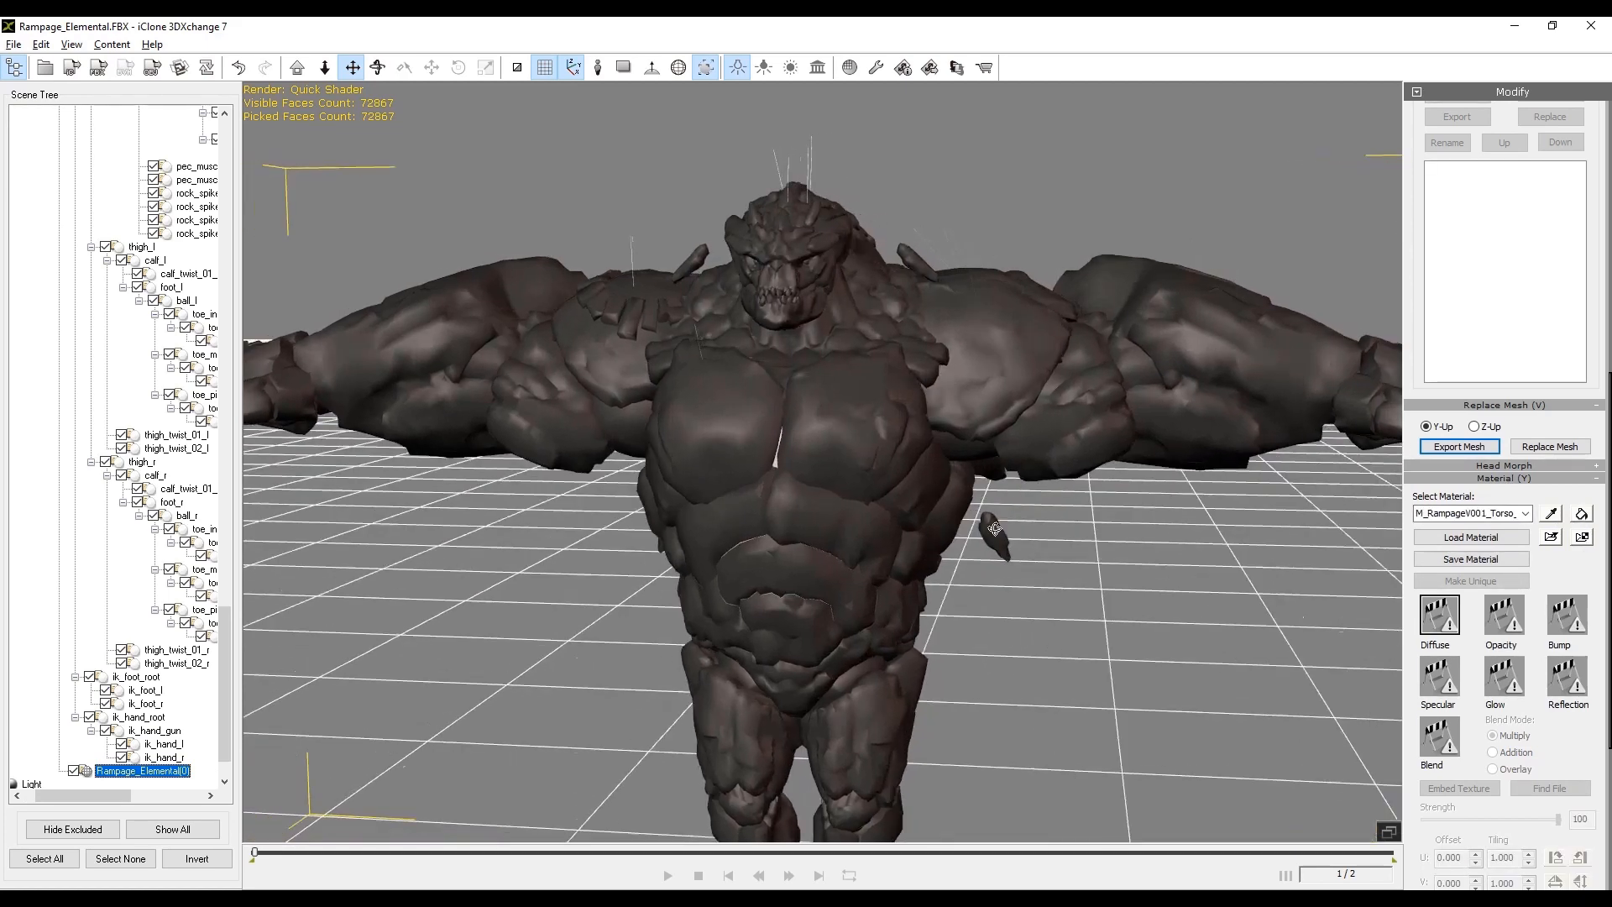
{"action": "left_click_drag", "start_coordinate": [993, 529], "coordinate": [572, 565]}
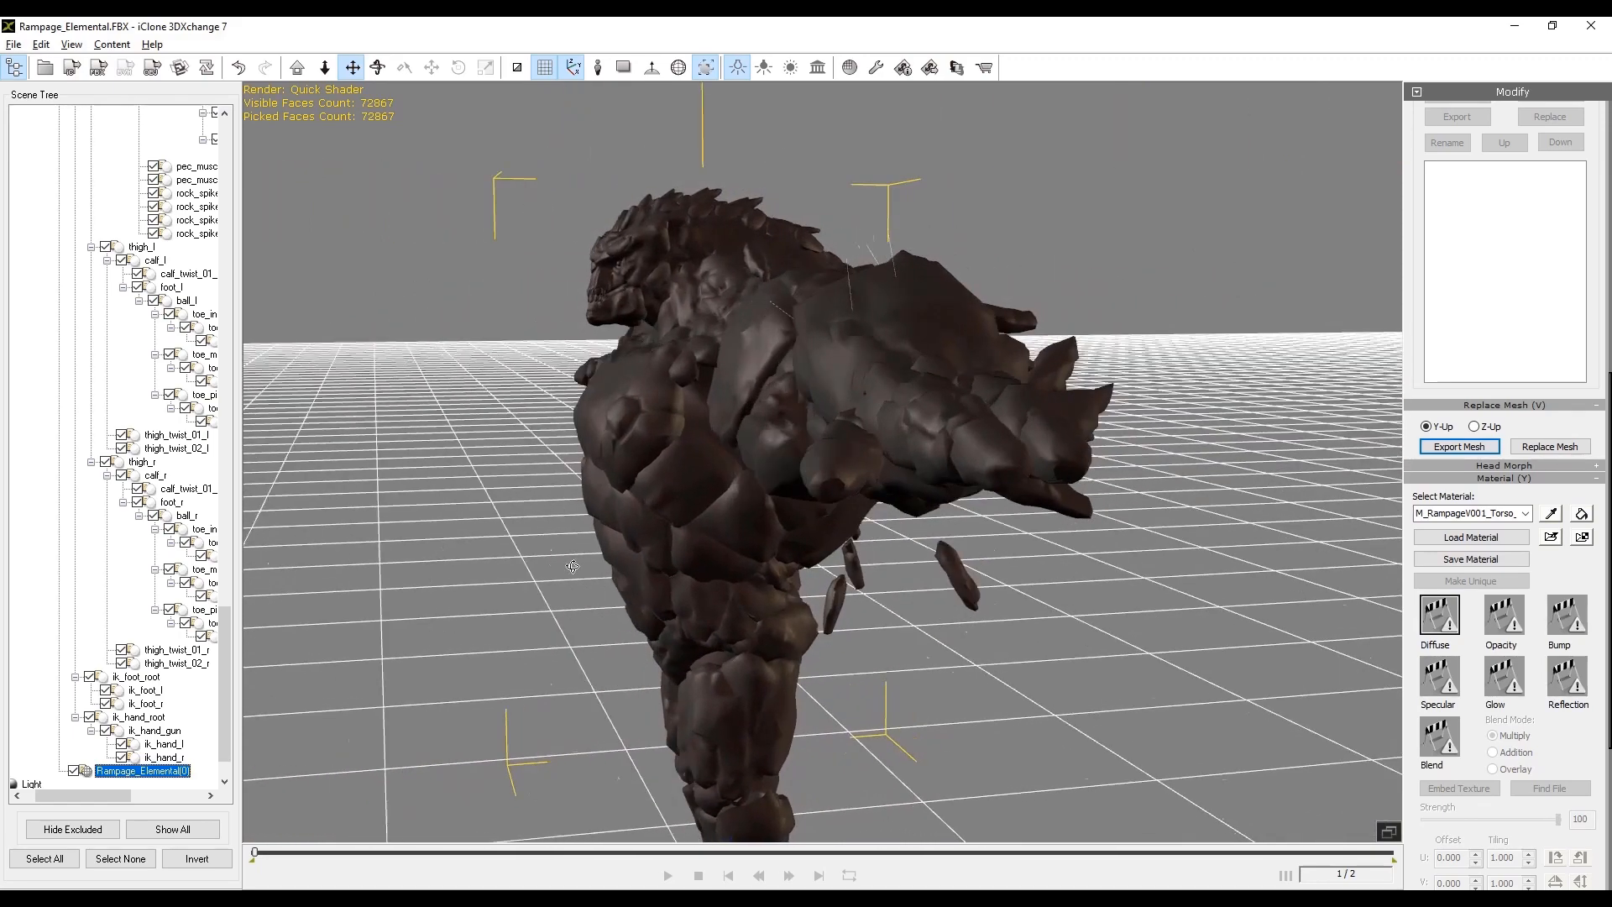
{"action": "left_click_drag", "start_coordinate": [571, 566], "coordinate": [1018, 581]}
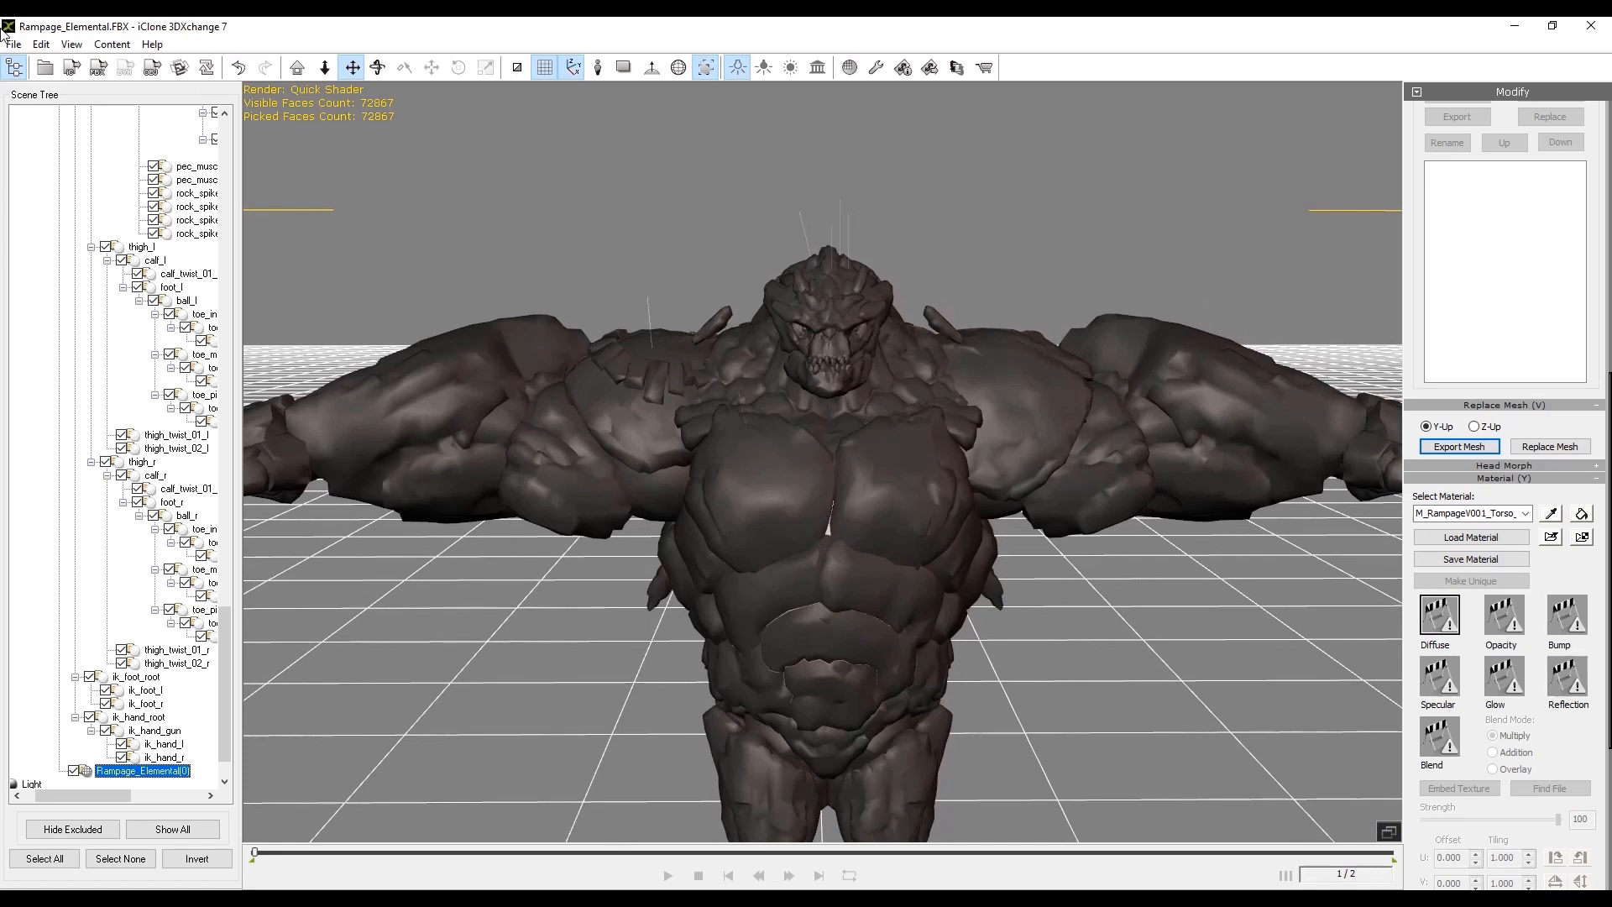
Bring up the Exporting iClone Content dialog via File > Export
{"action": "left_click", "coordinate": [14, 43]}
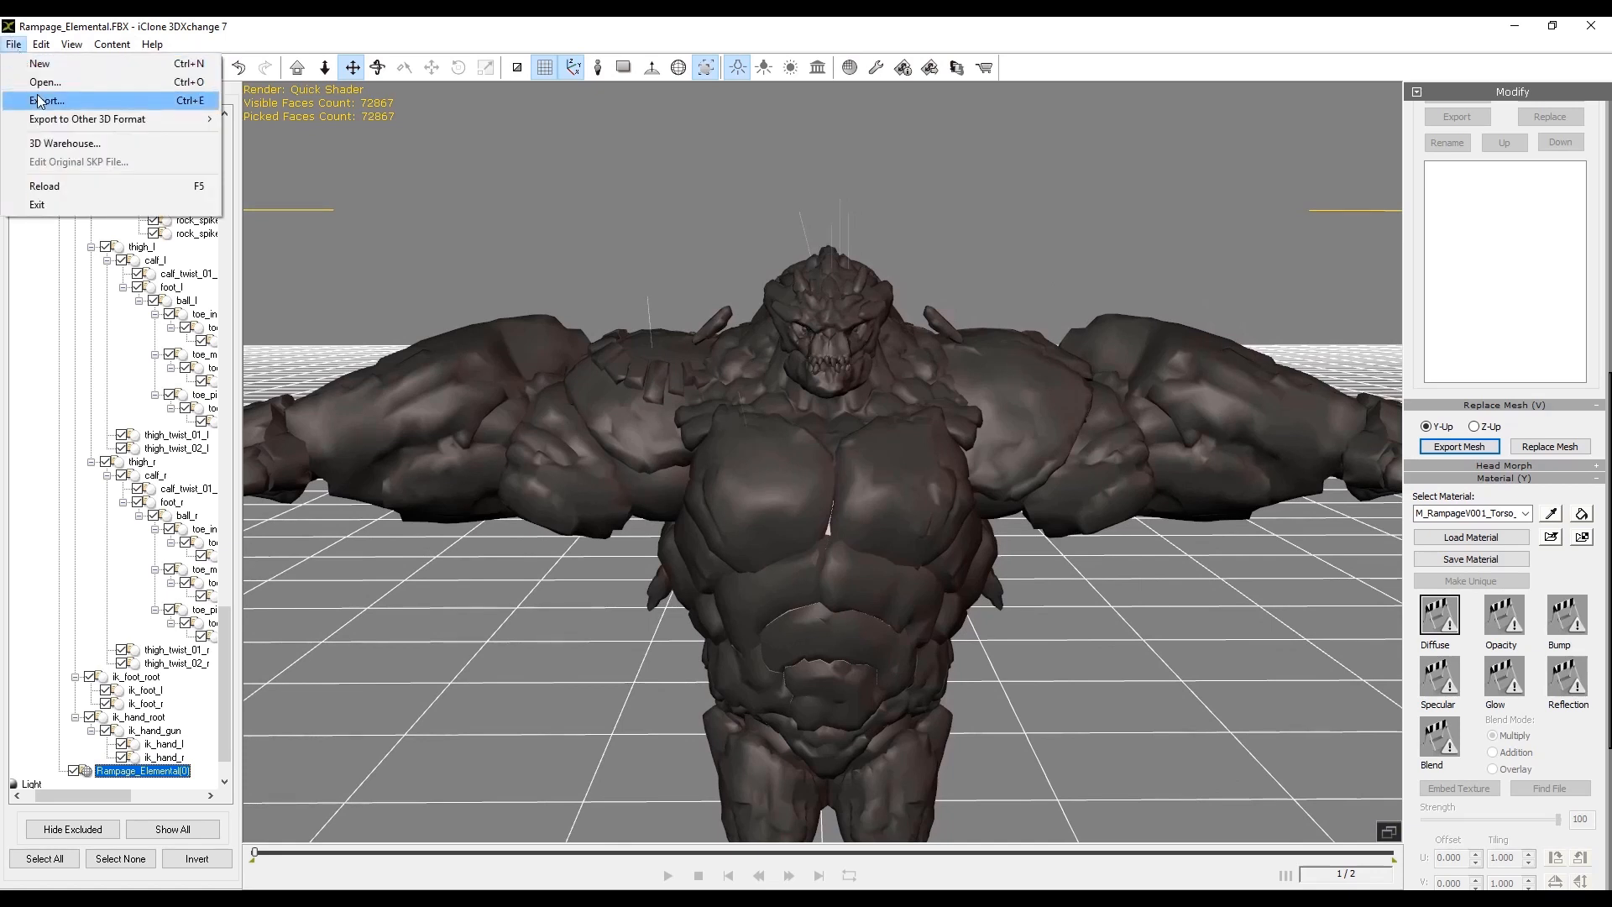
{"action": "left_click", "coordinate": [46, 99]}
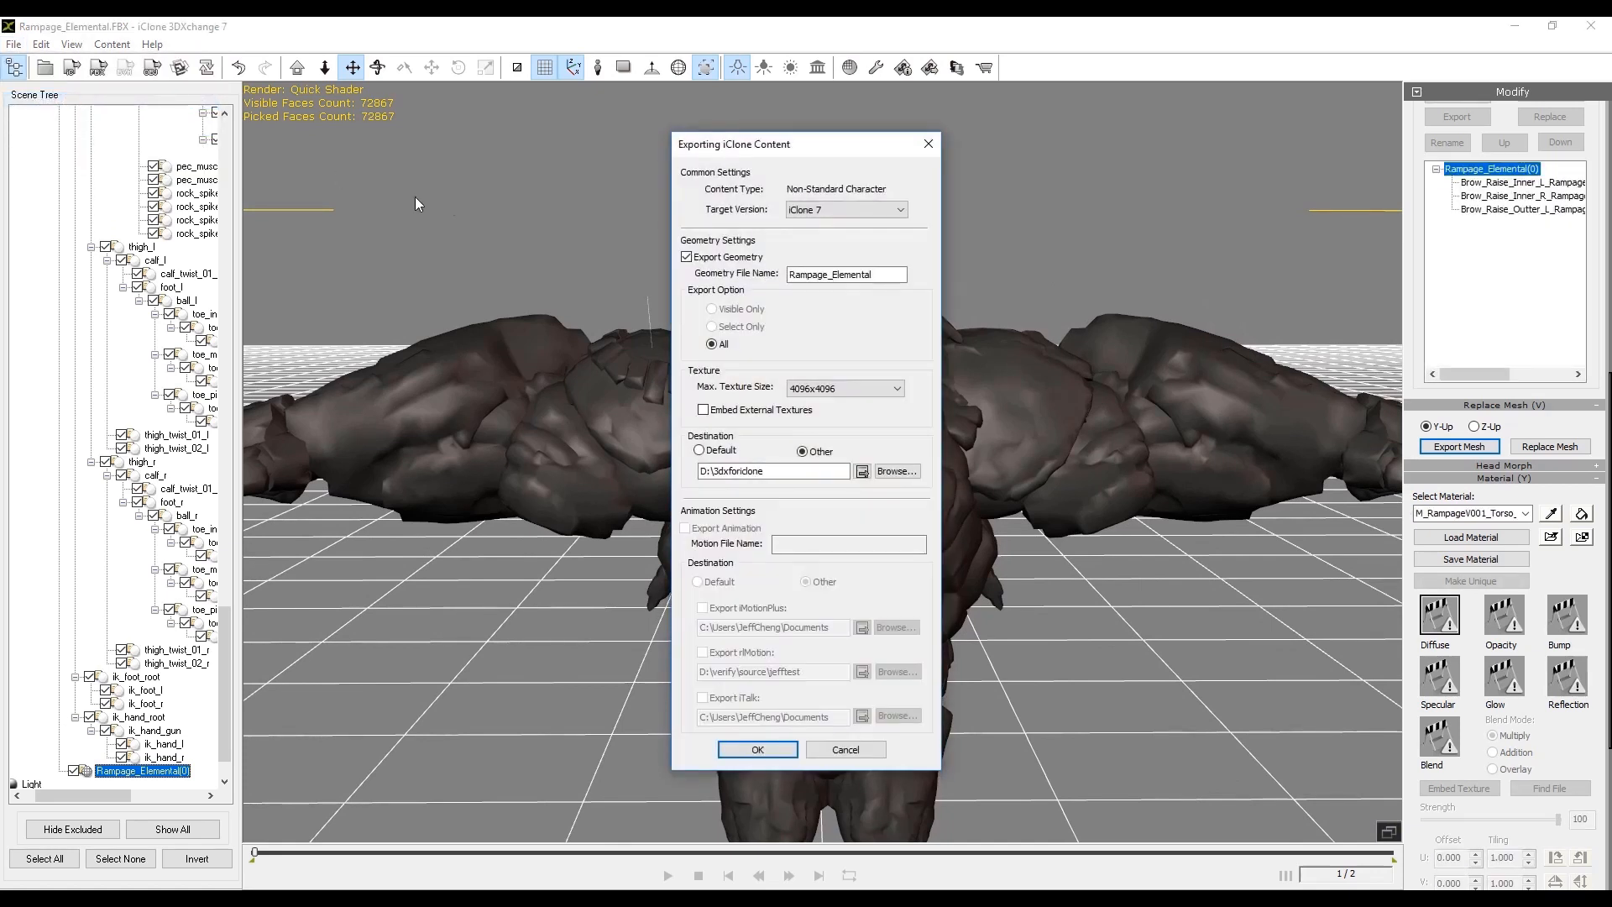